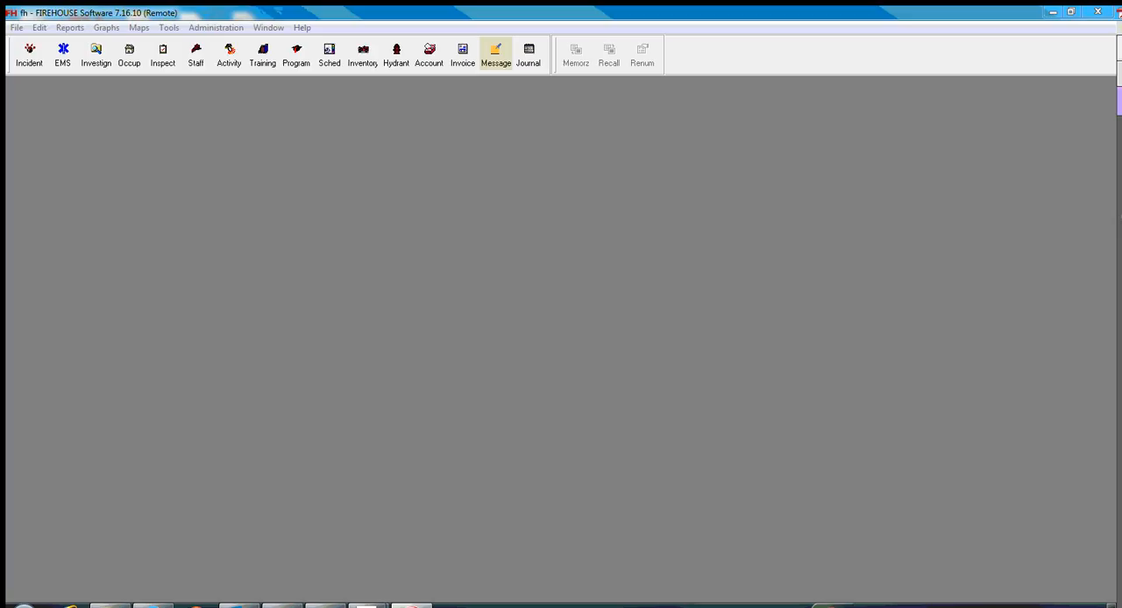
{"action": "mouse_move", "coordinate": [987, 14]}
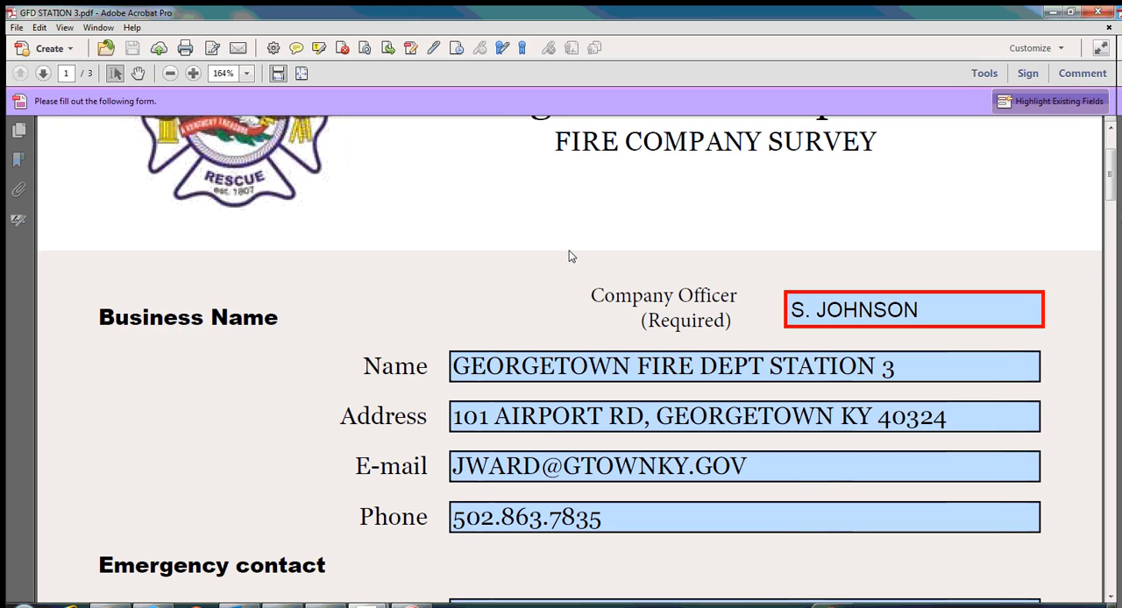
Bring up the Occupancy form from the Occup toolbar button for a blank record
{"action": "scroll", "scroll_direction": "down", "scroll_amount": 3}
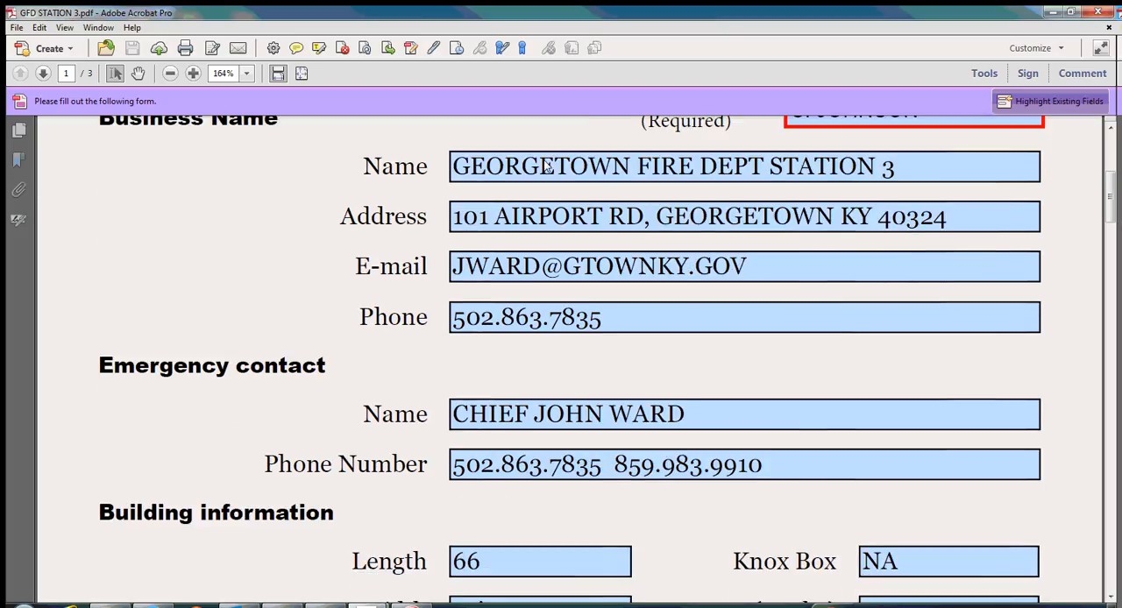
{"action": "mouse_move", "coordinate": [348, 205]}
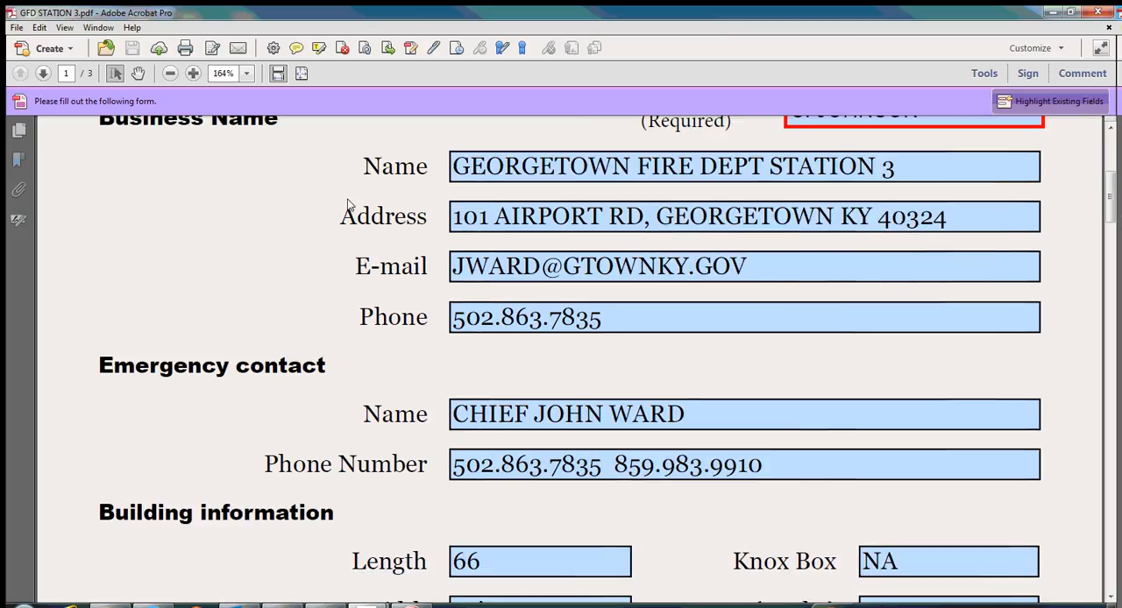
{"action": "mouse_move", "coordinate": [319, 194]}
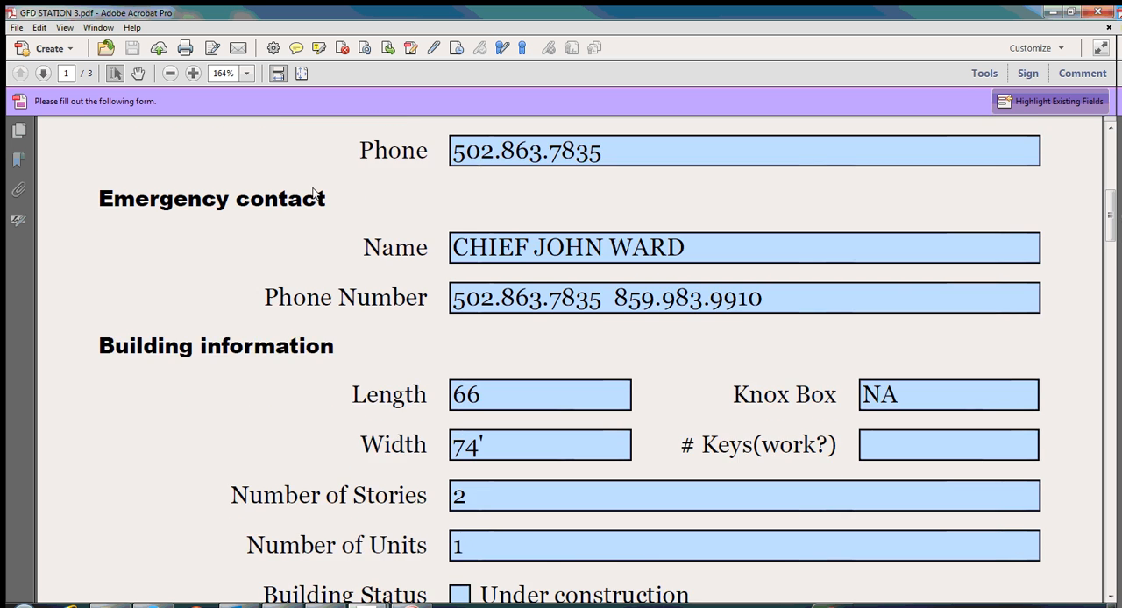
{"action": "scroll", "scroll_direction": "down", "scroll_amount": 3}
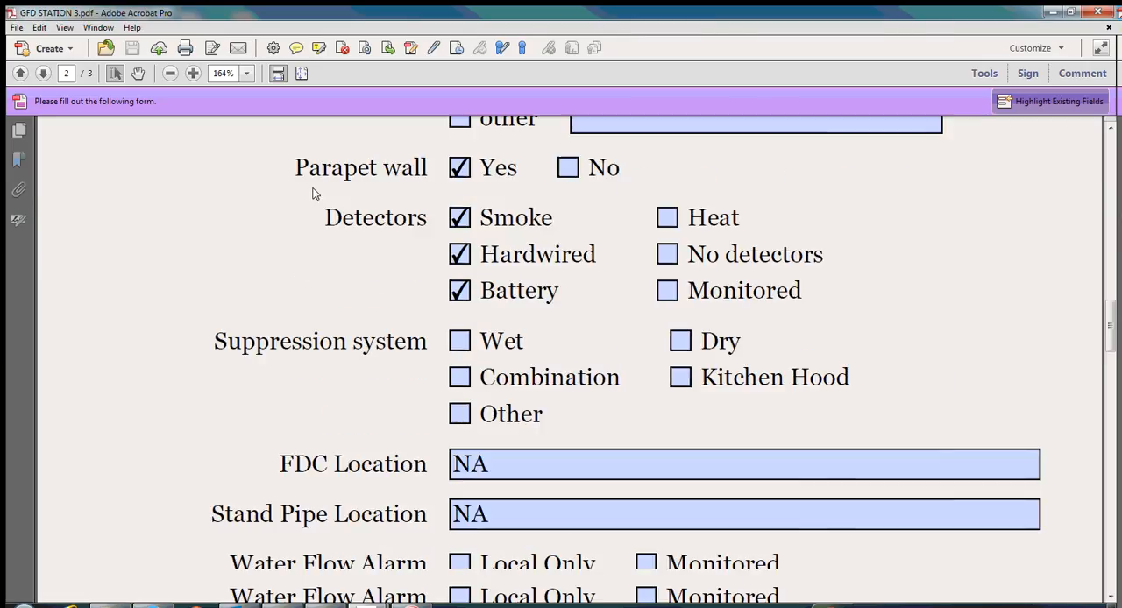
{"action": "scroll", "scroll_direction": "down", "scroll_amount": 3}
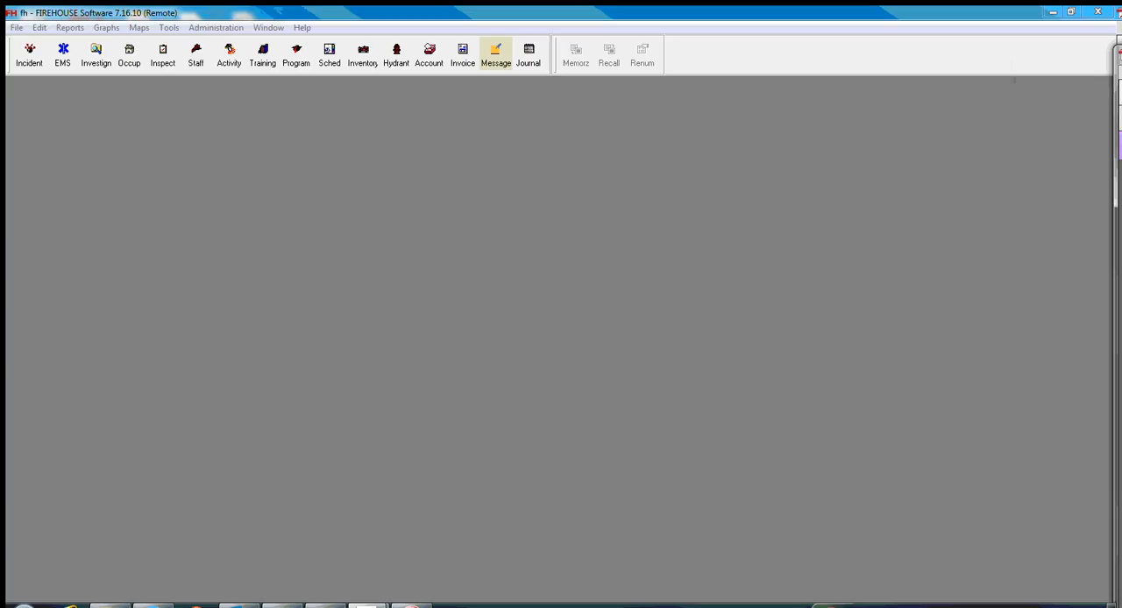
{"action": "mouse_move", "coordinate": [91, 87]}
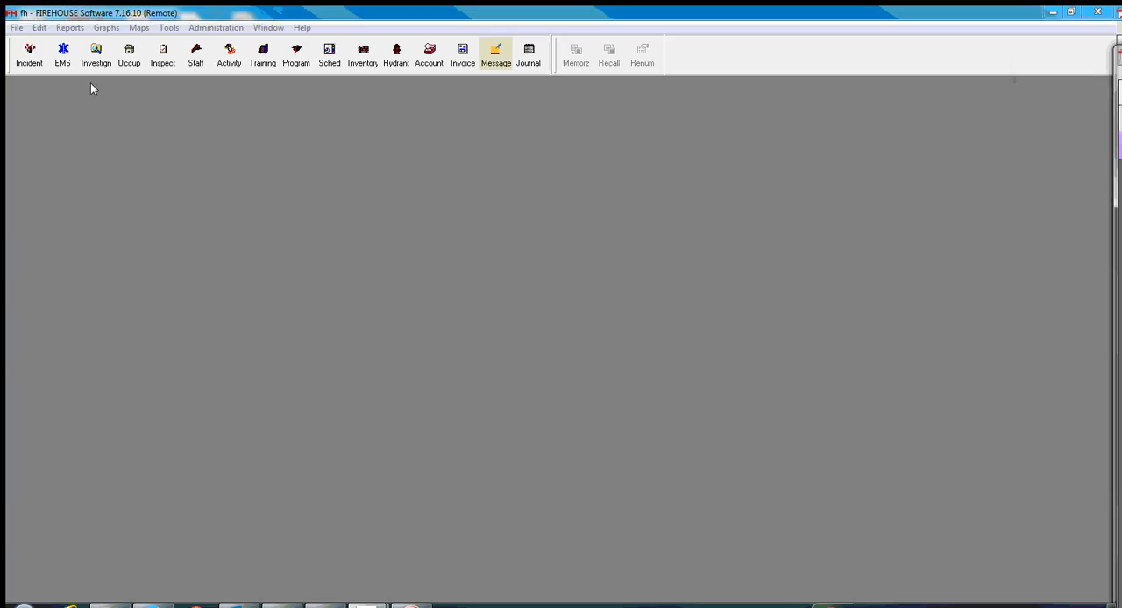
{"action": "mouse_move", "coordinate": [129, 54]}
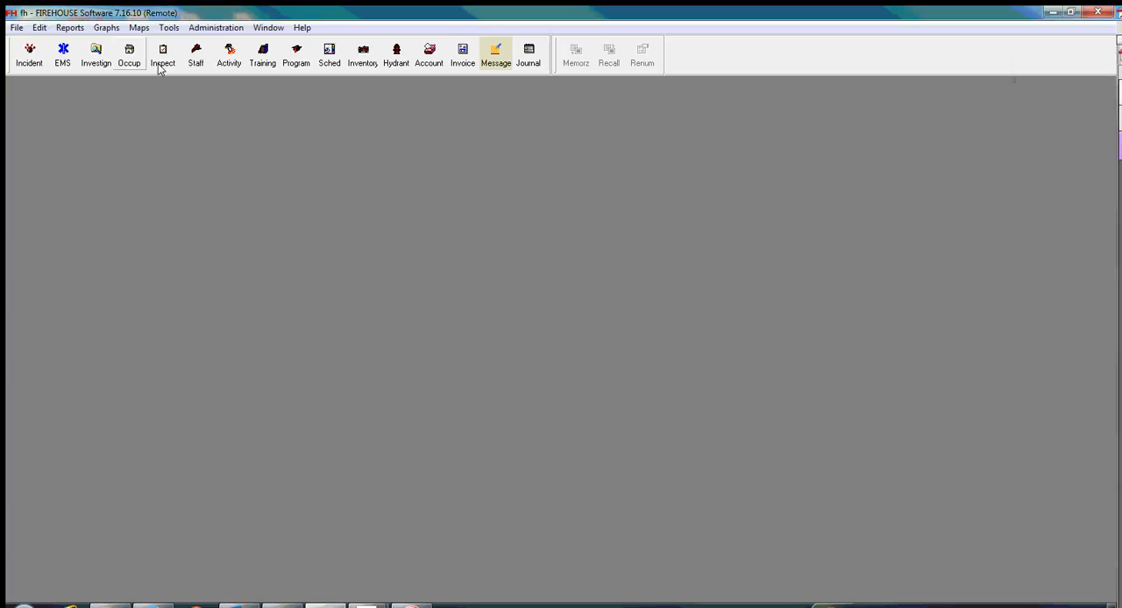
{"action": "left_click", "coordinate": [130, 55]}
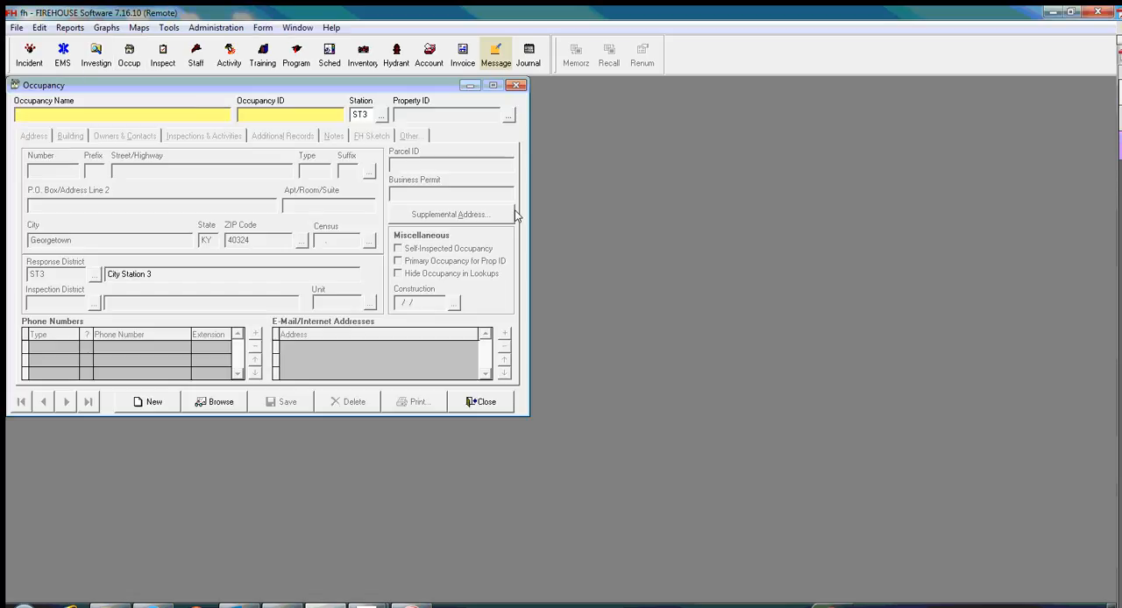
{"action": "mouse_move", "coordinate": [129, 55]}
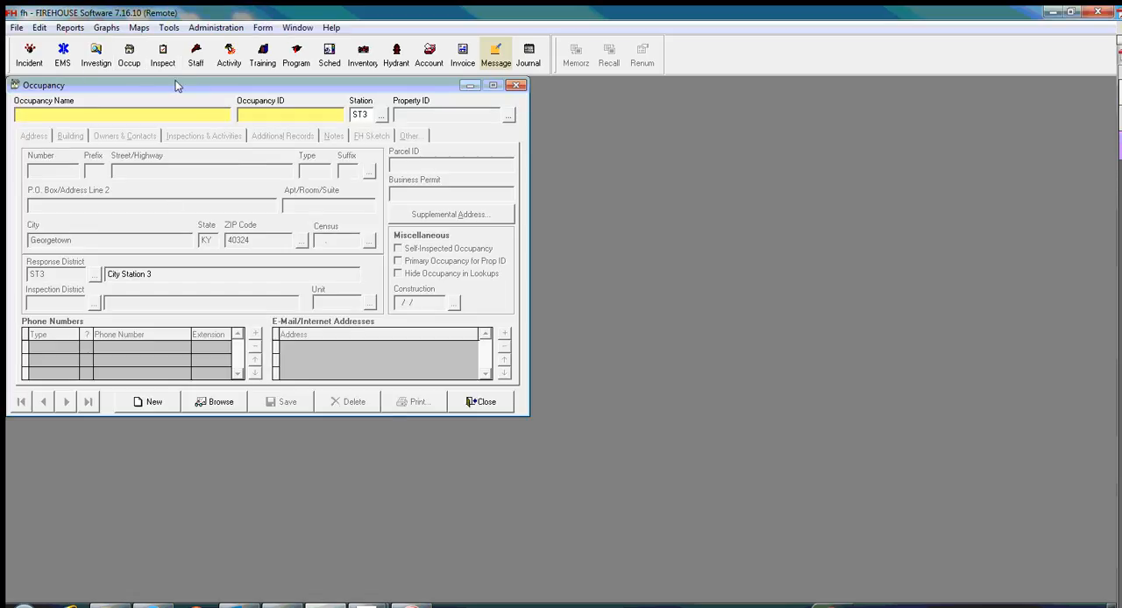
{"action": "mouse_move", "coordinate": [163, 54]}
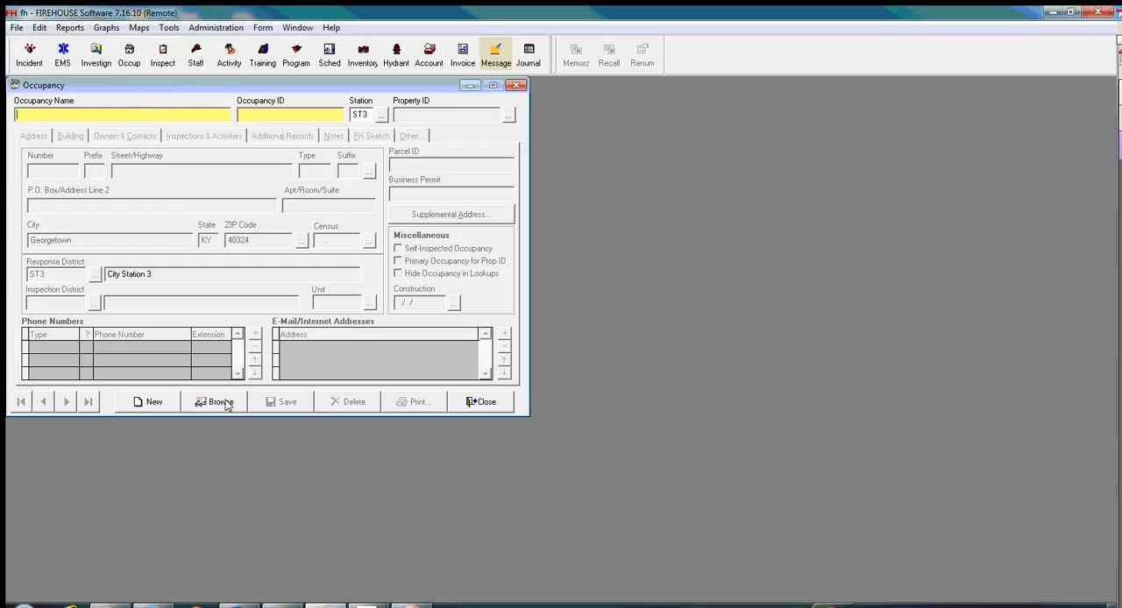
{"action": "left_click", "coordinate": [214, 402]}
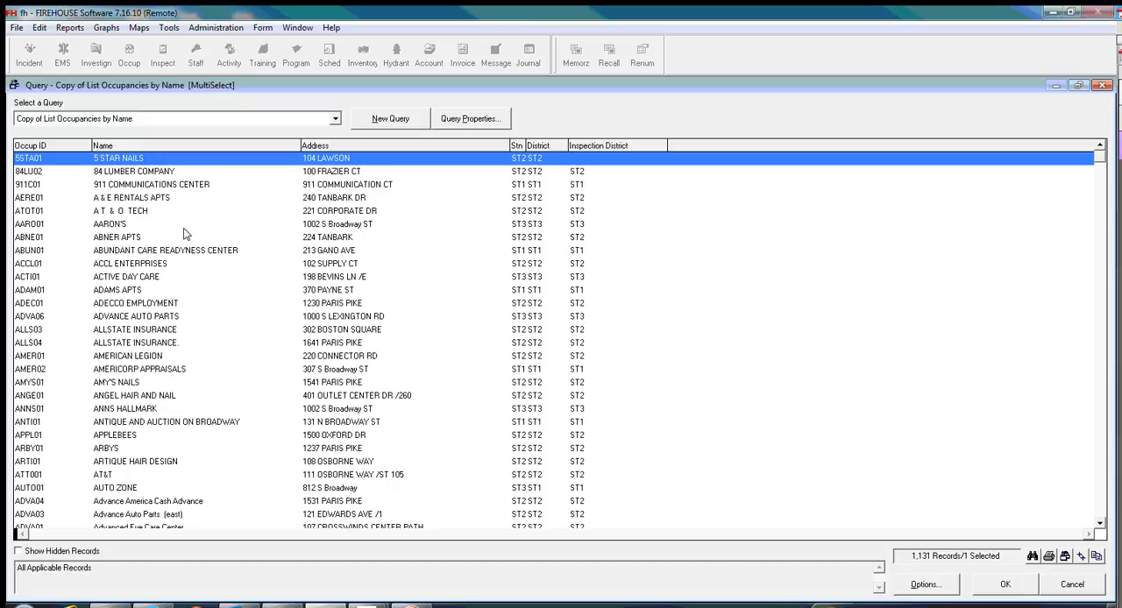
{"action": "mouse_move", "coordinate": [359, 438]}
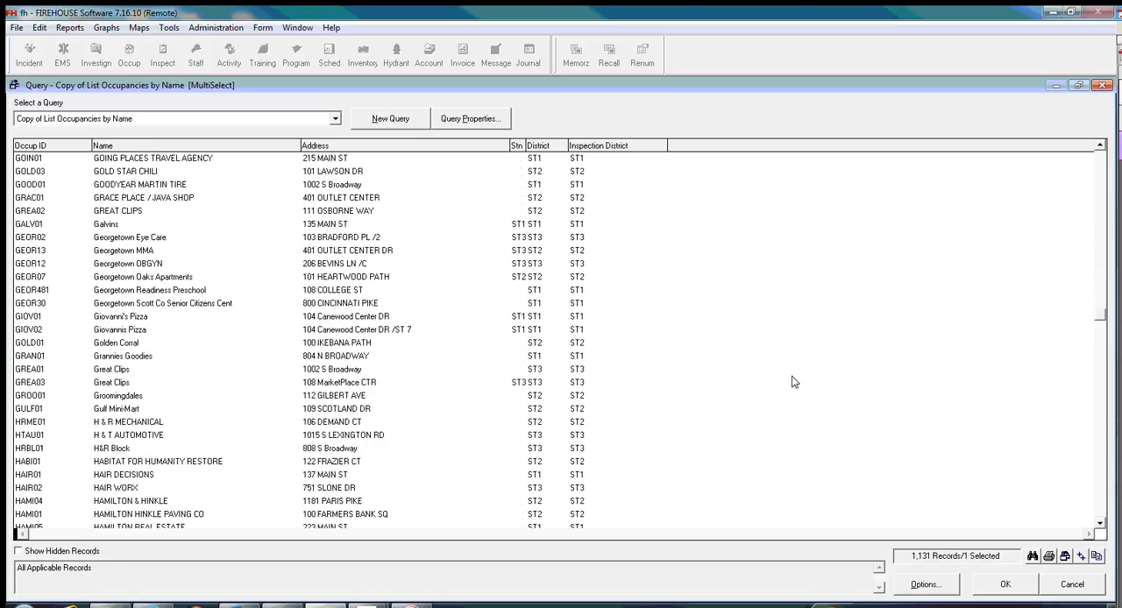
{"action": "scroll", "scroll_direction": "down", "scroll_amount": 3}
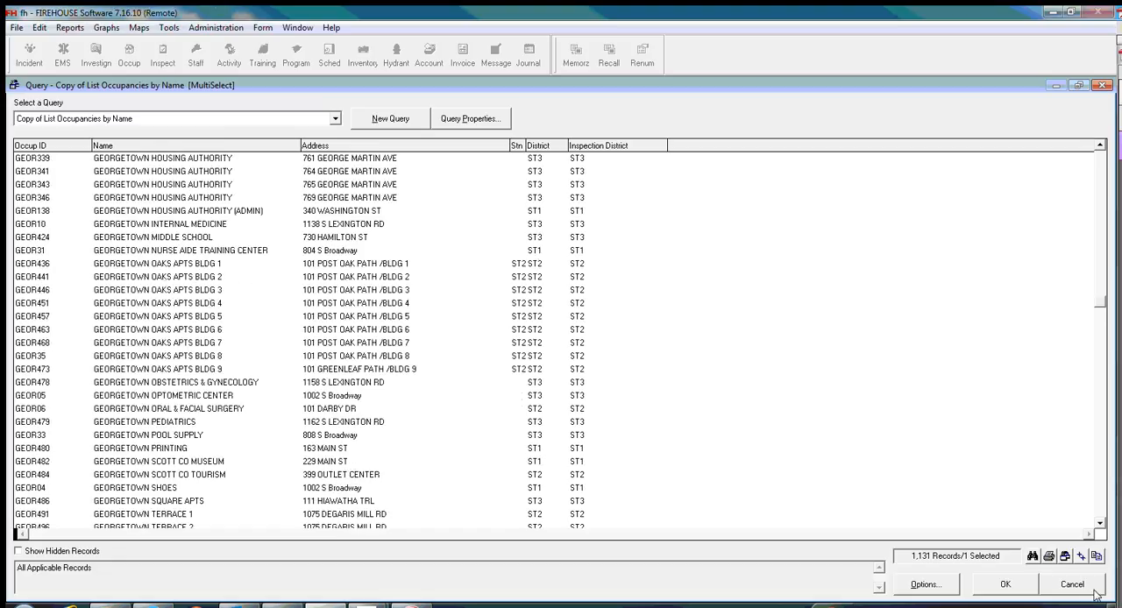
{"action": "left_click", "coordinate": [1004, 585]}
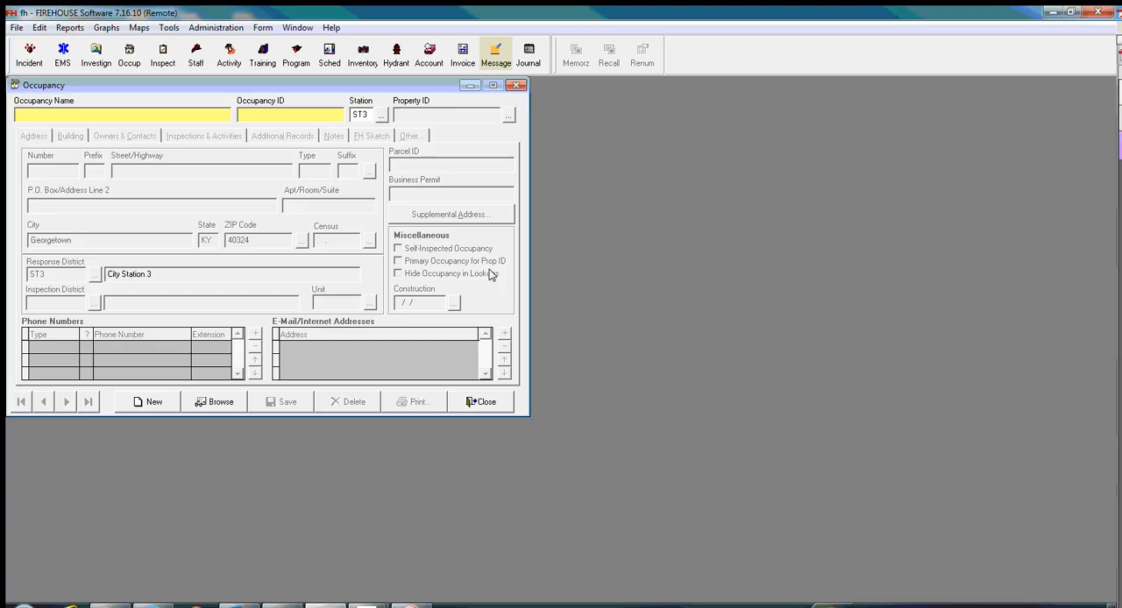
Name the record GEORGETOWN FIRE DEPT STATION 3 and confirm creating it with ID GEOR15
{"action": "type", "text": "GEORGETOWN FIRE DEPT STATION 3"}
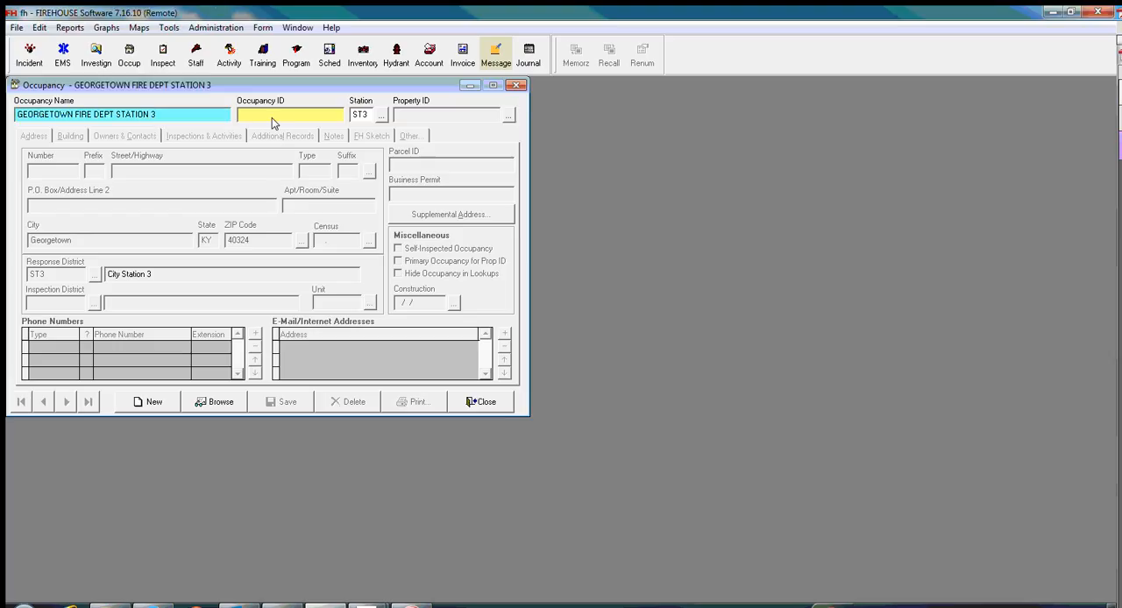
{"action": "mouse_move", "coordinate": [357, 110]}
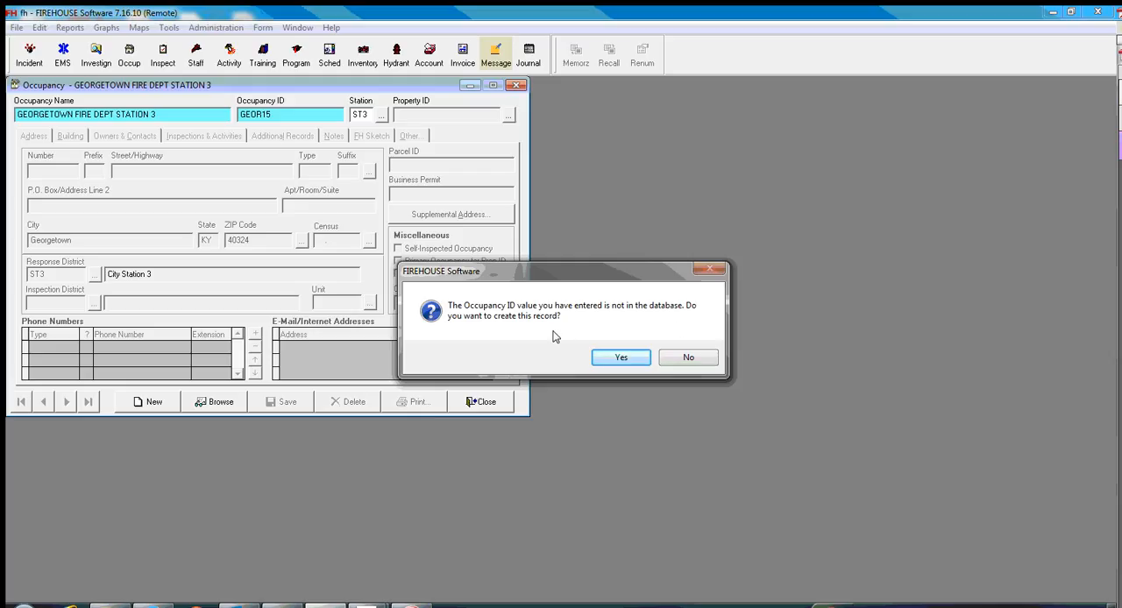
{"action": "left_click", "coordinate": [620, 358]}
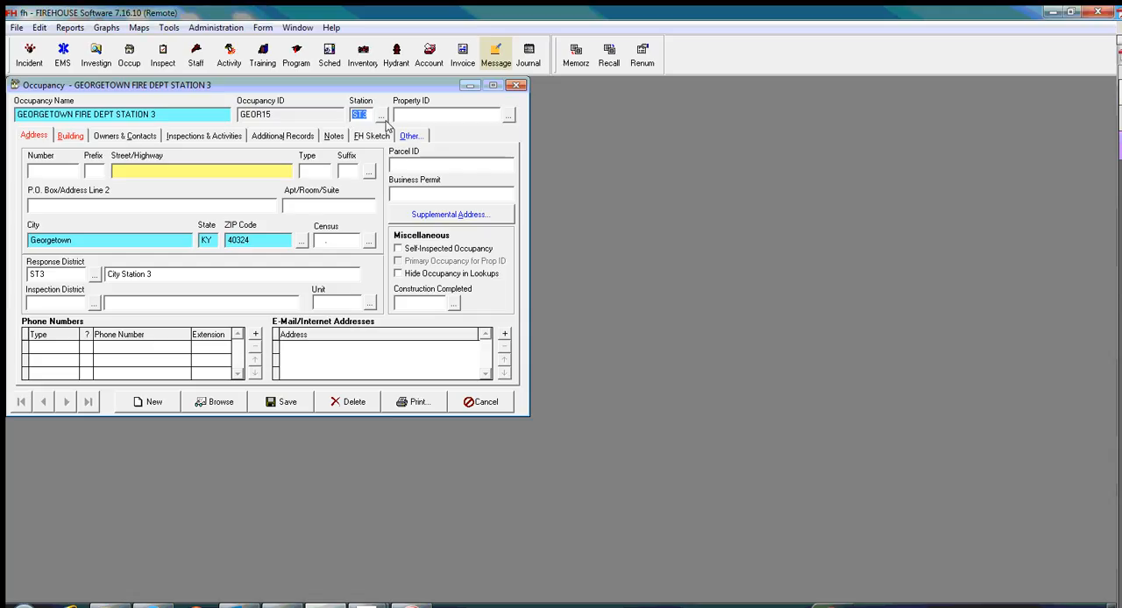
Assign Station 3 from the station lookup and enter street number 101
{"action": "left_click", "coordinate": [381, 115]}
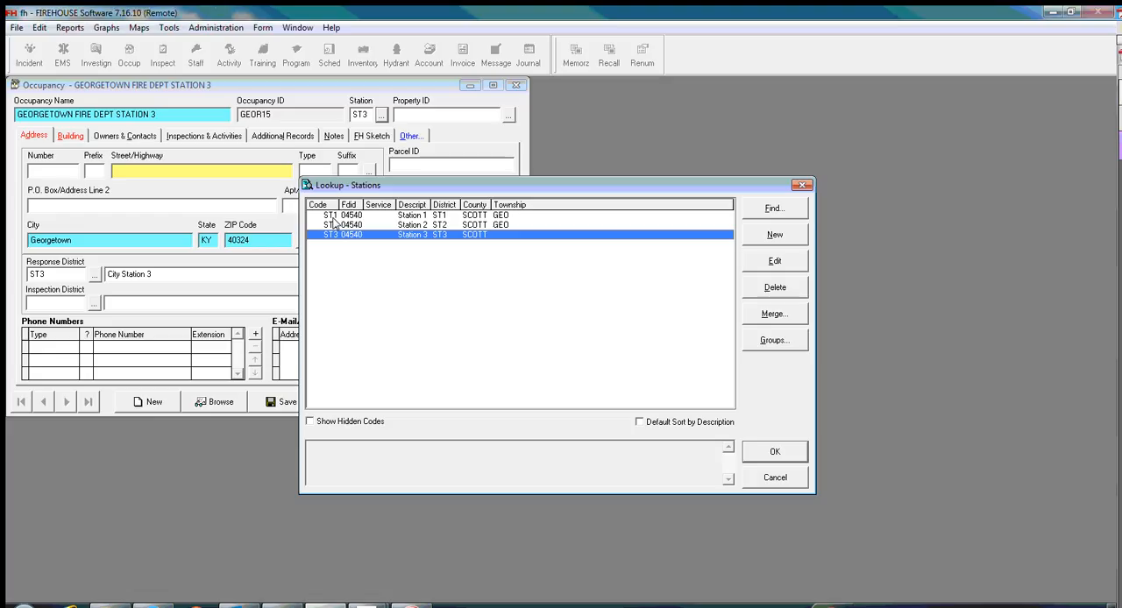
{"action": "mouse_move", "coordinate": [730, 284]}
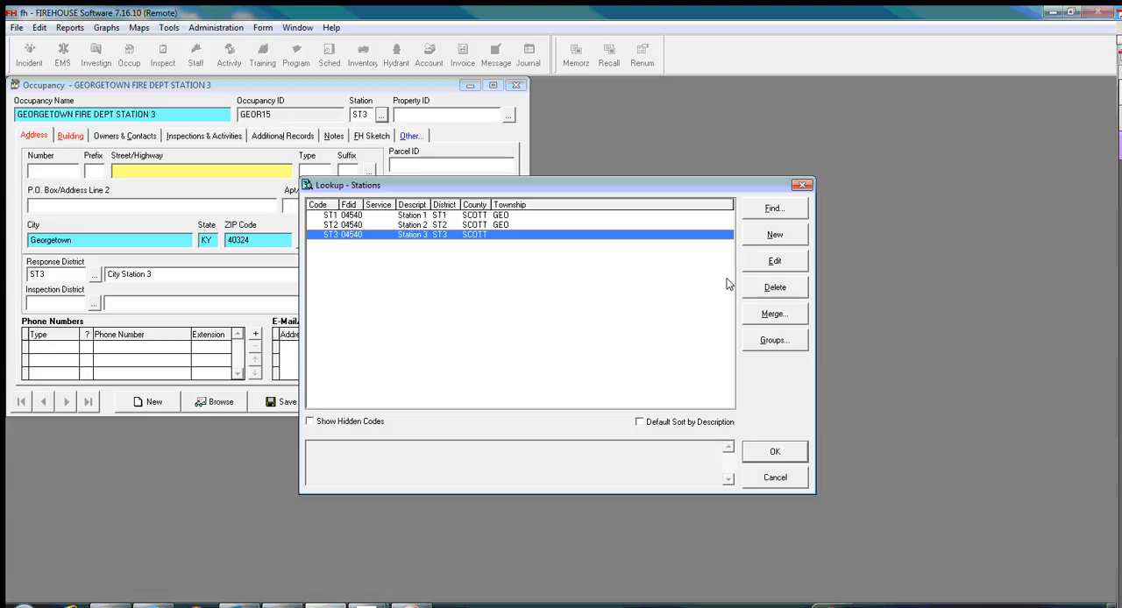
{"action": "left_click", "coordinate": [775, 451]}
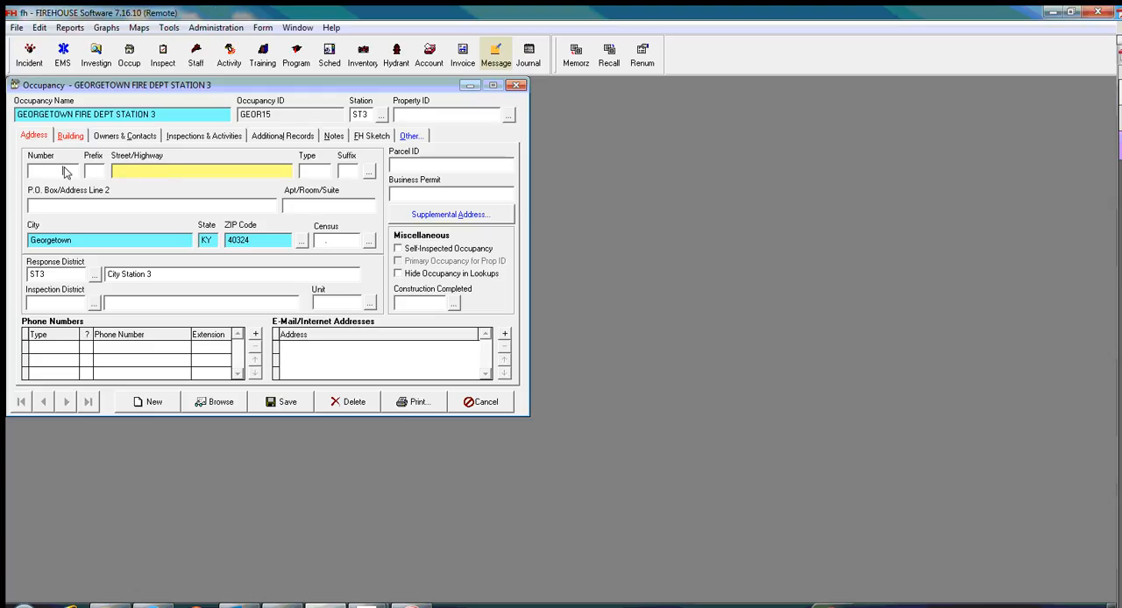
{"action": "type", "text": "101"}
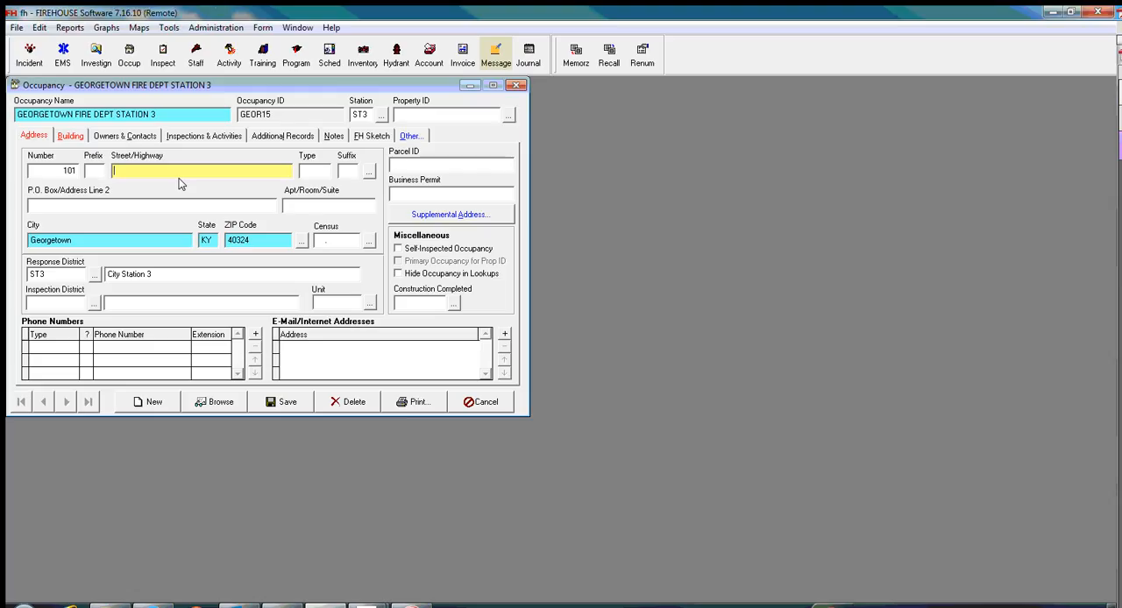
{"action": "mouse_move", "coordinate": [158, 172]}
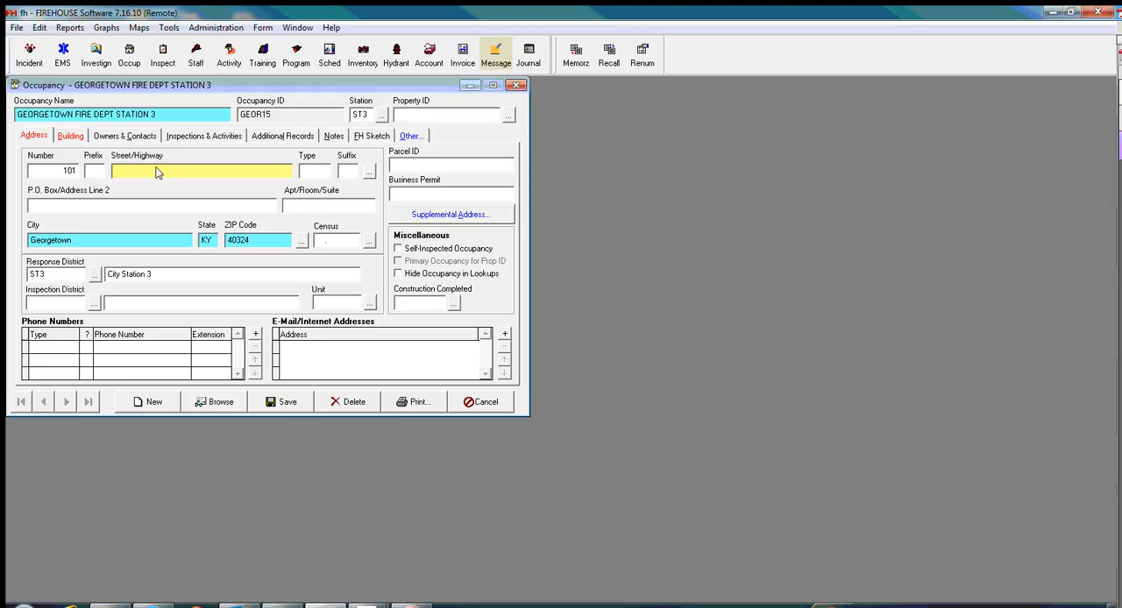
Attempt to delete the untyped AIRPORT street entry and cancel at the in-use warning
{"action": "left_click", "coordinate": [369, 172]}
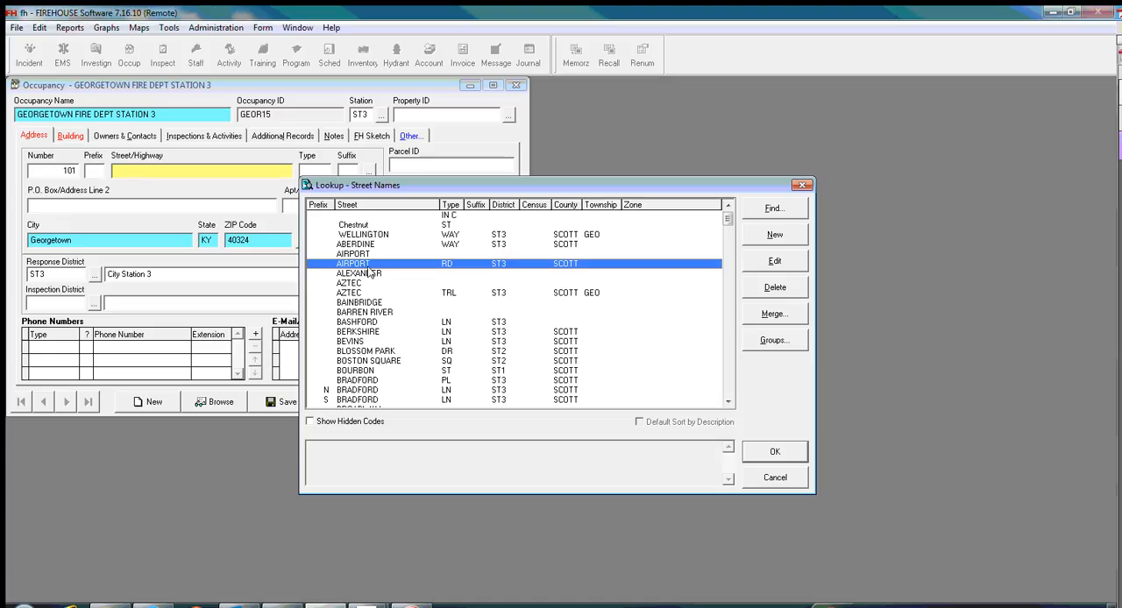
{"action": "mouse_move", "coordinate": [365, 272]}
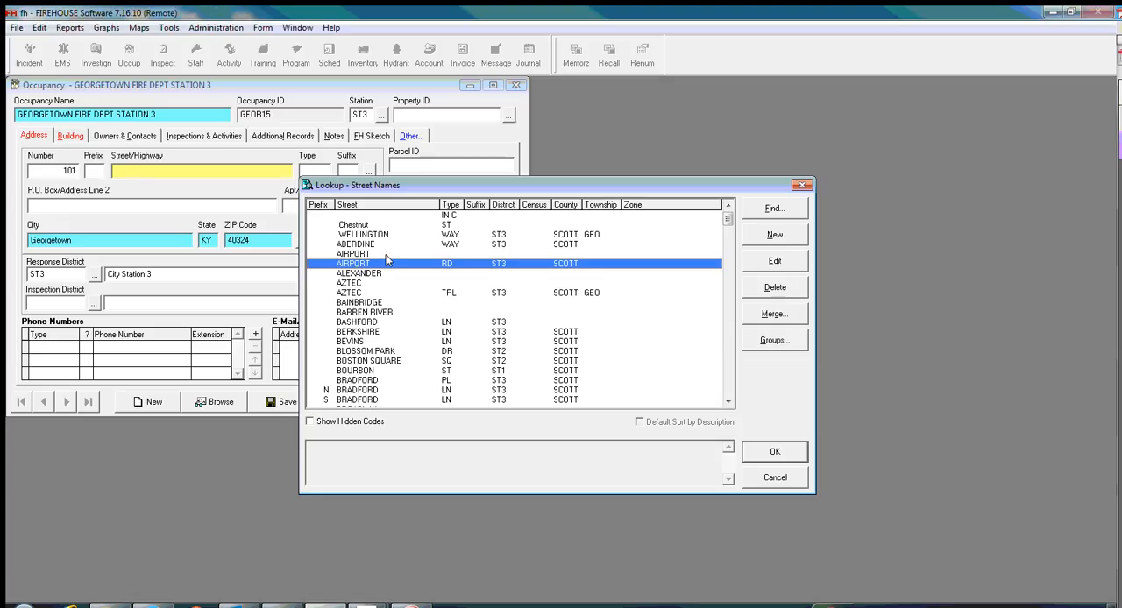
{"action": "mouse_move", "coordinate": [389, 260]}
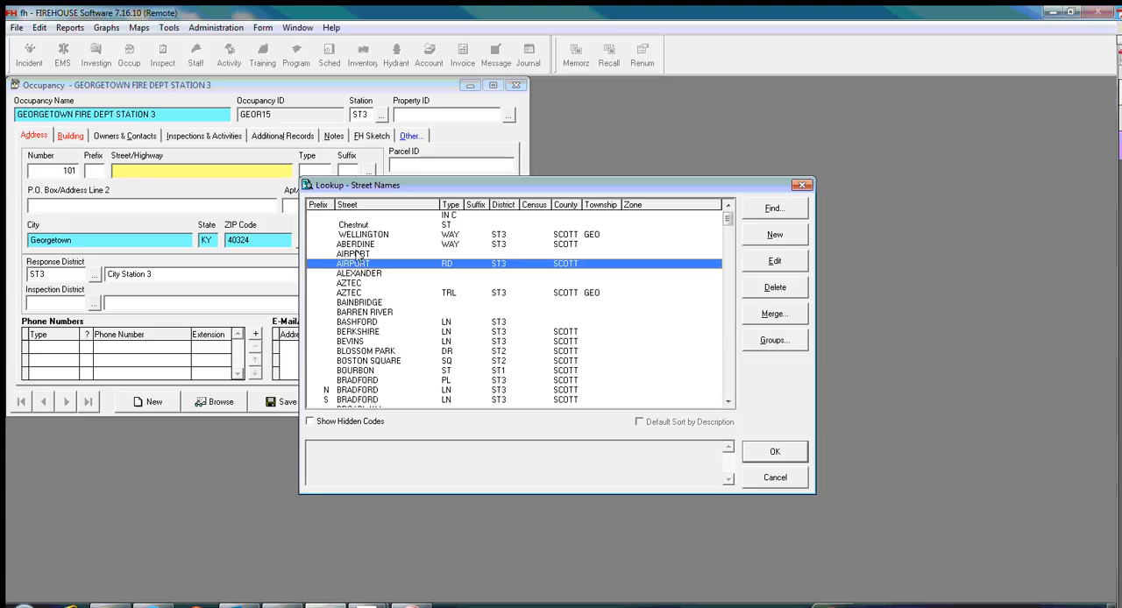
{"action": "left_click", "coordinate": [354, 255]}
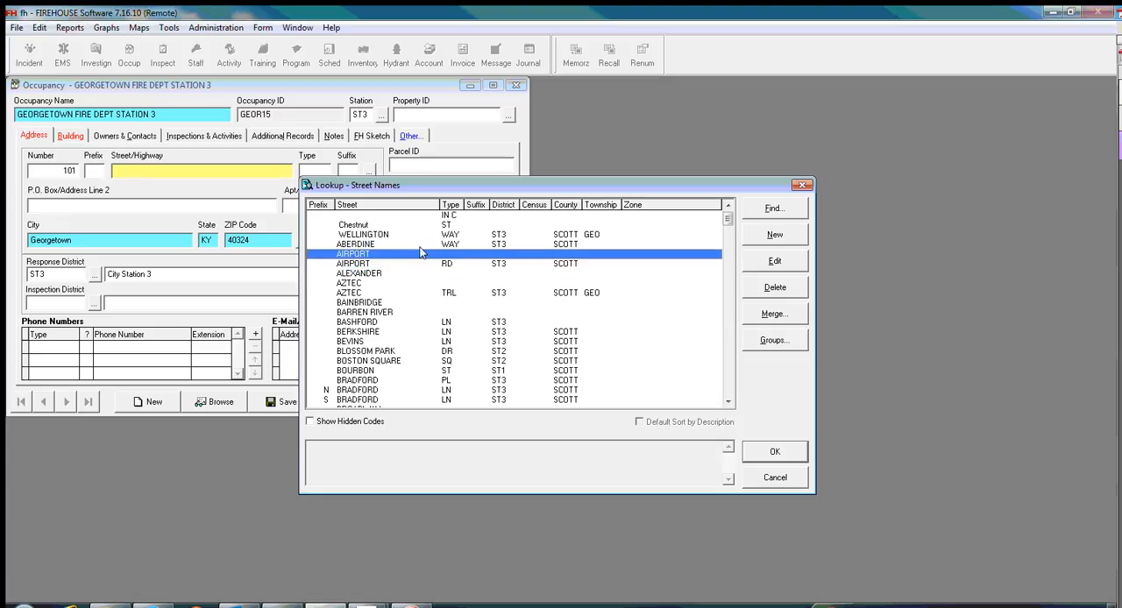
{"action": "mouse_move", "coordinate": [463, 249]}
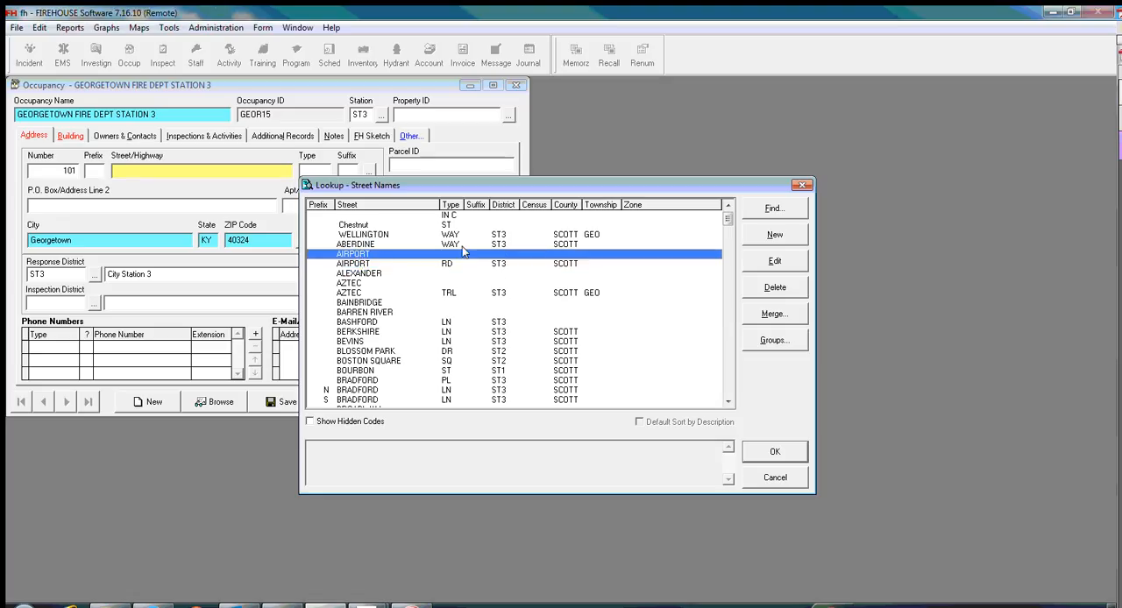
{"action": "mouse_move", "coordinate": [440, 256]}
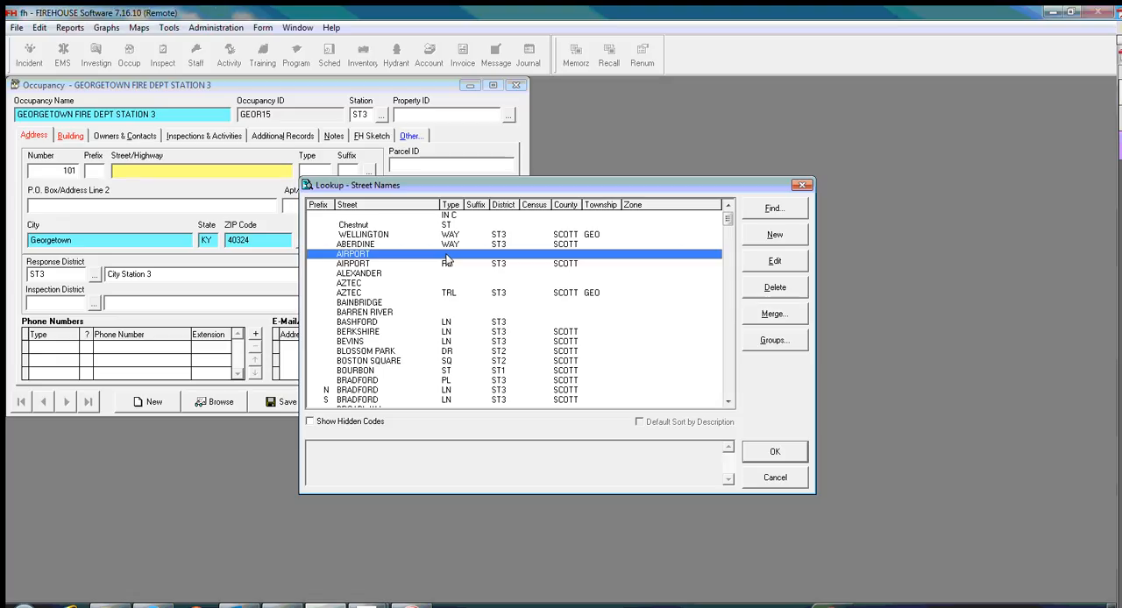
{"action": "mouse_move", "coordinate": [449, 270]}
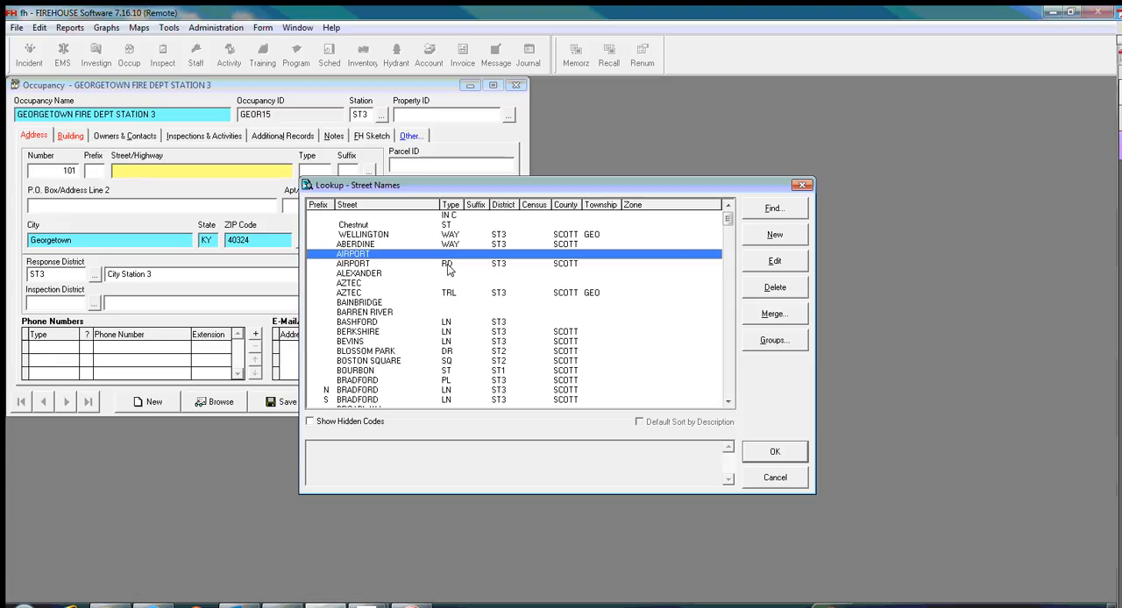
{"action": "mouse_move", "coordinate": [682, 310]}
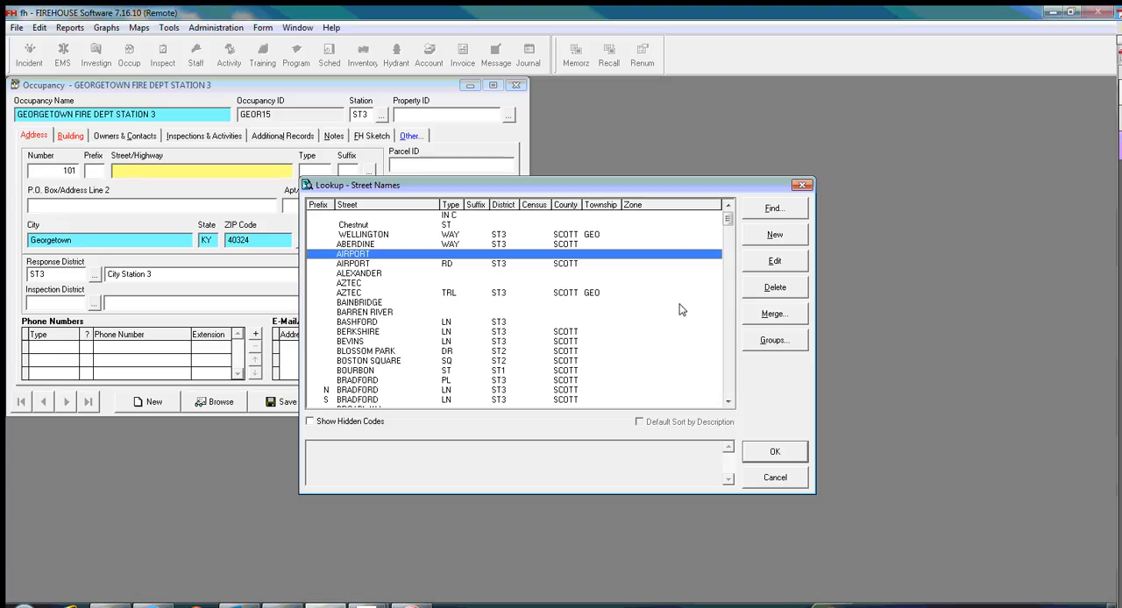
{"action": "left_click", "coordinate": [775, 287]}
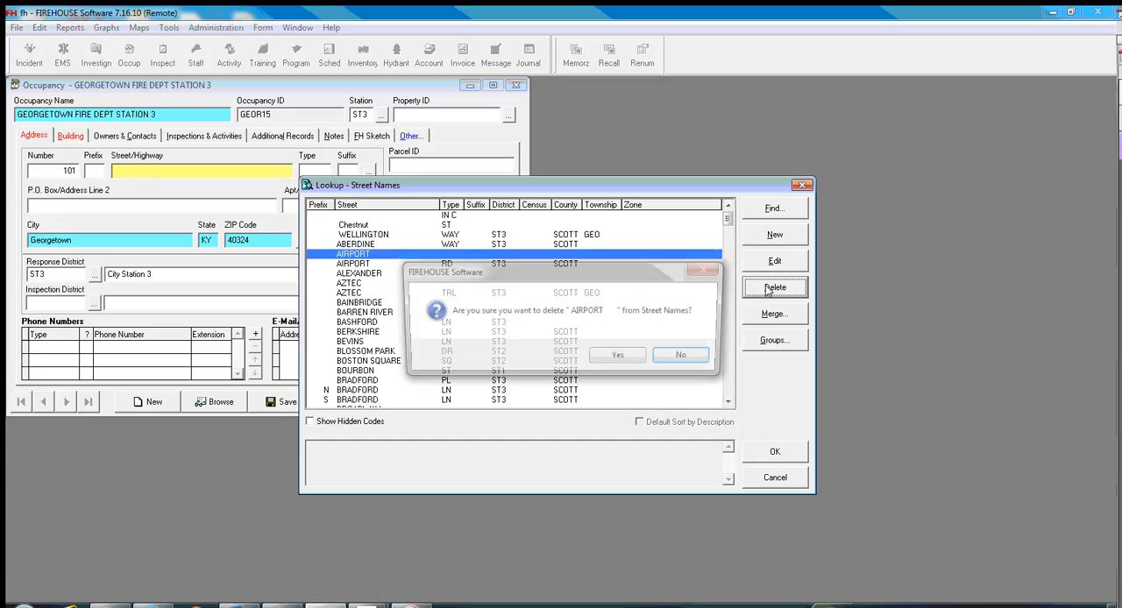
{"action": "left_click", "coordinate": [617, 354]}
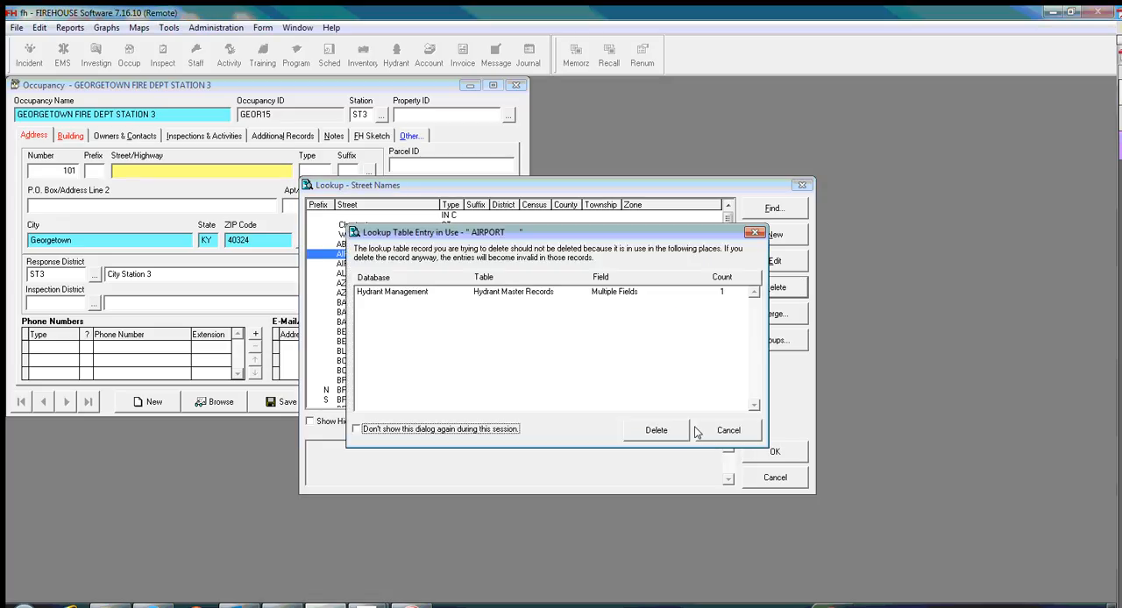
{"action": "left_click", "coordinate": [729, 429]}
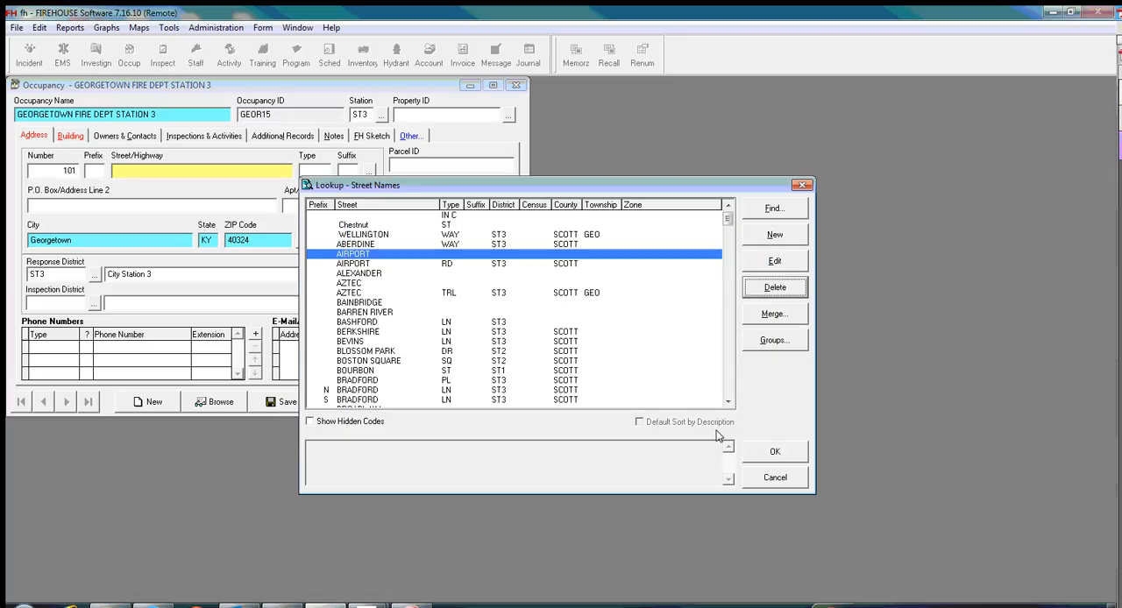
{"action": "mouse_move", "coordinate": [682, 428]}
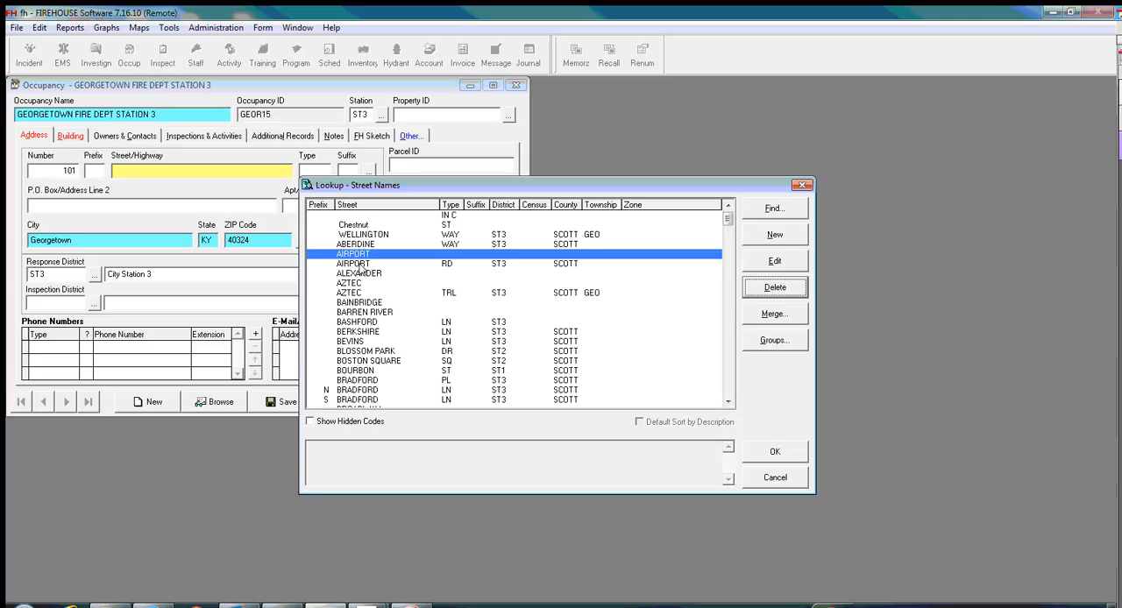
Set the occupancy's street to AIRPORT RD, making the address 101 Airport Rd
{"action": "left_click", "coordinate": [354, 263]}
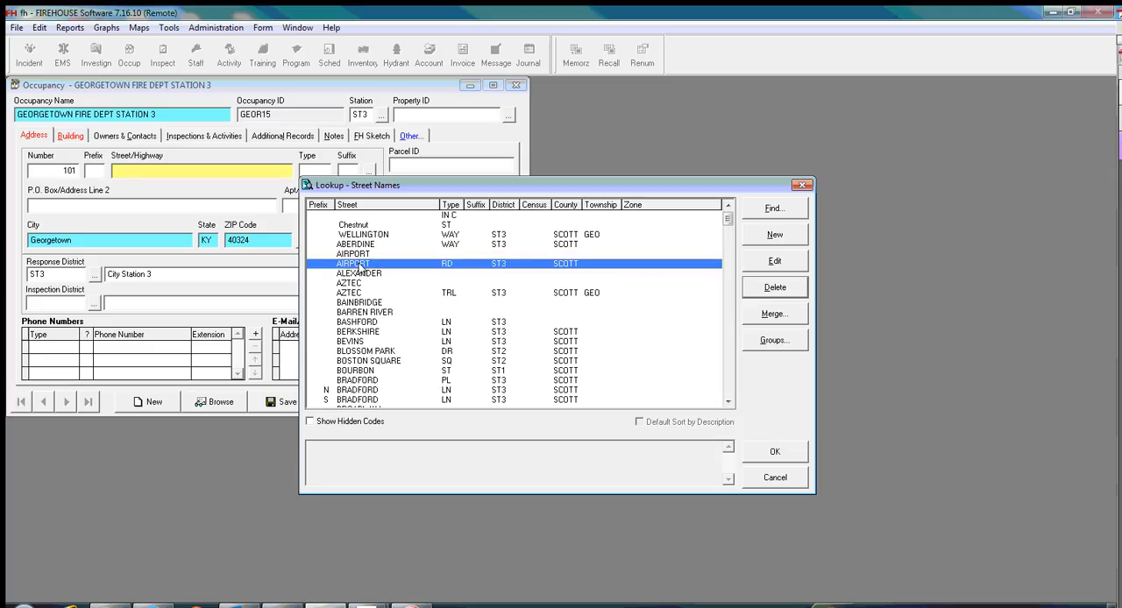
{"action": "left_click", "coordinate": [775, 453]}
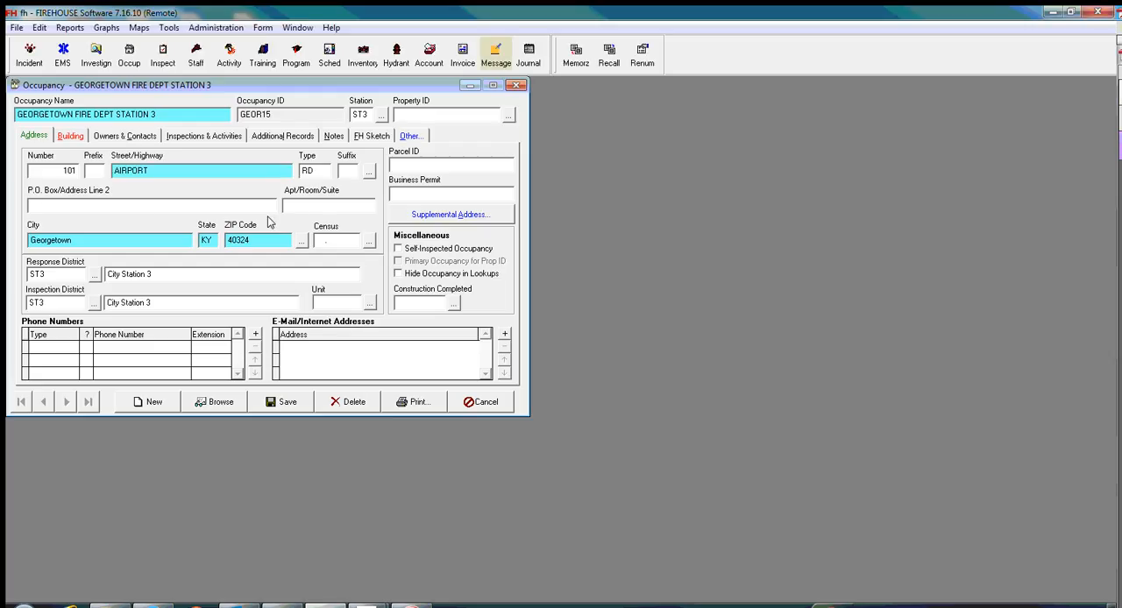
{"action": "mouse_move", "coordinate": [487, 209]}
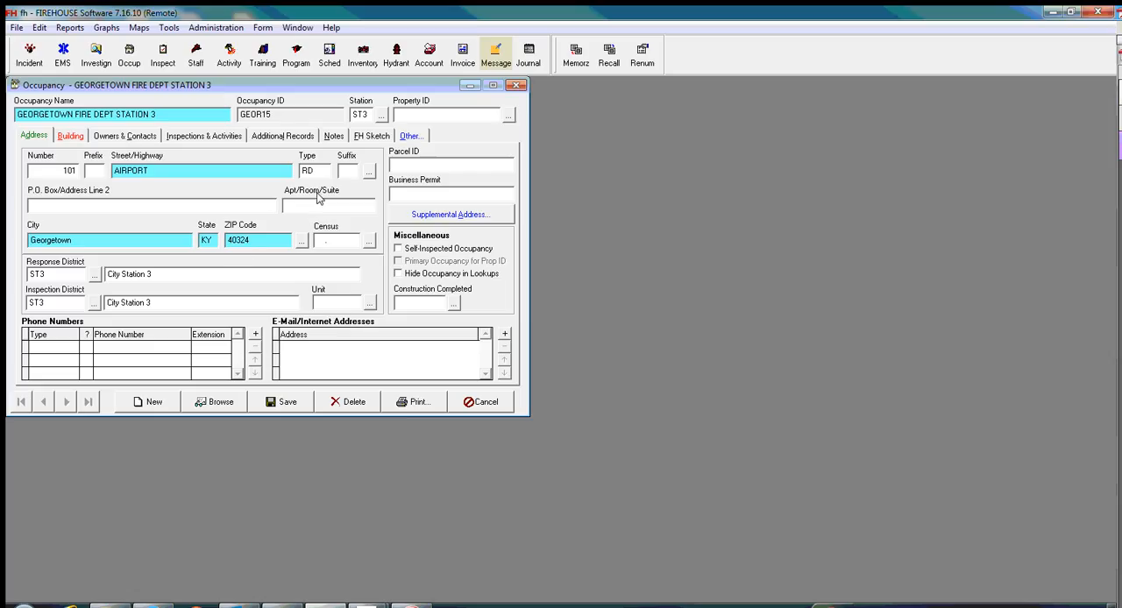
{"action": "mouse_move", "coordinate": [186, 238]}
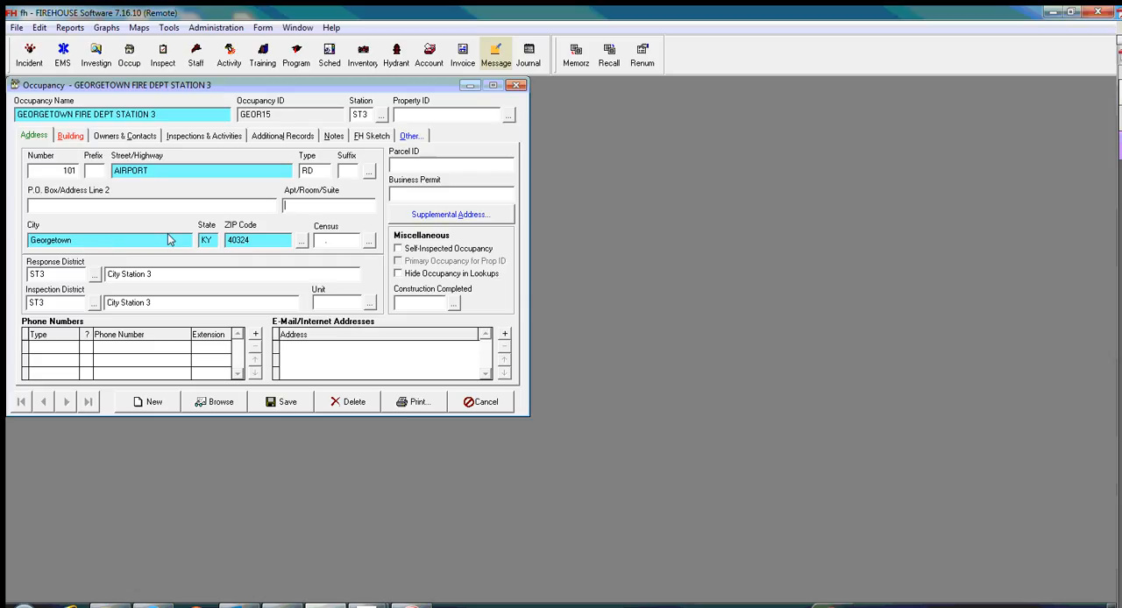
{"action": "mouse_move", "coordinate": [222, 246]}
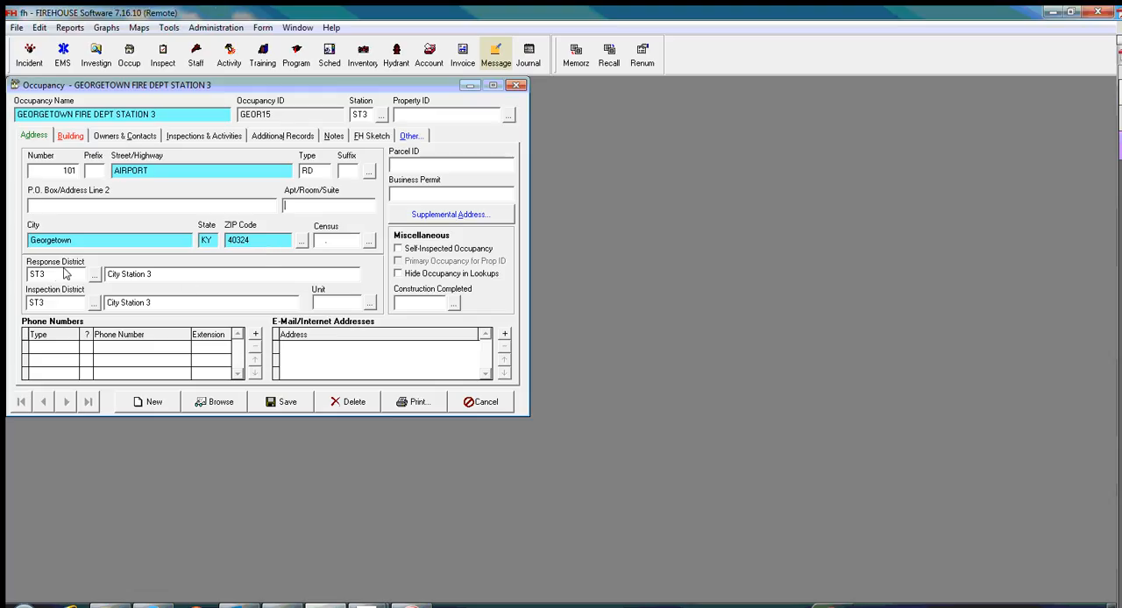
{"action": "mouse_move", "coordinate": [77, 288]}
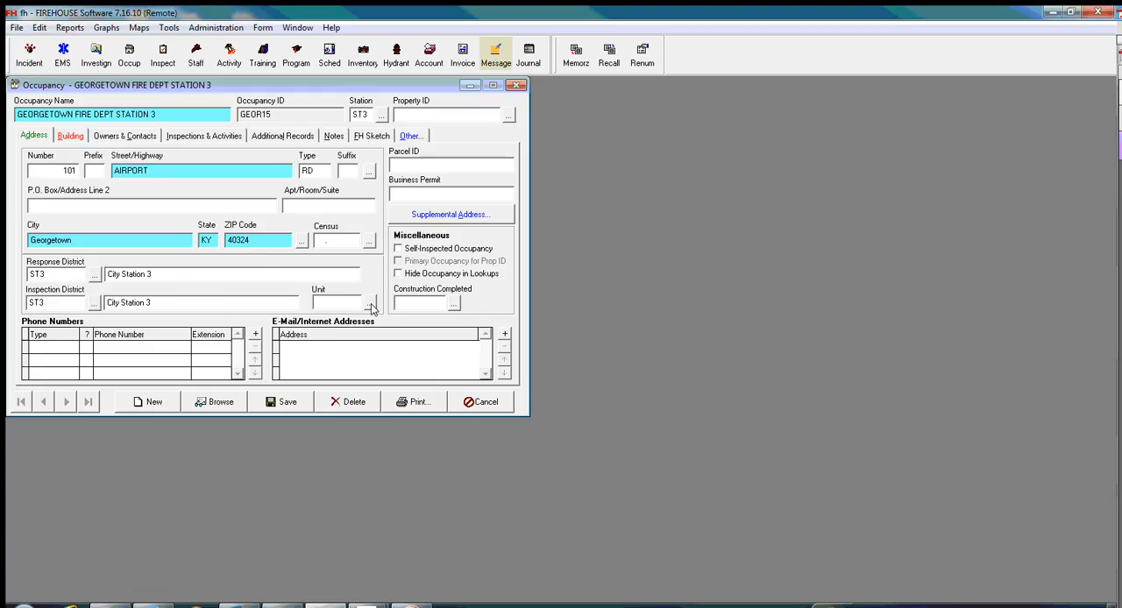
Assign the Inspector unit INSP from the Units lookup to the occupancy
{"action": "left_click", "coordinate": [368, 302]}
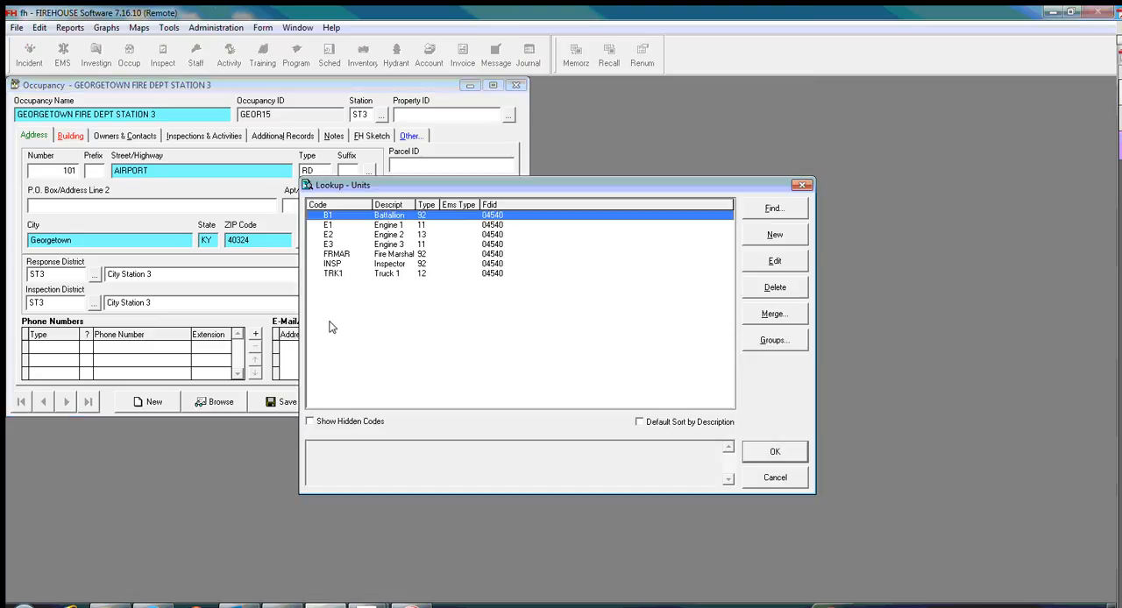
{"action": "mouse_move", "coordinate": [354, 330]}
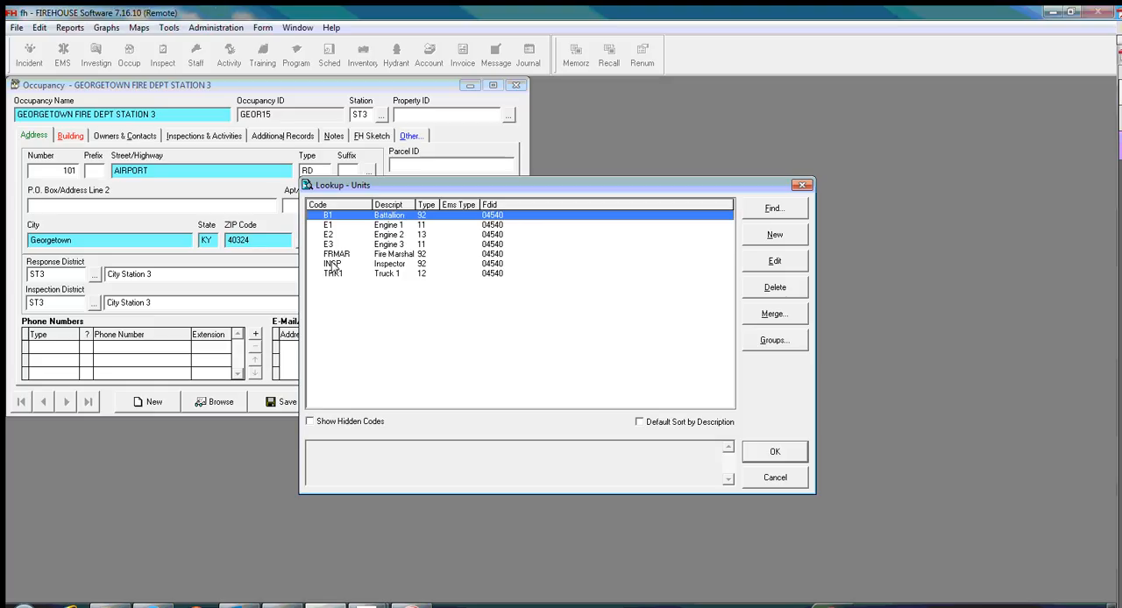
{"action": "mouse_move", "coordinate": [335, 266]}
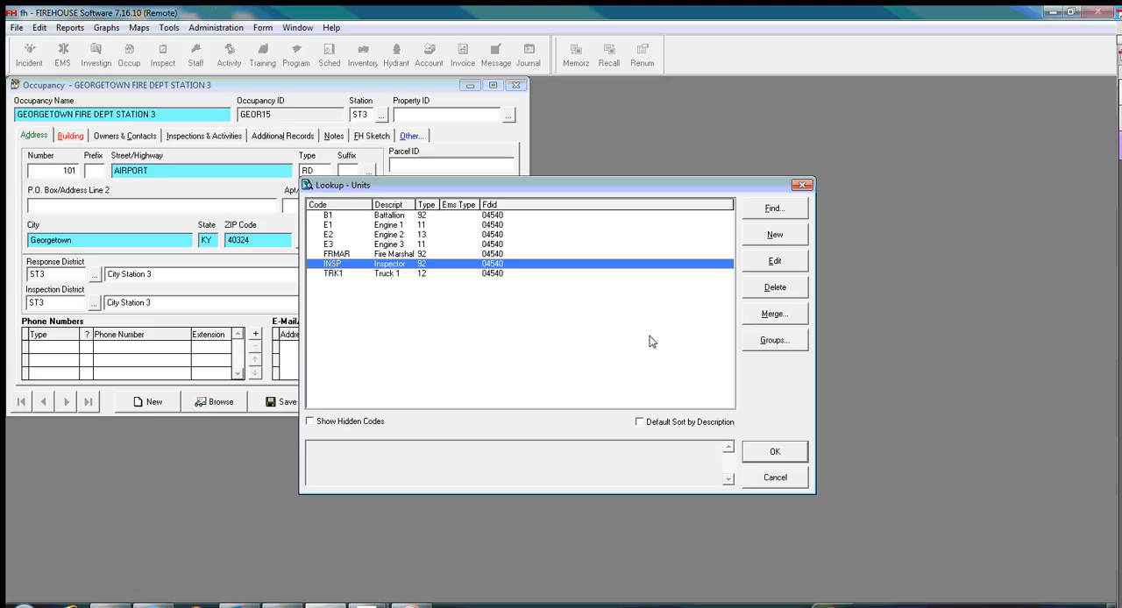
{"action": "mouse_move", "coordinate": [487, 288]}
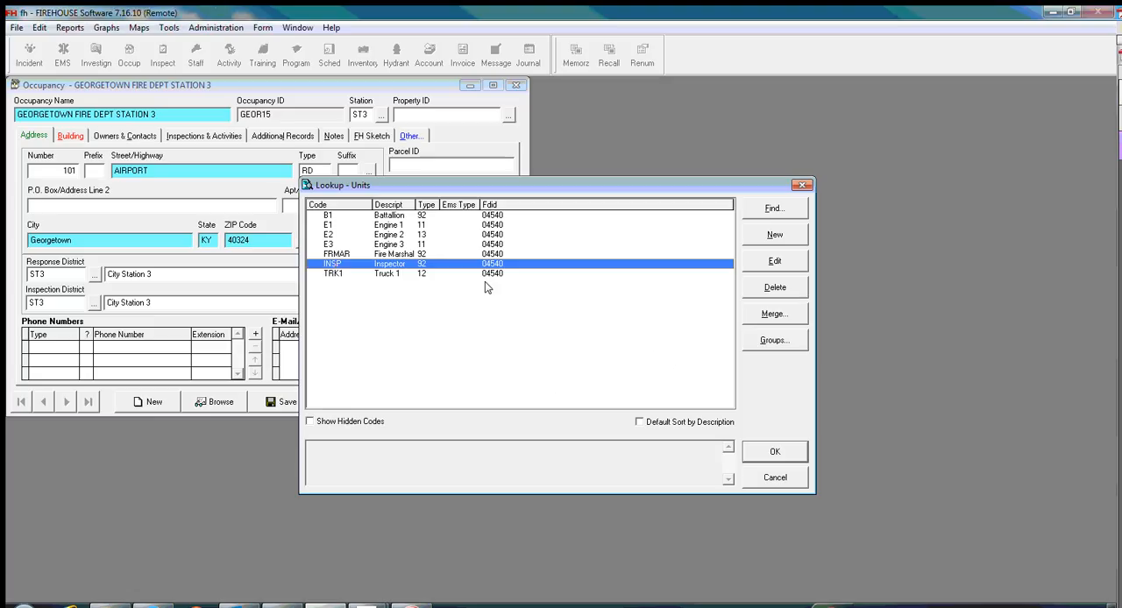
{"action": "mouse_move", "coordinate": [331, 273]}
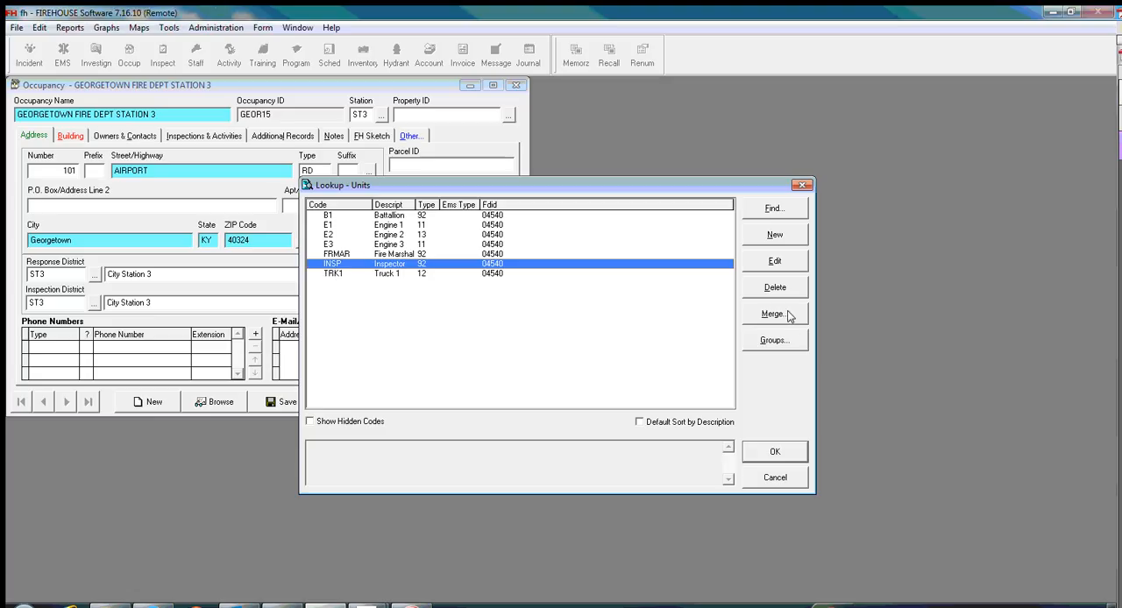
{"action": "left_click", "coordinate": [775, 453]}
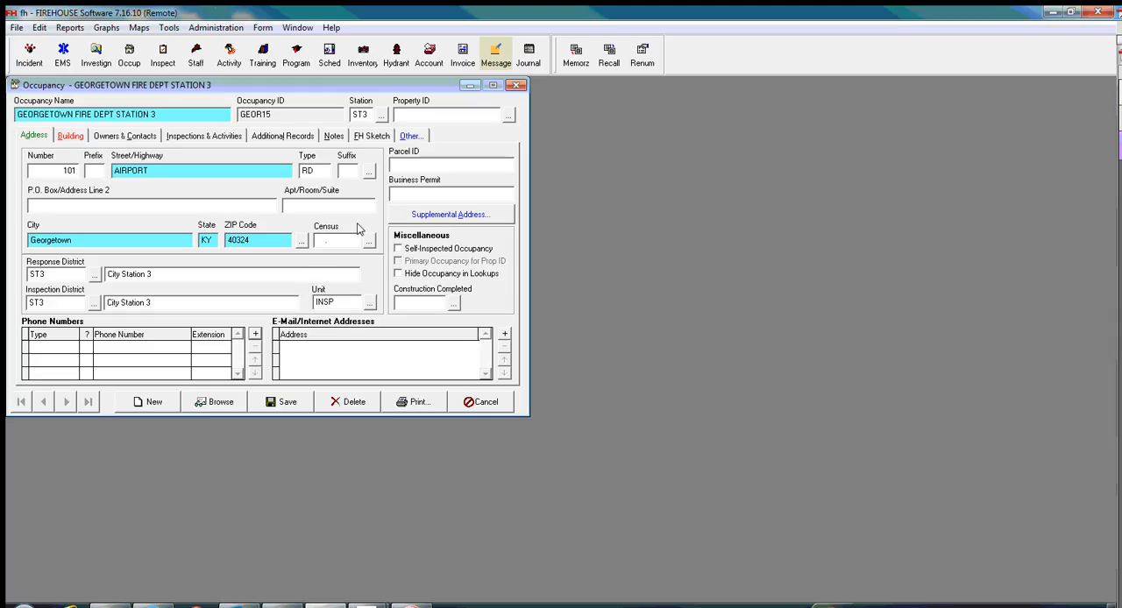
{"action": "mouse_move", "coordinate": [256, 333]}
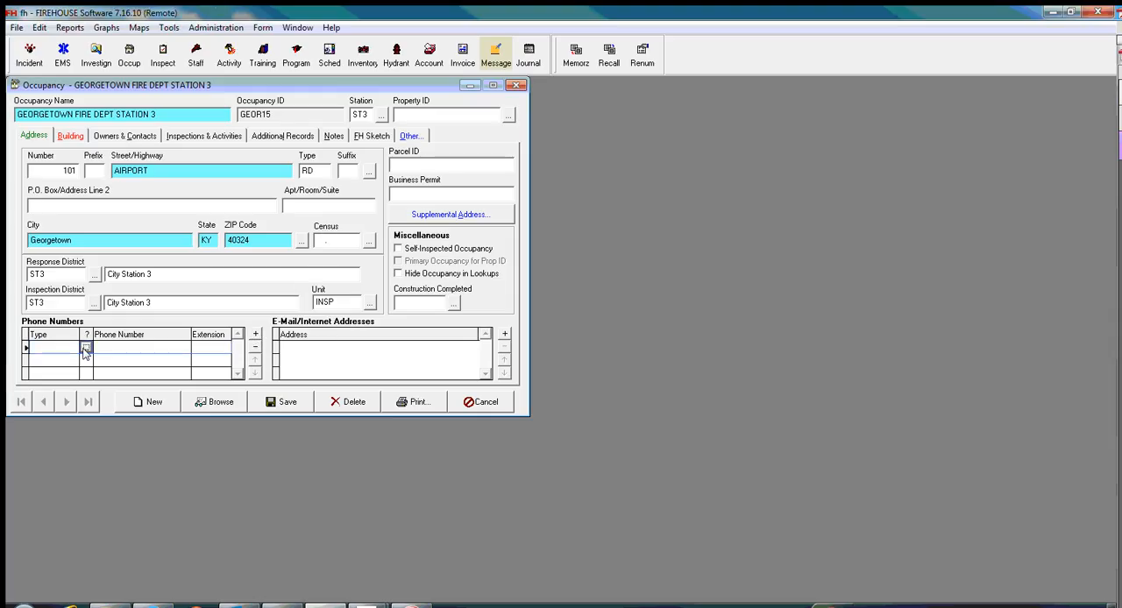
{"action": "left_click", "coordinate": [86, 347]}
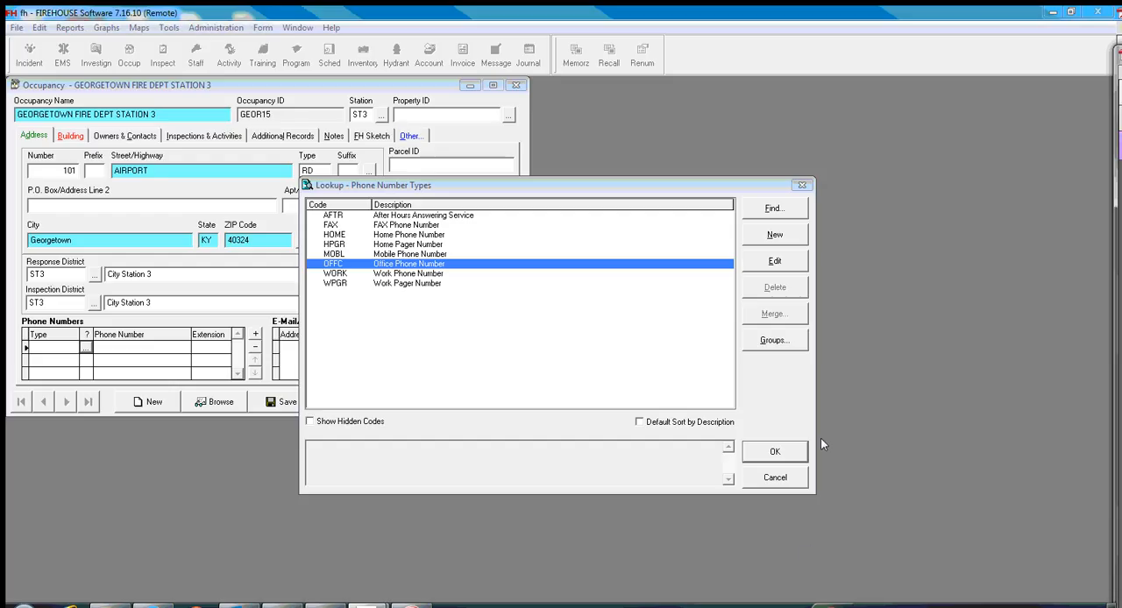
{"action": "left_click", "coordinate": [774, 451]}
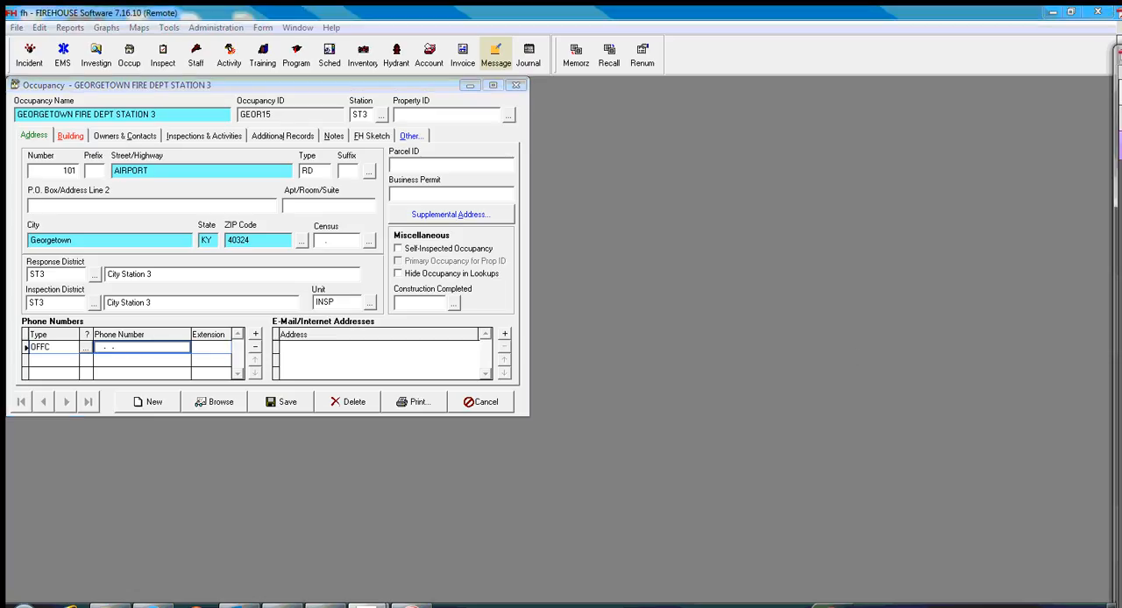
{"action": "mouse_move", "coordinate": [49, 386]}
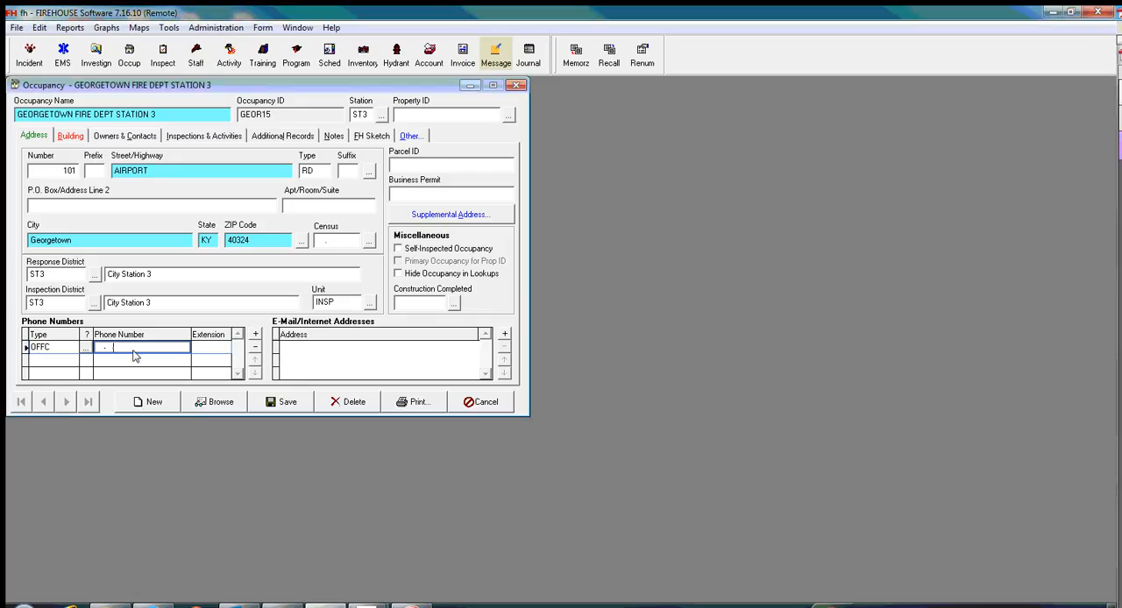
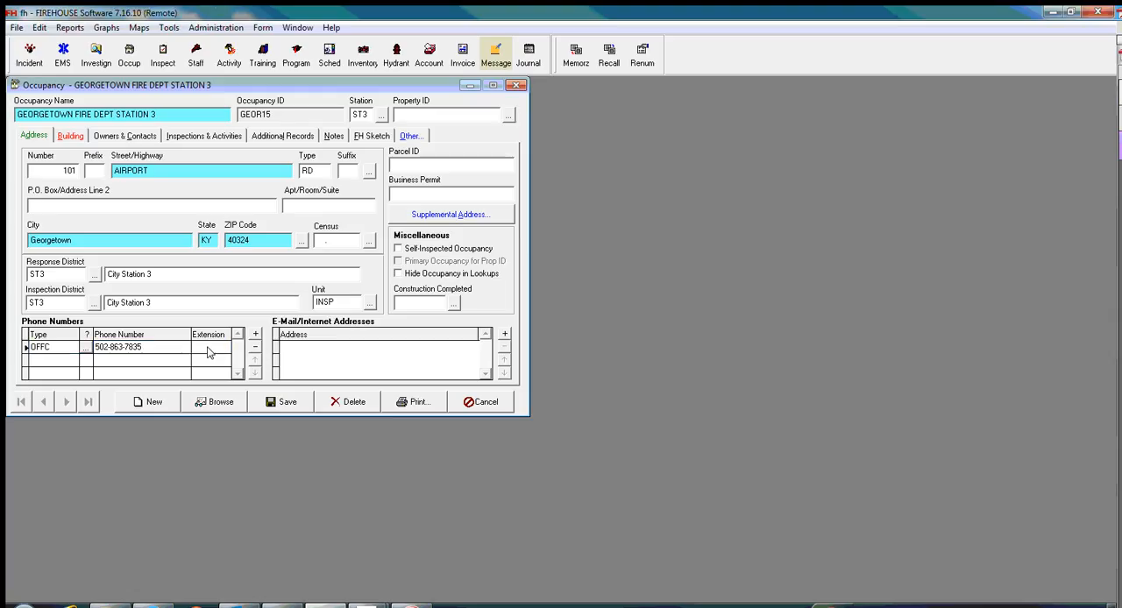
{"action": "left_click", "coordinate": [505, 333]}
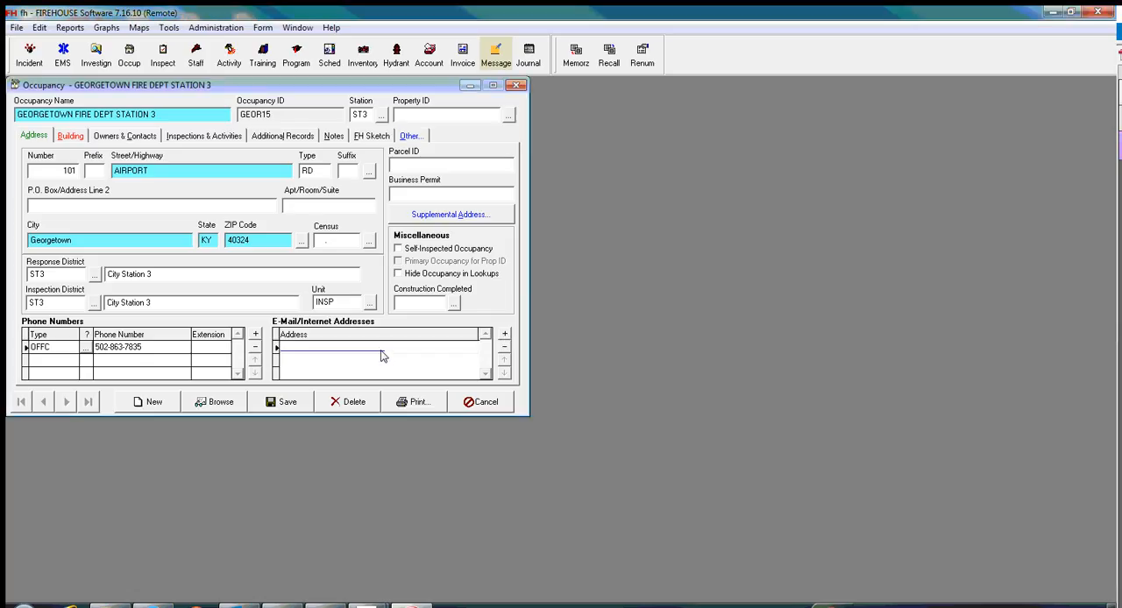
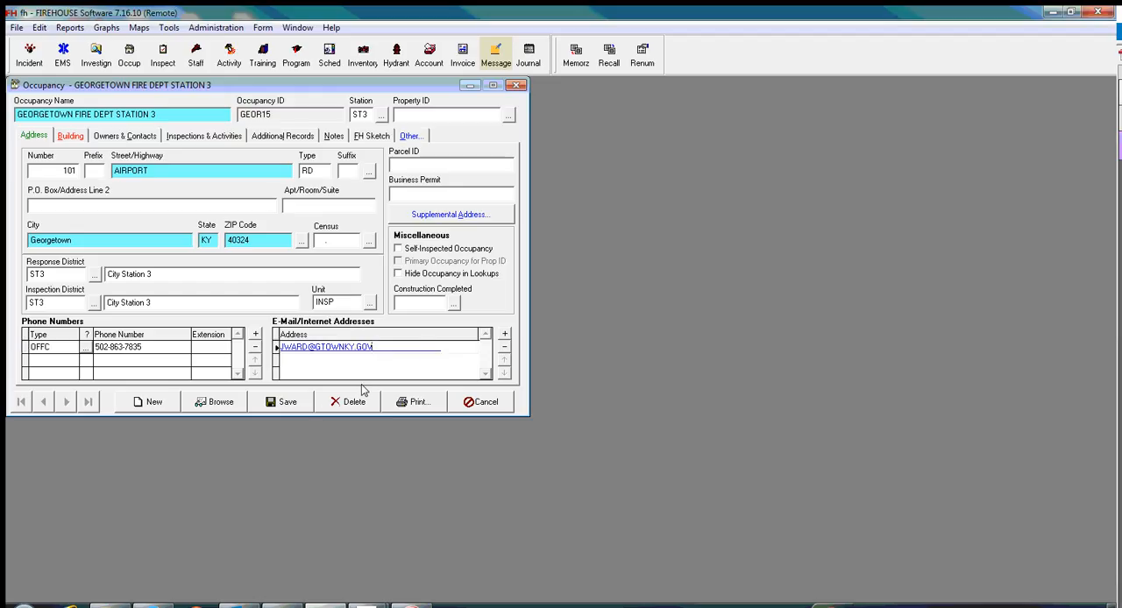
{"action": "mouse_move", "coordinate": [102, 179]}
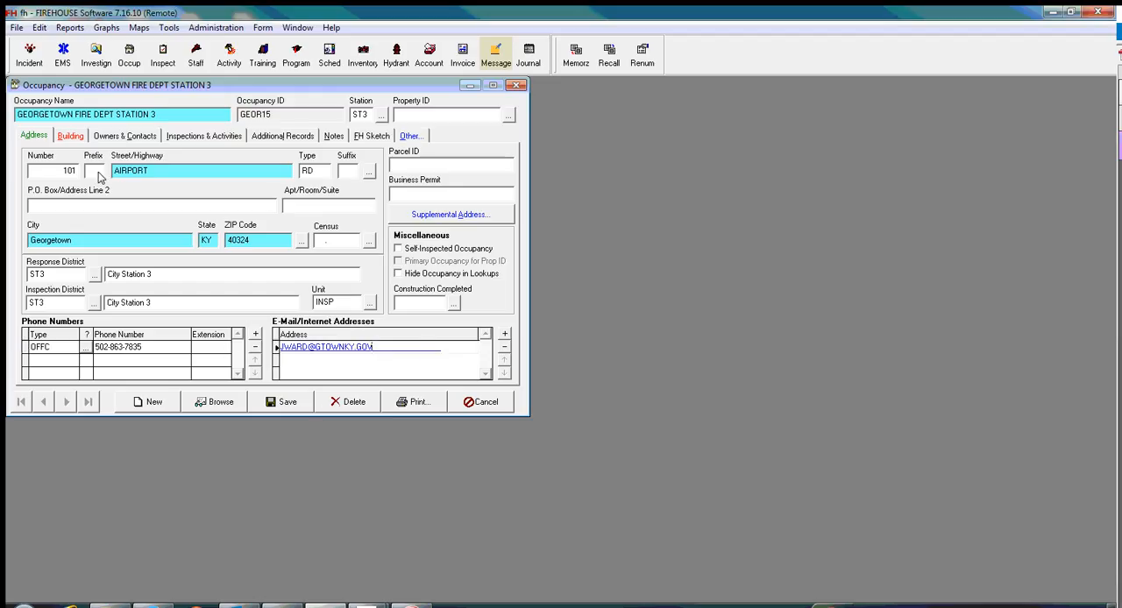
Set Specific Property Use to 888 Fire station on the Building tab
{"action": "left_click", "coordinate": [70, 137]}
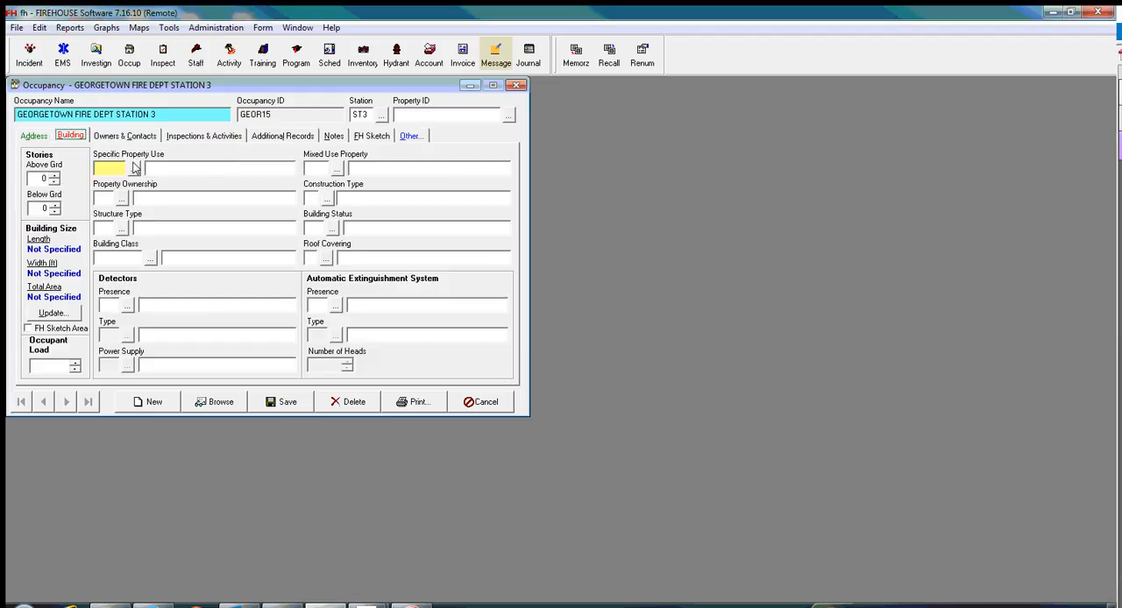
{"action": "left_click", "coordinate": [120, 173]}
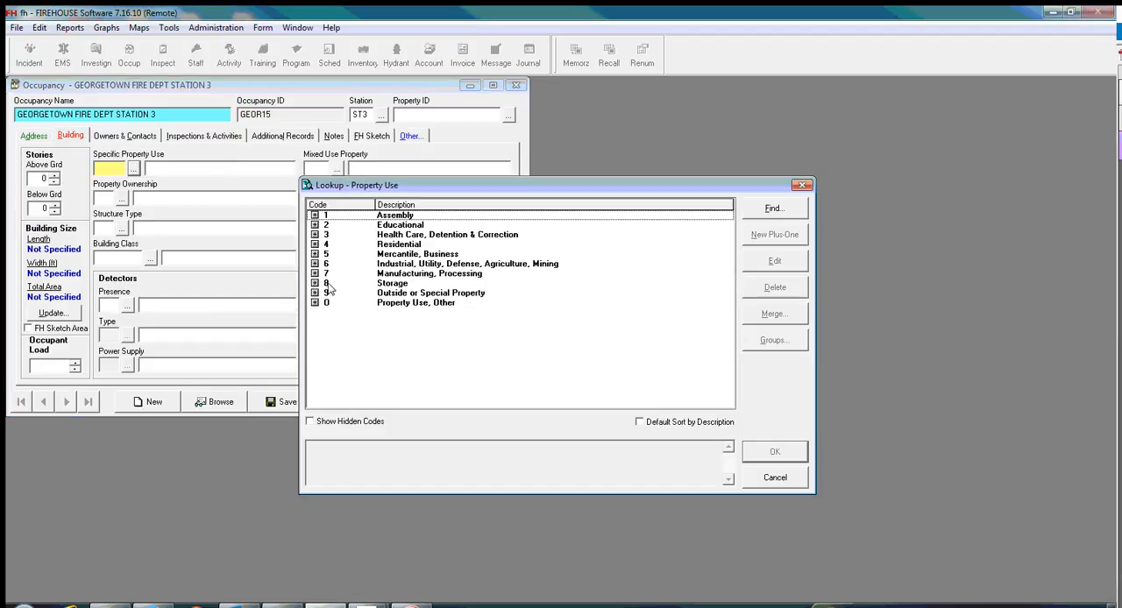
{"action": "left_click", "coordinate": [315, 284]}
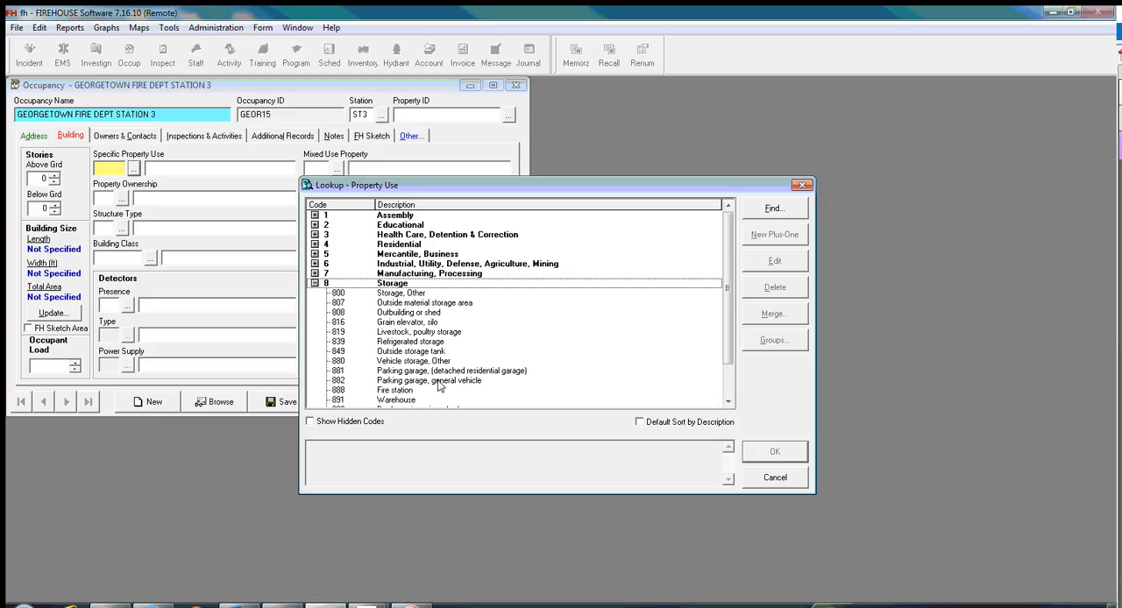
{"action": "left_click", "coordinate": [396, 389]}
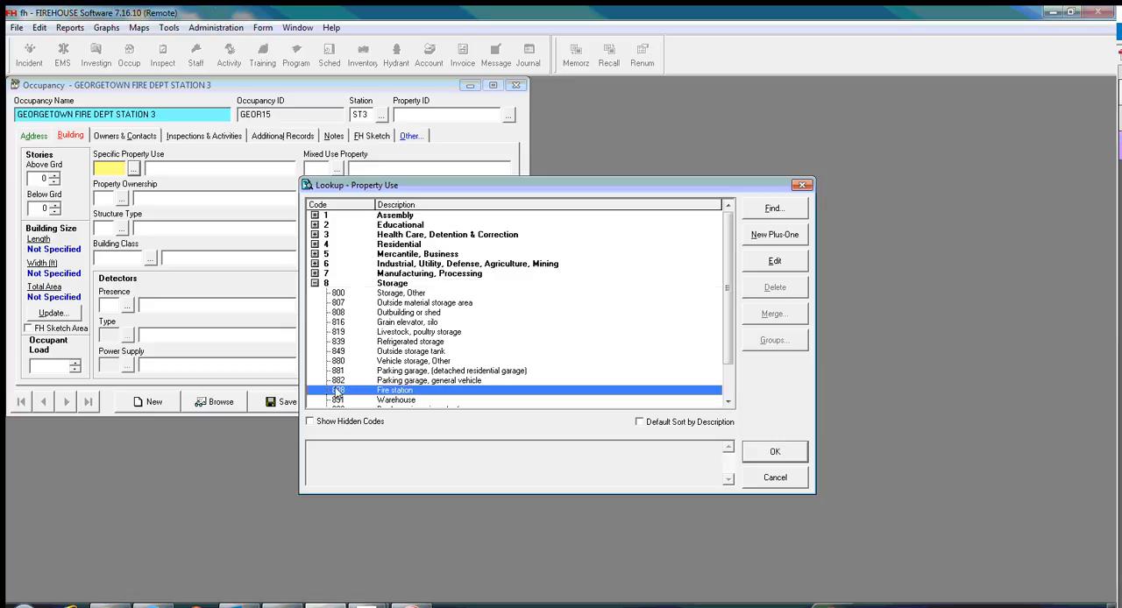
{"action": "mouse_move", "coordinate": [350, 393]}
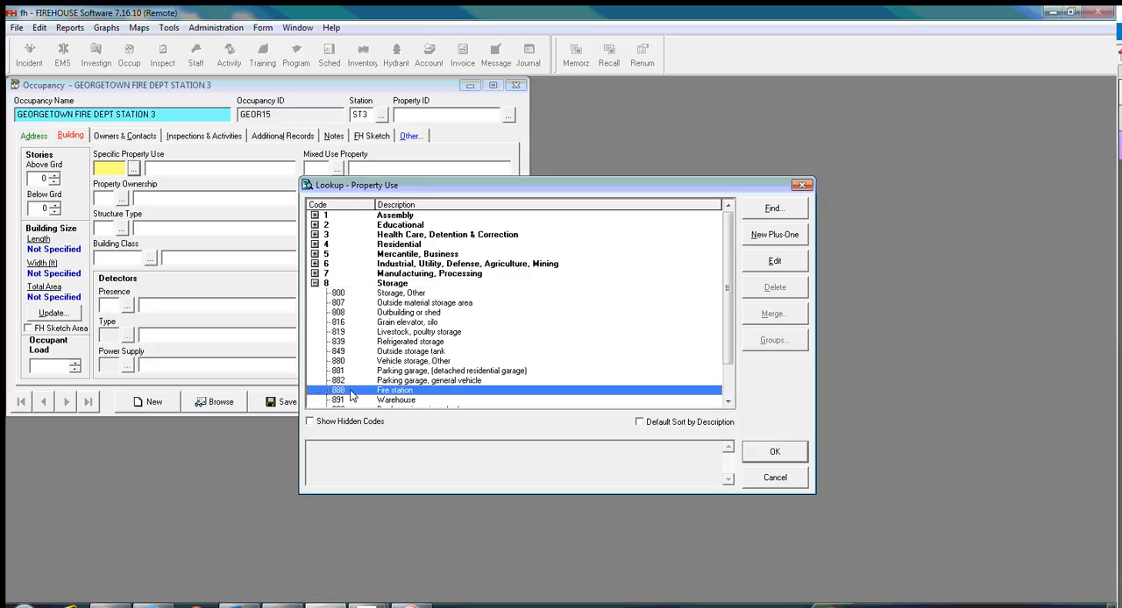
{"action": "left_click", "coordinate": [775, 452]}
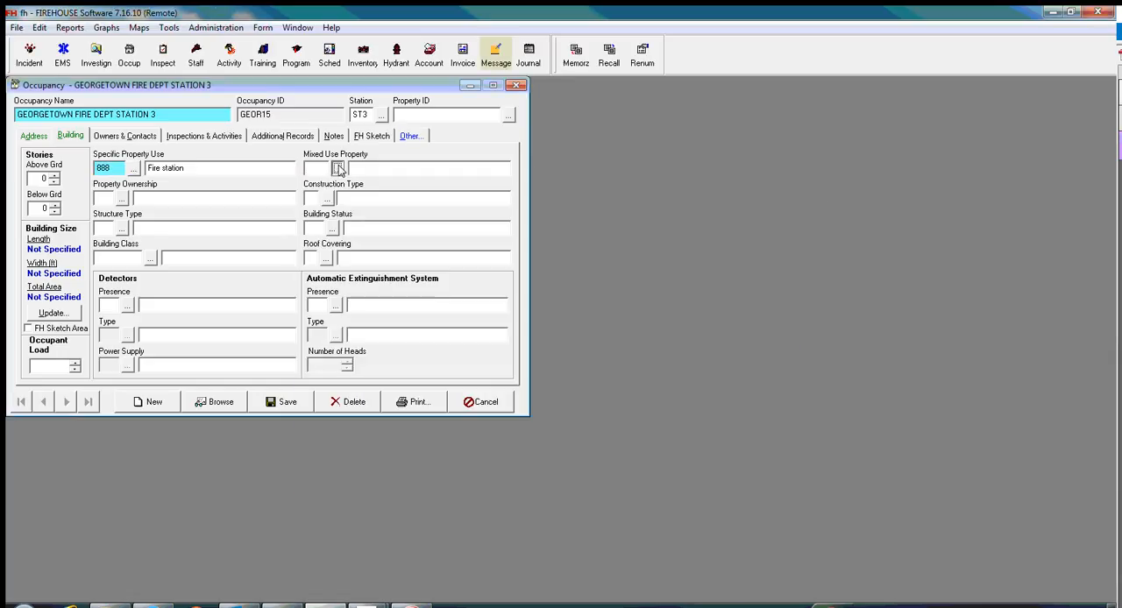
Mark the property as not mixed use (NN) with city/town/village/local ownership
{"action": "left_click", "coordinate": [337, 169]}
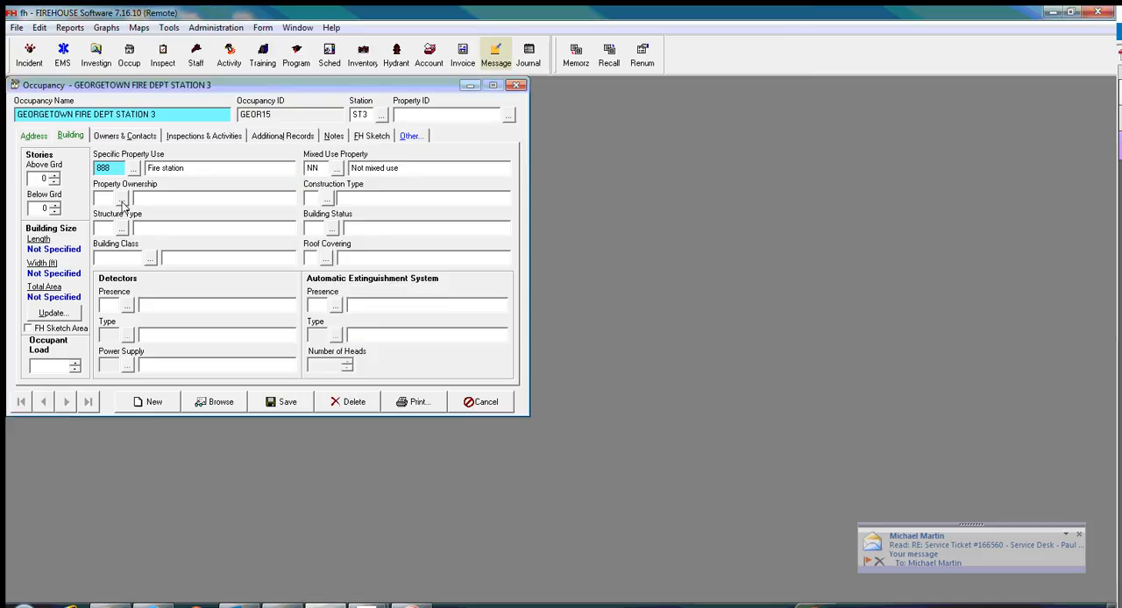
{"action": "left_click", "coordinate": [121, 198]}
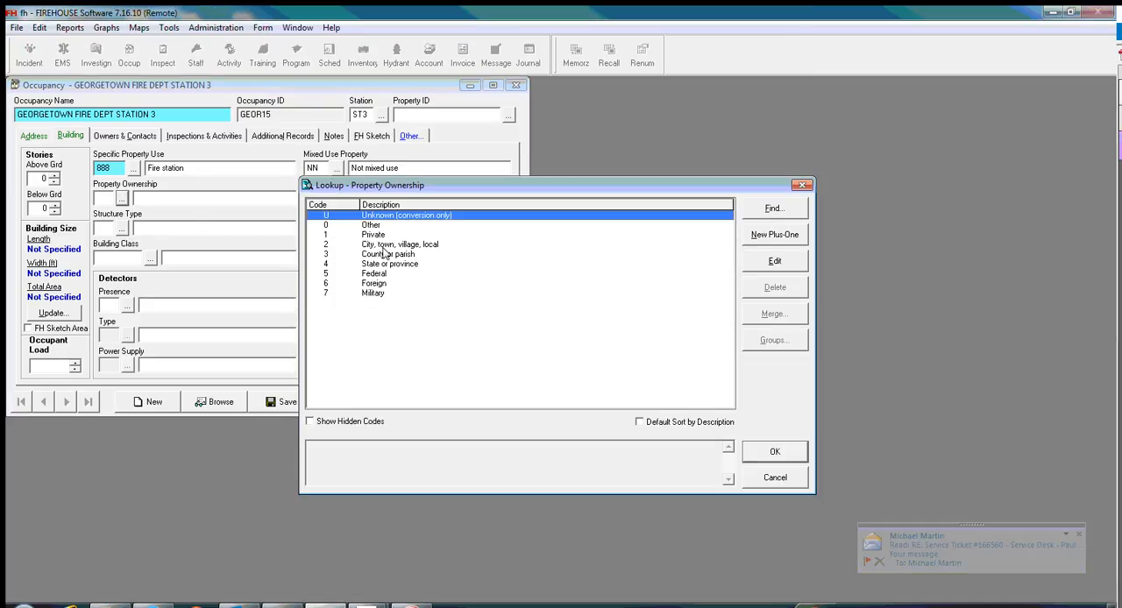
{"action": "left_click", "coordinate": [400, 245]}
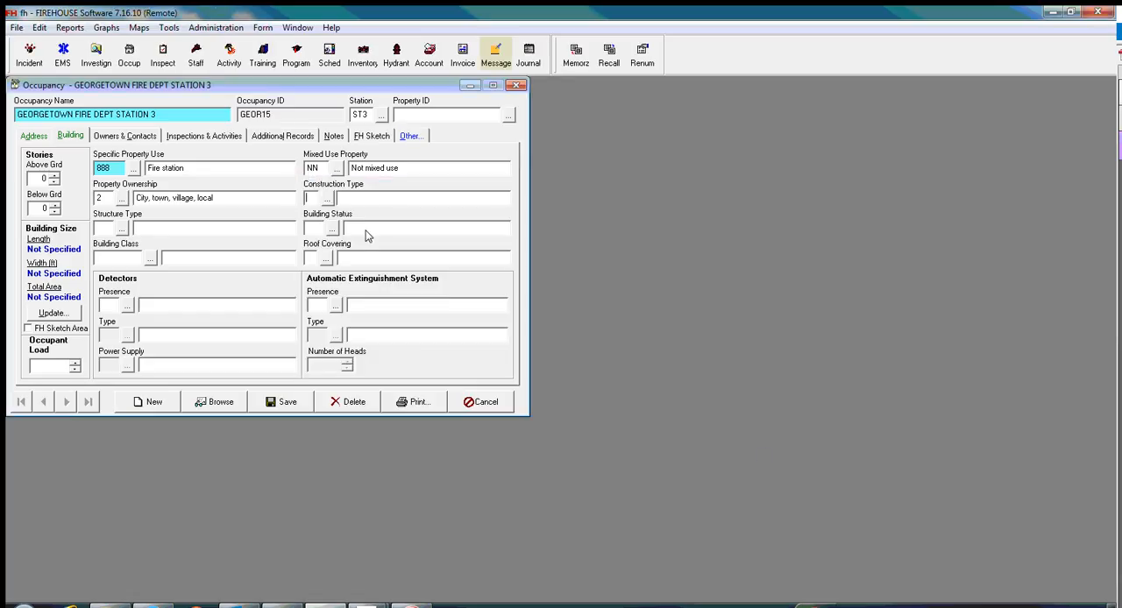
{"action": "mouse_move", "coordinate": [126, 258]}
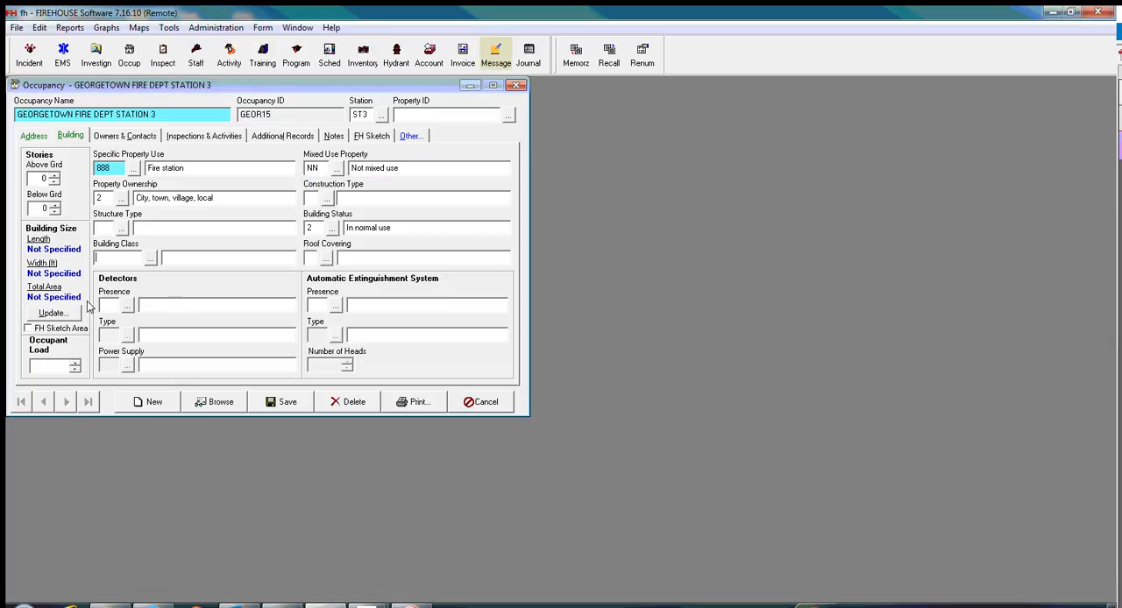
{"action": "mouse_move", "coordinate": [126, 305]}
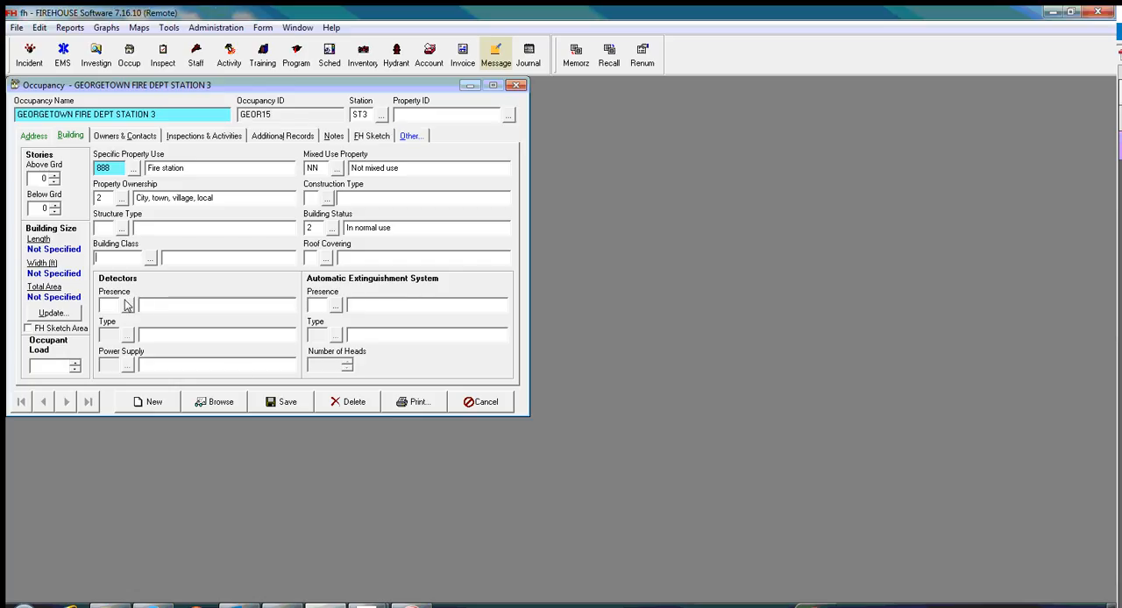
Record battery-only smoke detectors present and no automatic extinguishing system
{"action": "left_click", "coordinate": [128, 305]}
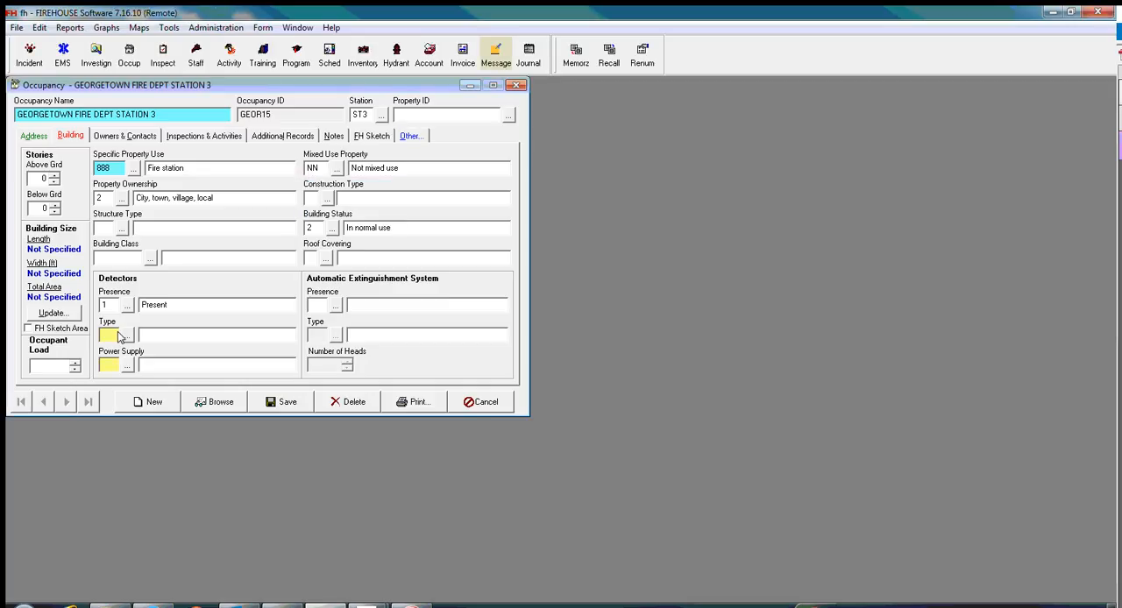
{"action": "left_click", "coordinate": [126, 337]}
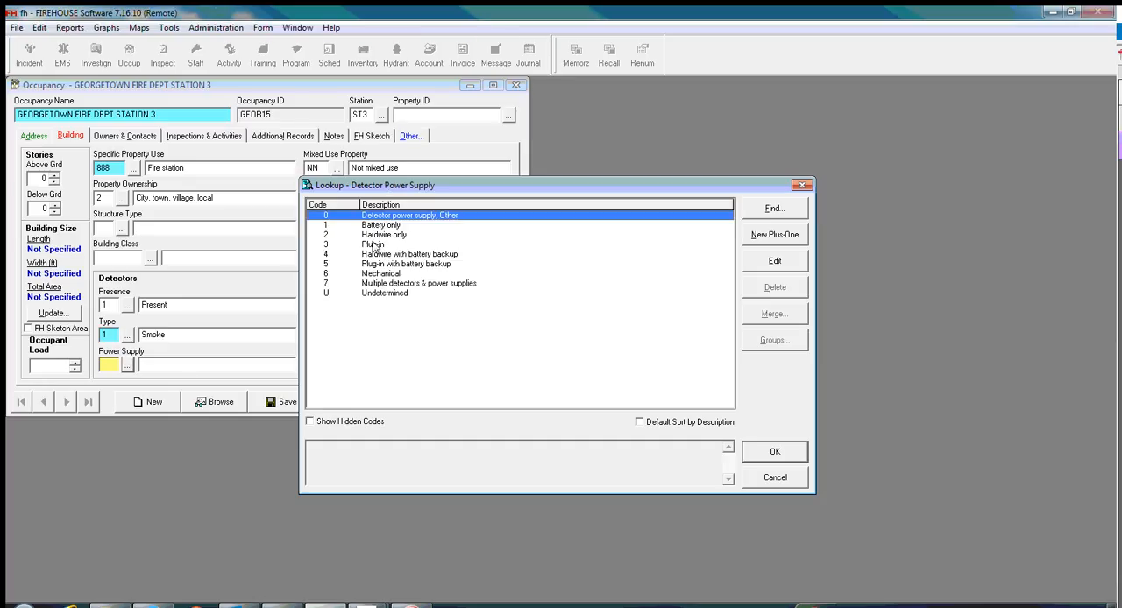
{"action": "double_click", "coordinate": [380, 224]}
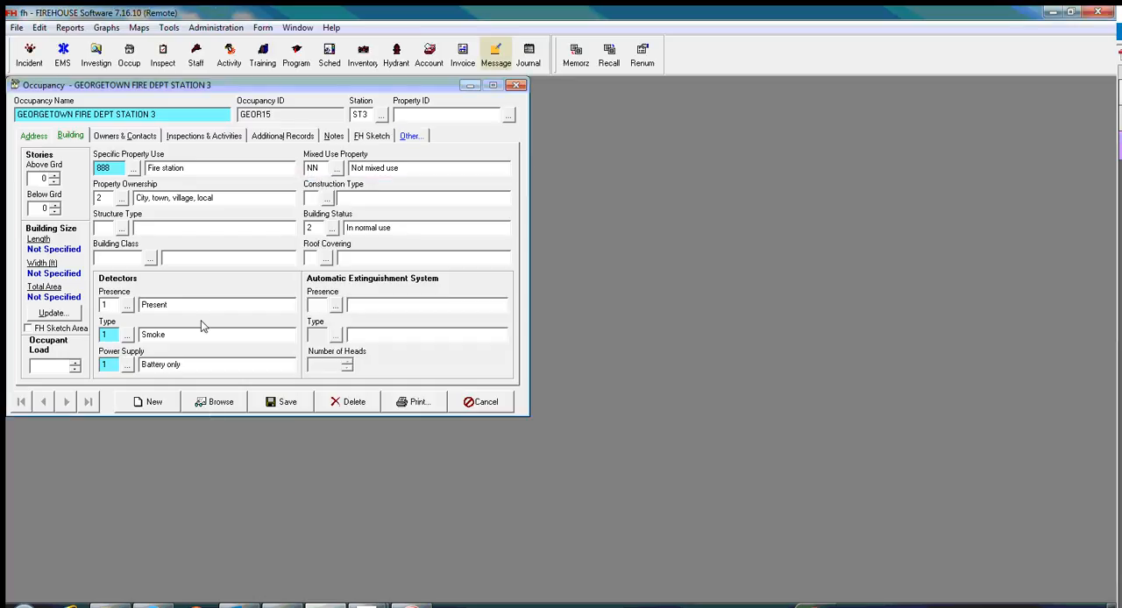
{"action": "left_click", "coordinate": [335, 305]}
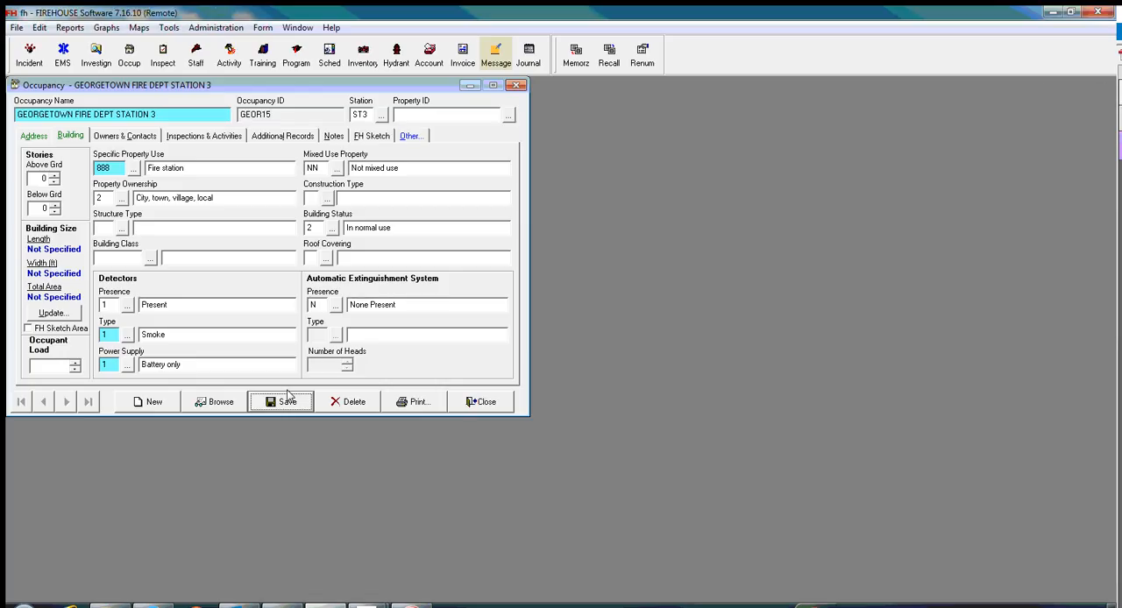
{"action": "mouse_move", "coordinate": [172, 154]}
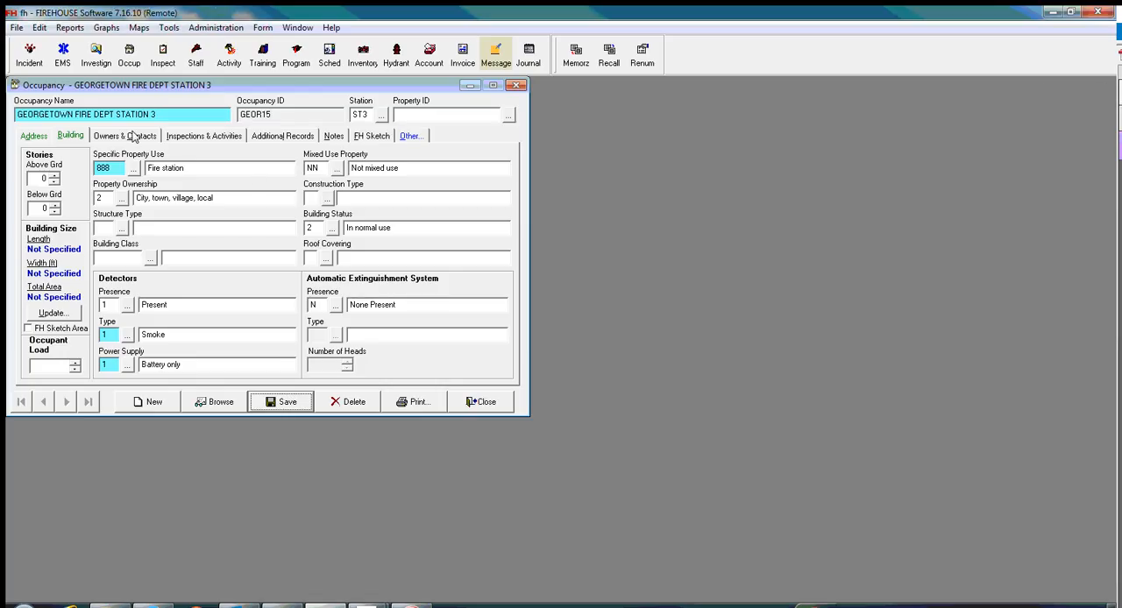
{"action": "mouse_move", "coordinate": [294, 372]}
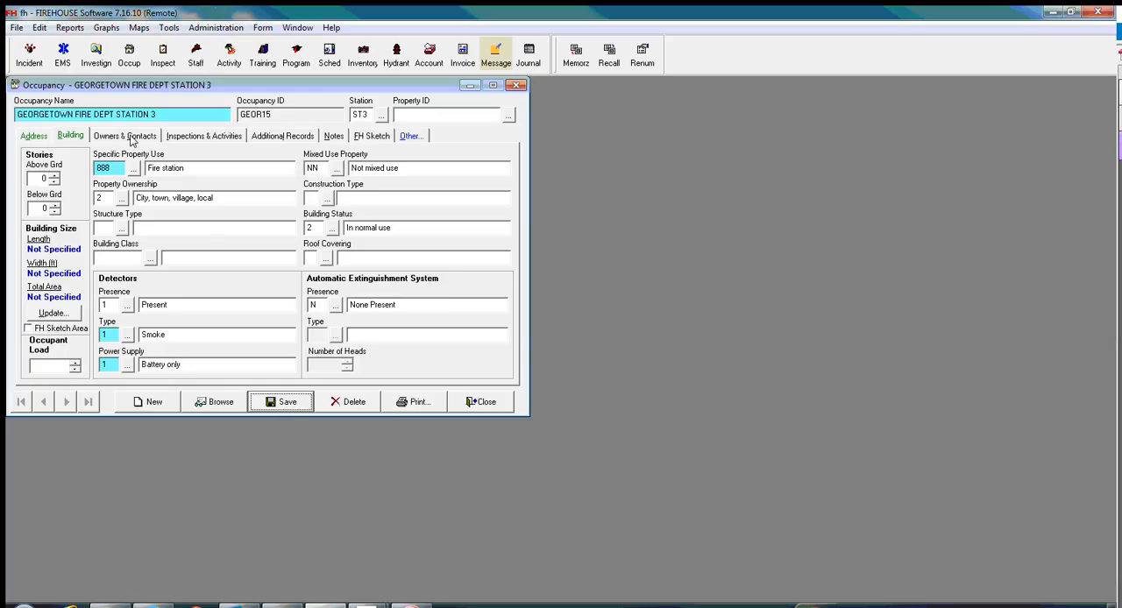
{"action": "left_click", "coordinate": [125, 135]}
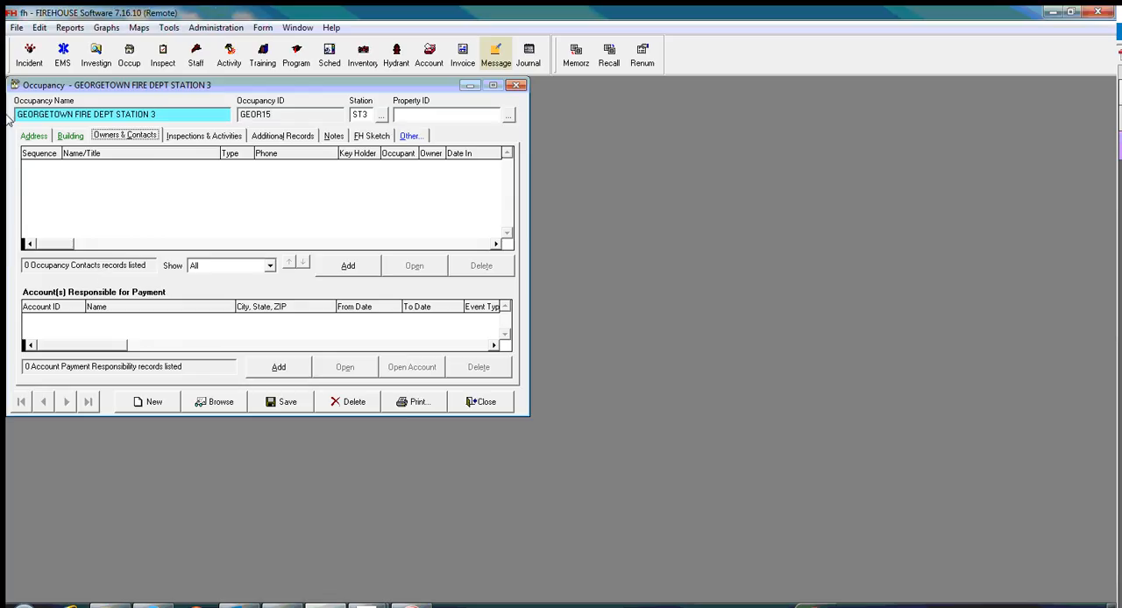
{"action": "mouse_move", "coordinate": [343, 221]}
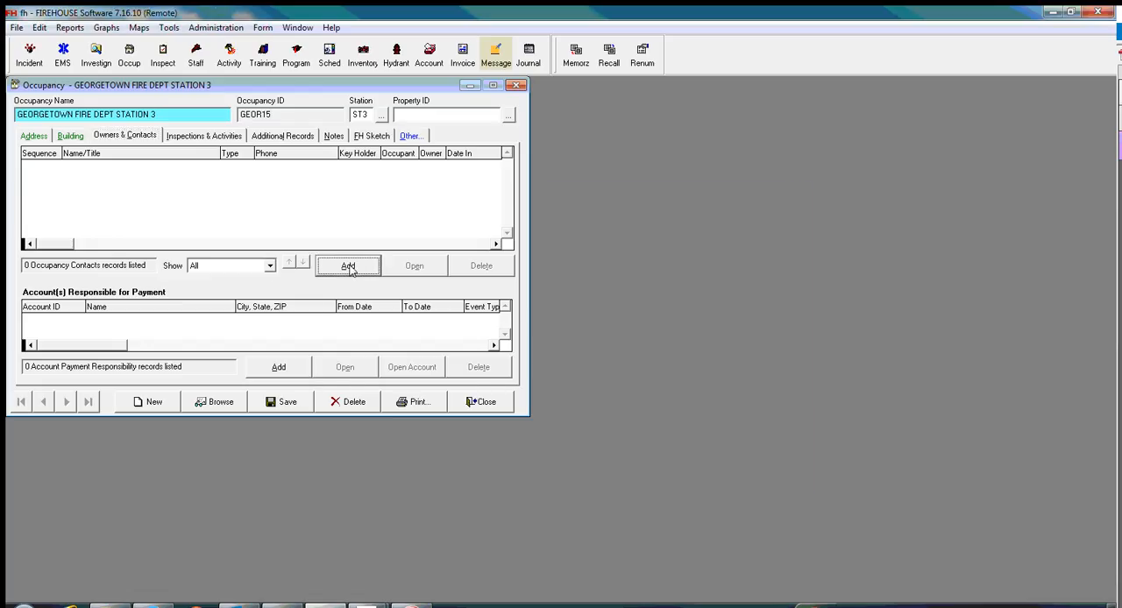
{"action": "left_click", "coordinate": [347, 267]}
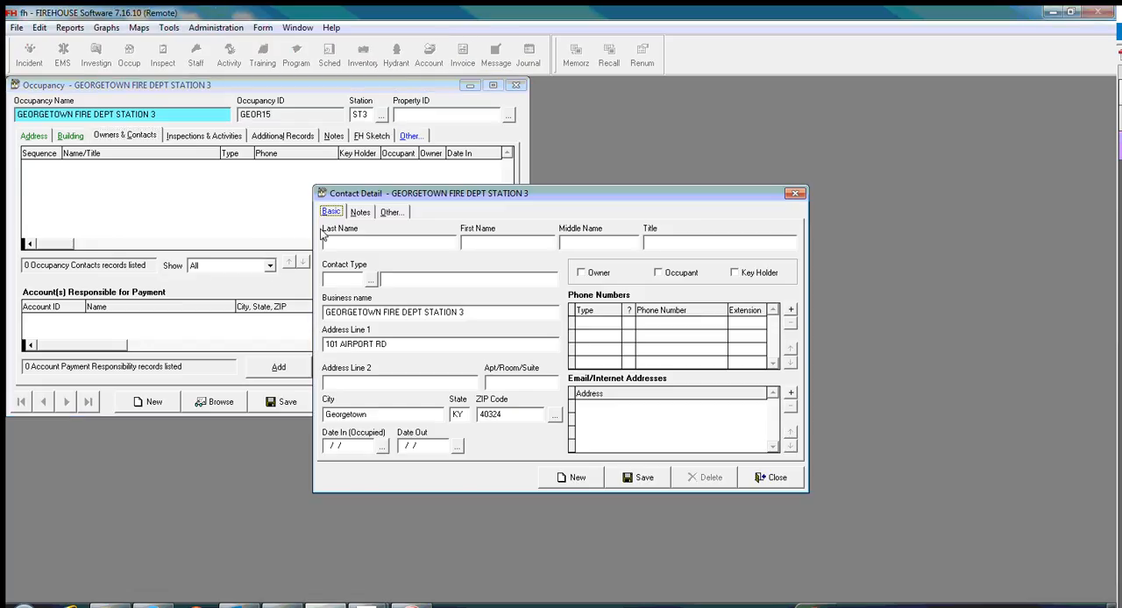
{"action": "type", "text": "w"}
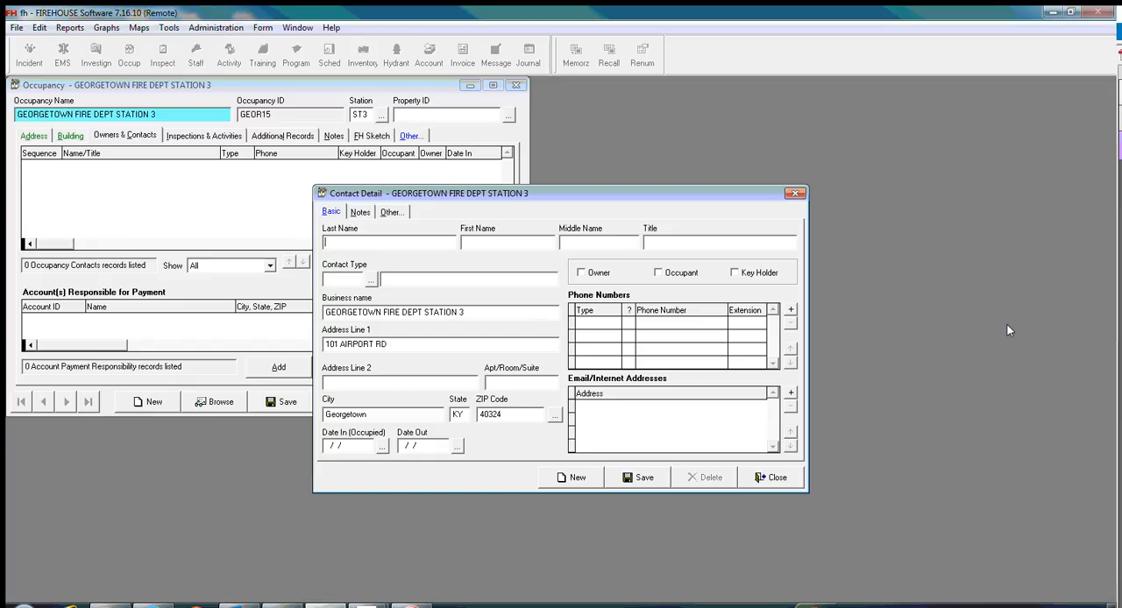
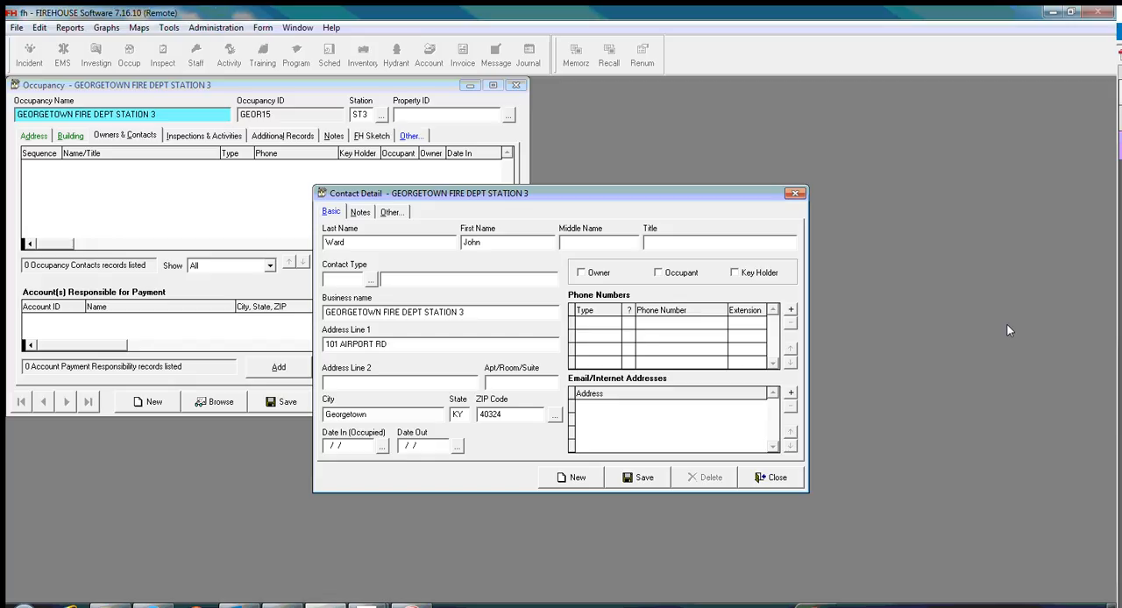
{"action": "type", "text": "Chief"}
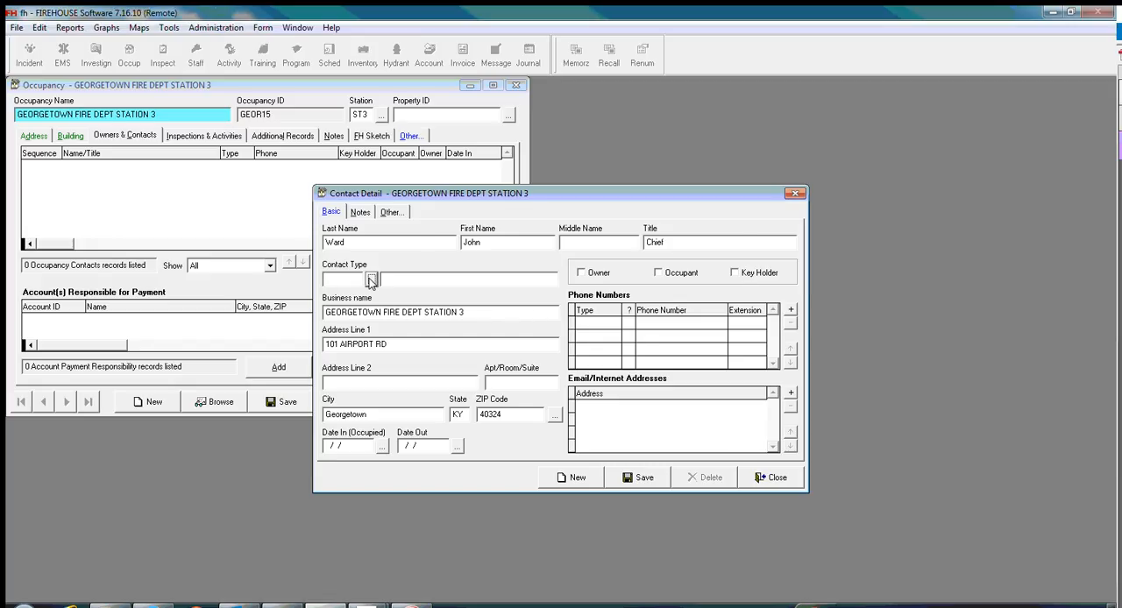
Pick SUPER – Supervisory from the Occupancy Contact Types lookup for the chief
{"action": "left_click", "coordinate": [371, 279]}
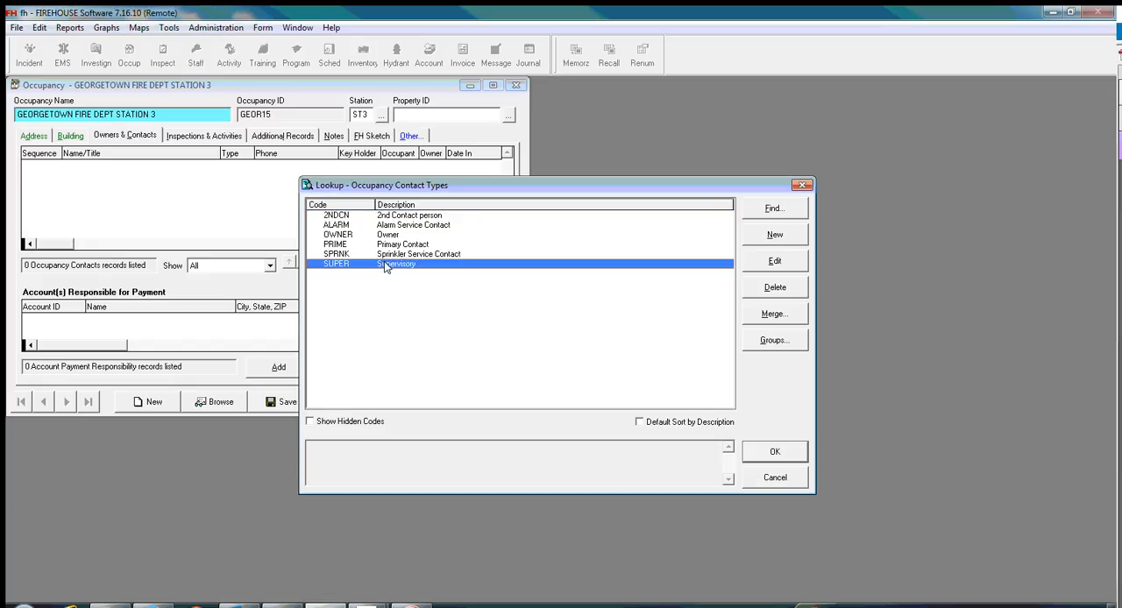
{"action": "left_click", "coordinate": [775, 452]}
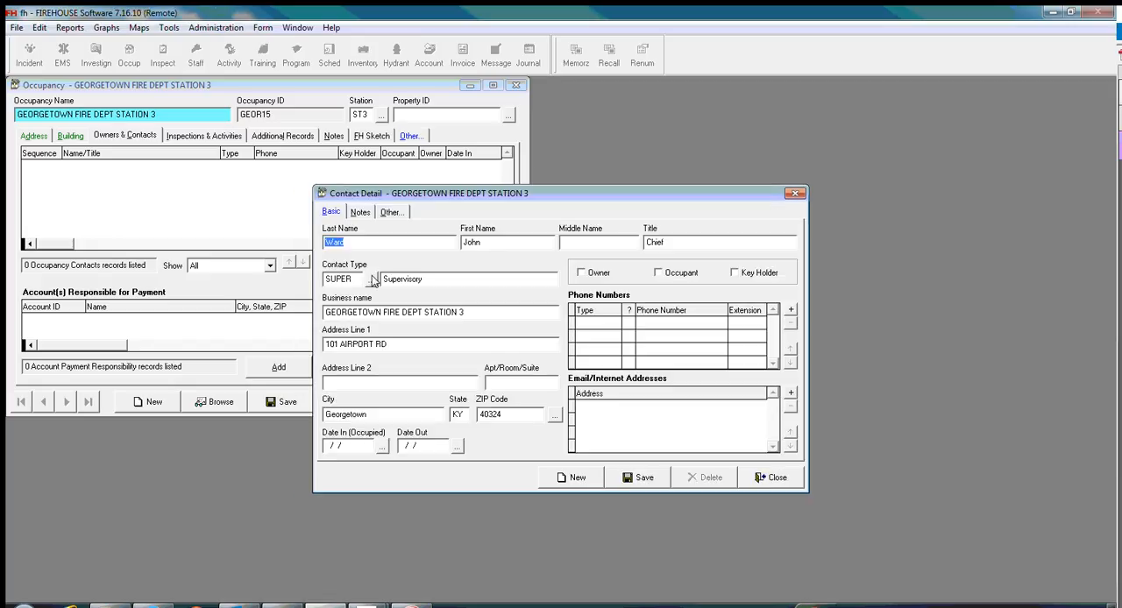
{"action": "left_click", "coordinate": [375, 278]}
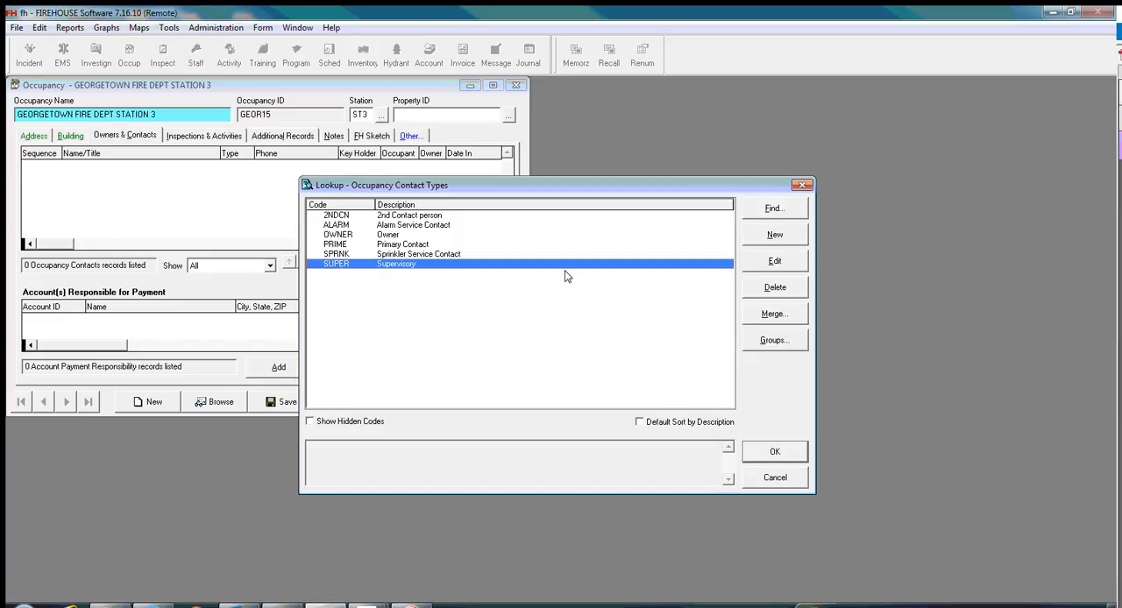
{"action": "mouse_move", "coordinate": [340, 277]}
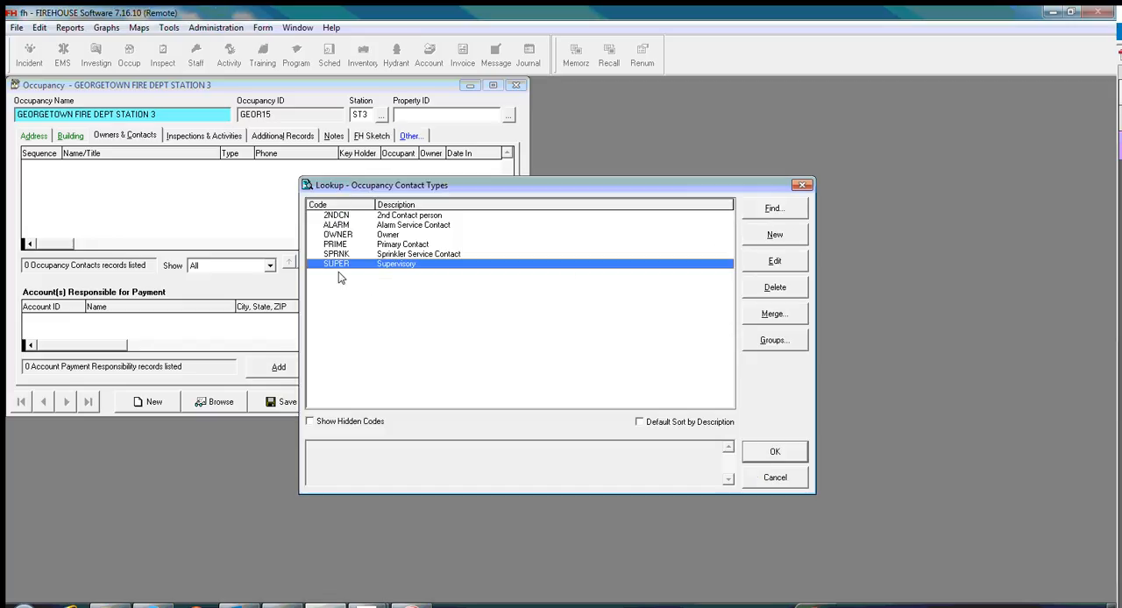
{"action": "mouse_move", "coordinate": [464, 214]}
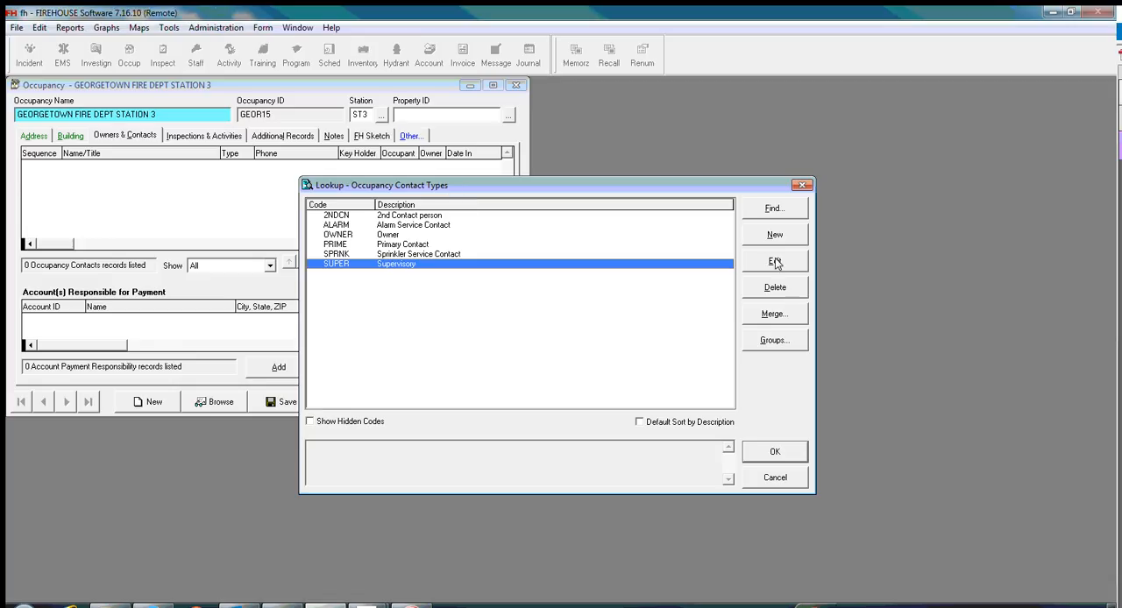
{"action": "mouse_move", "coordinate": [775, 264]}
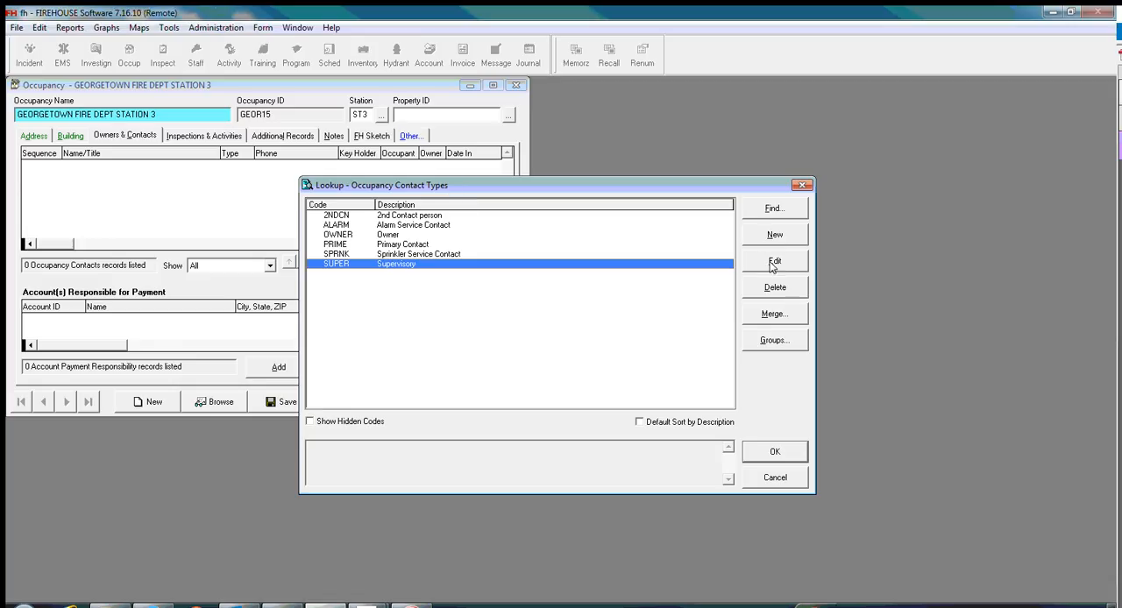
{"action": "mouse_move", "coordinate": [743, 331]}
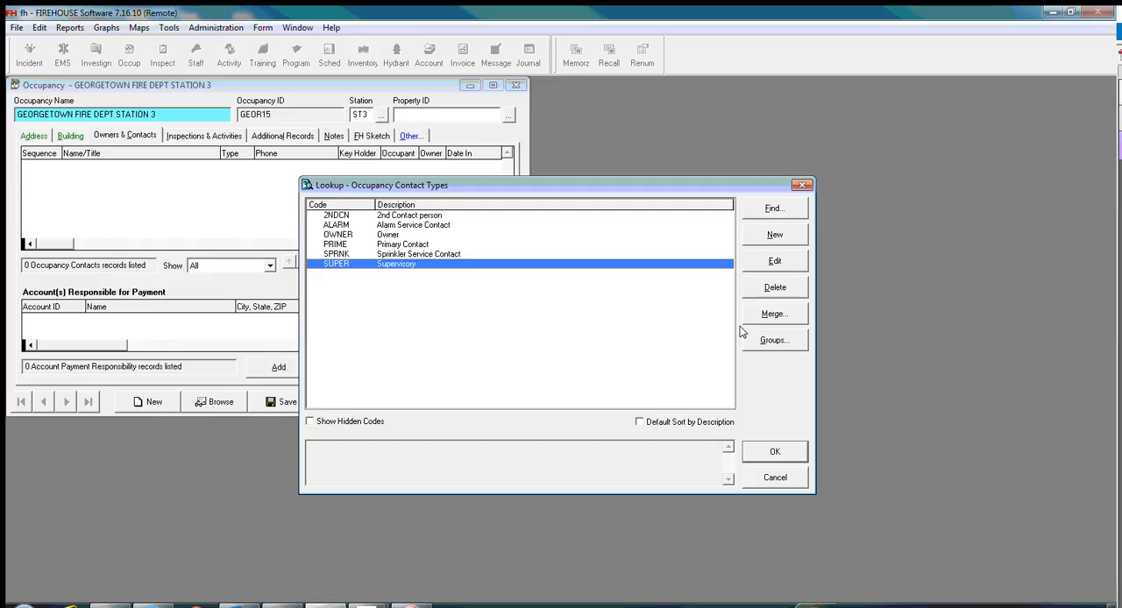
{"action": "left_click", "coordinate": [775, 452]}
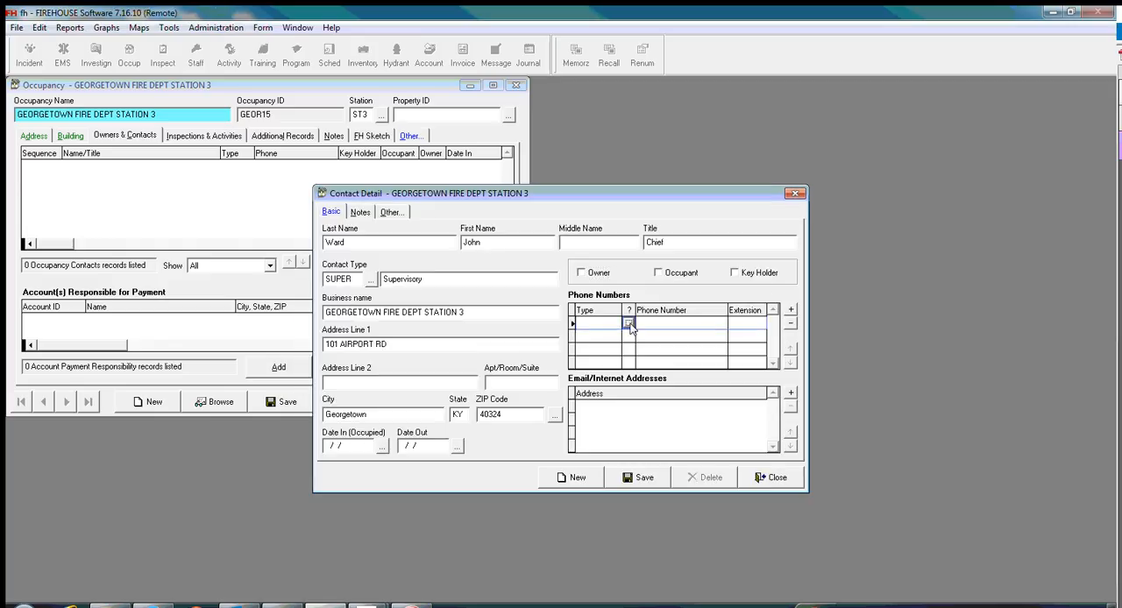
{"action": "left_click", "coordinate": [629, 322]}
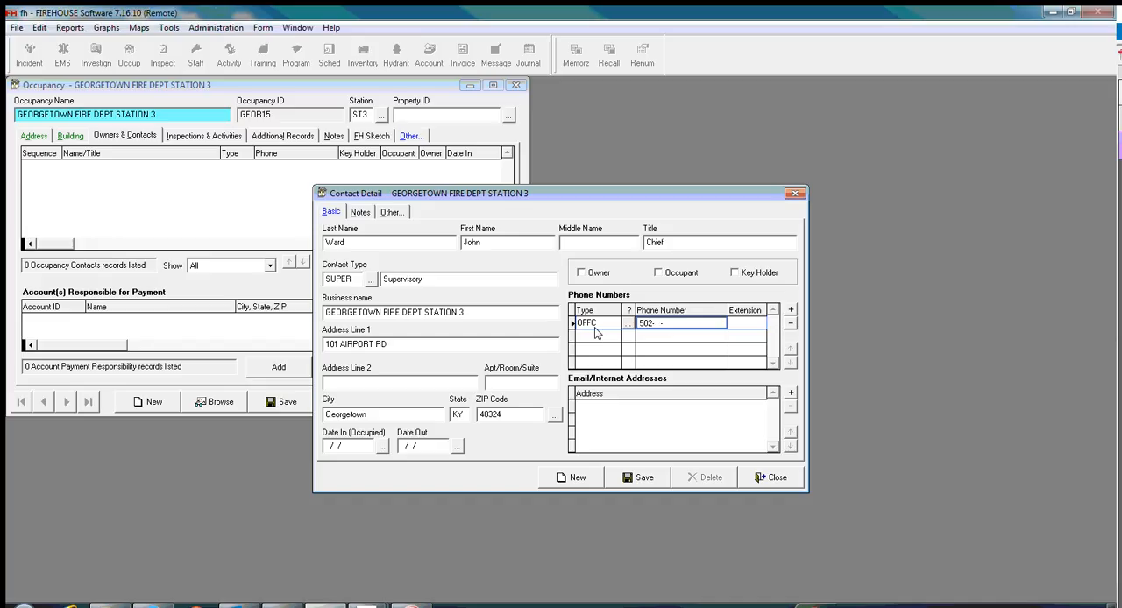
{"action": "type", "text": "75"}
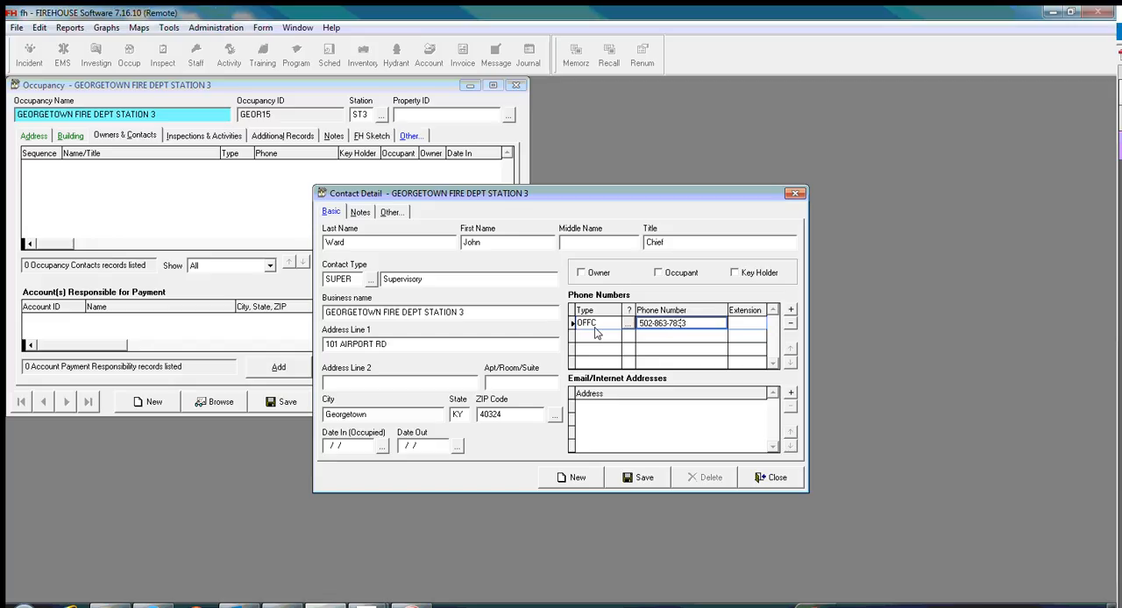
{"action": "left_click", "coordinate": [747, 323]}
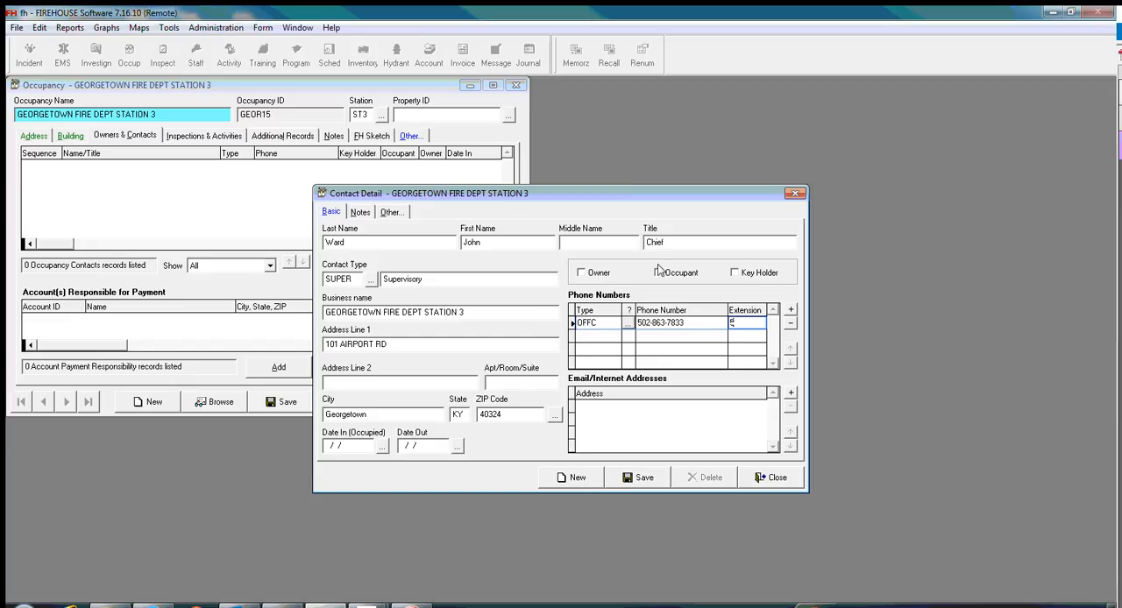
{"action": "left_click", "coordinate": [659, 274]}
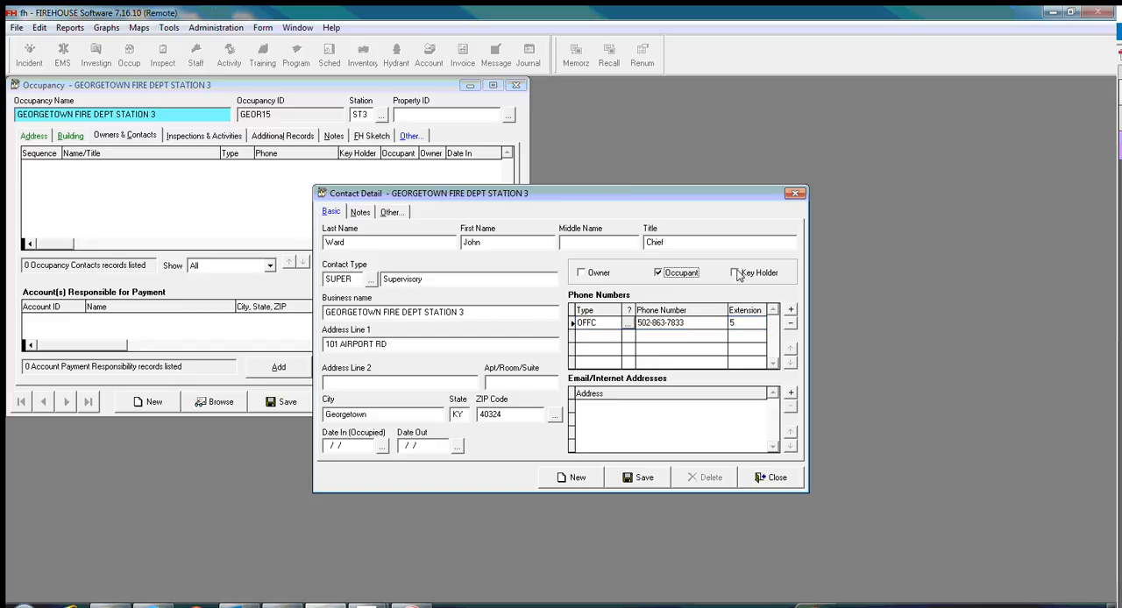
{"action": "left_click", "coordinate": [734, 274]}
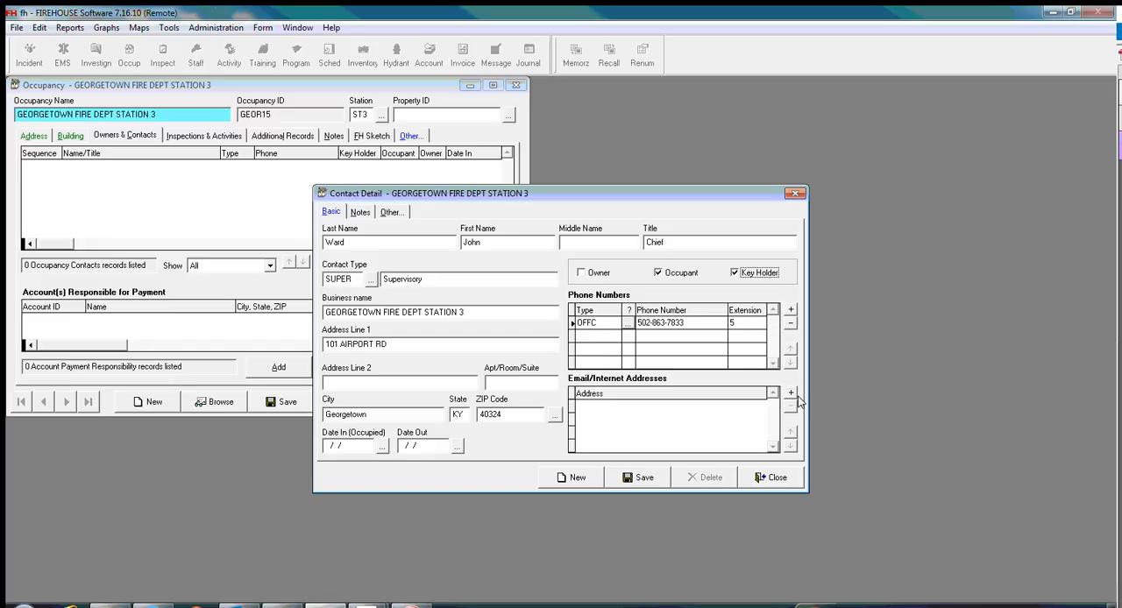
{"action": "left_click", "coordinate": [791, 393]}
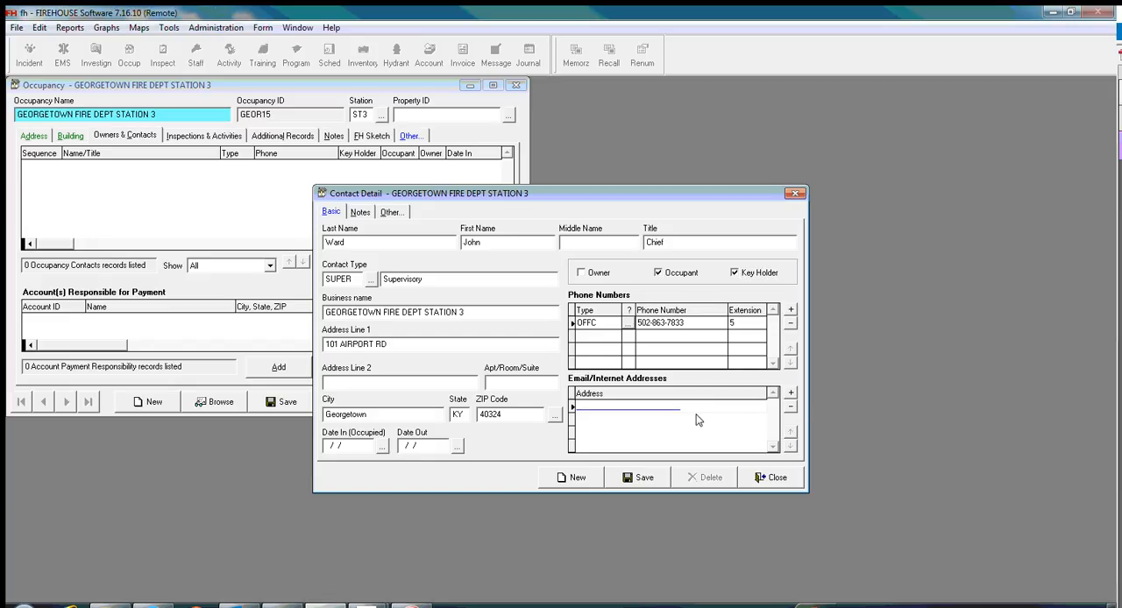
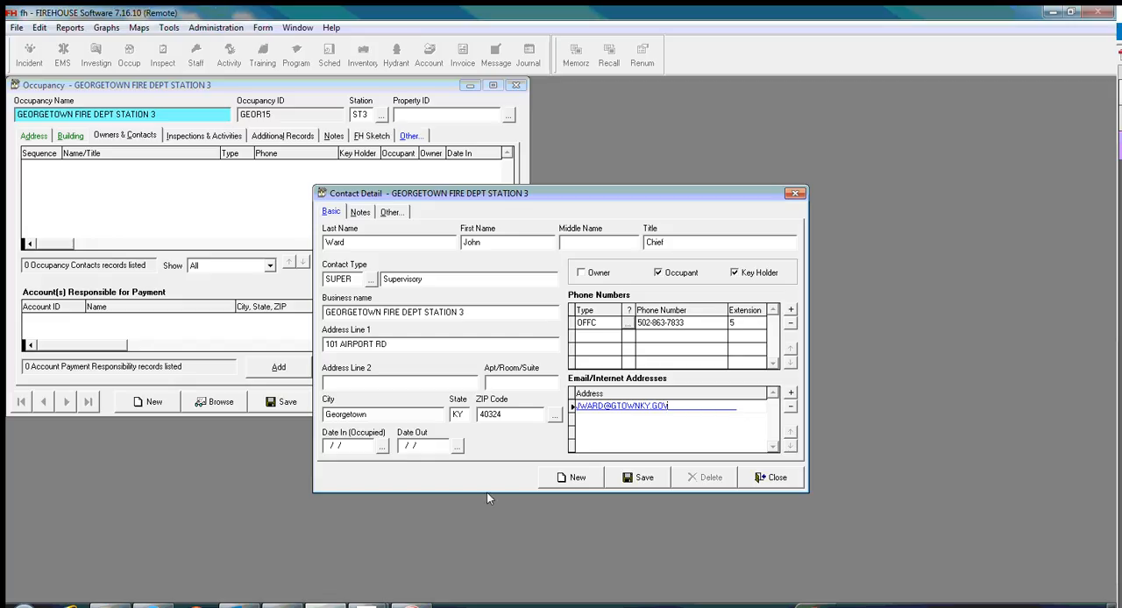
{"action": "left_click", "coordinate": [360, 210]}
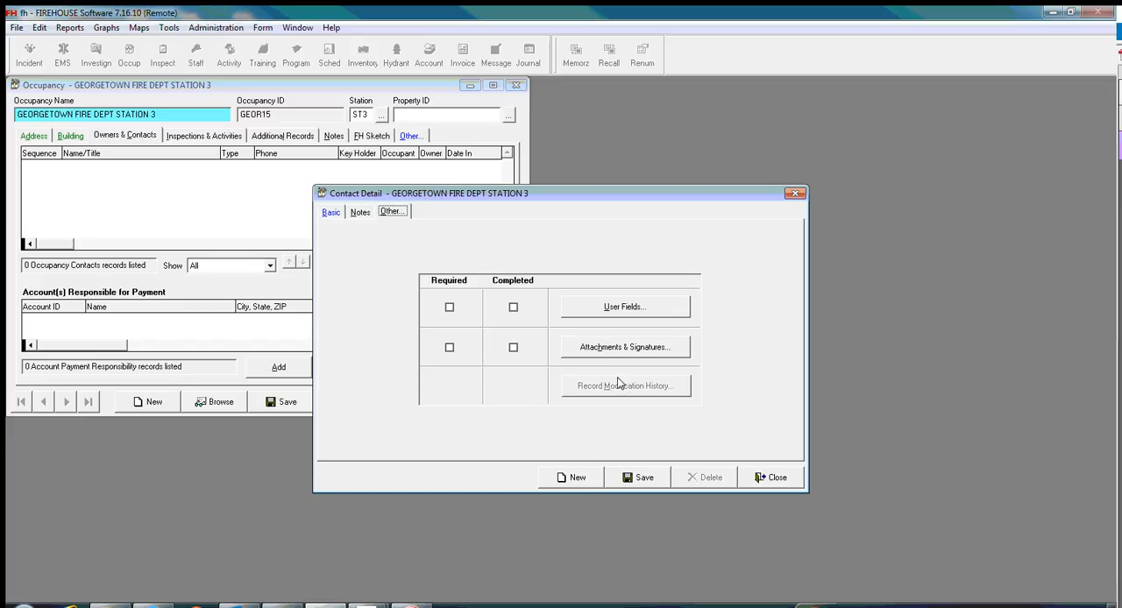
{"action": "left_click", "coordinate": [331, 211]}
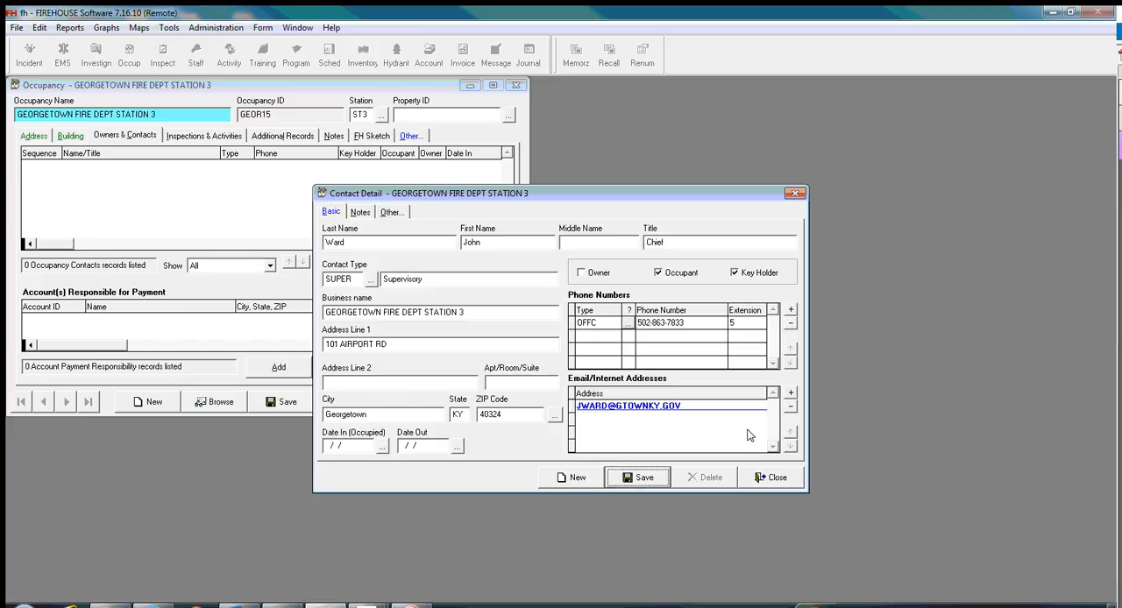
{"action": "left_click", "coordinate": [645, 477]}
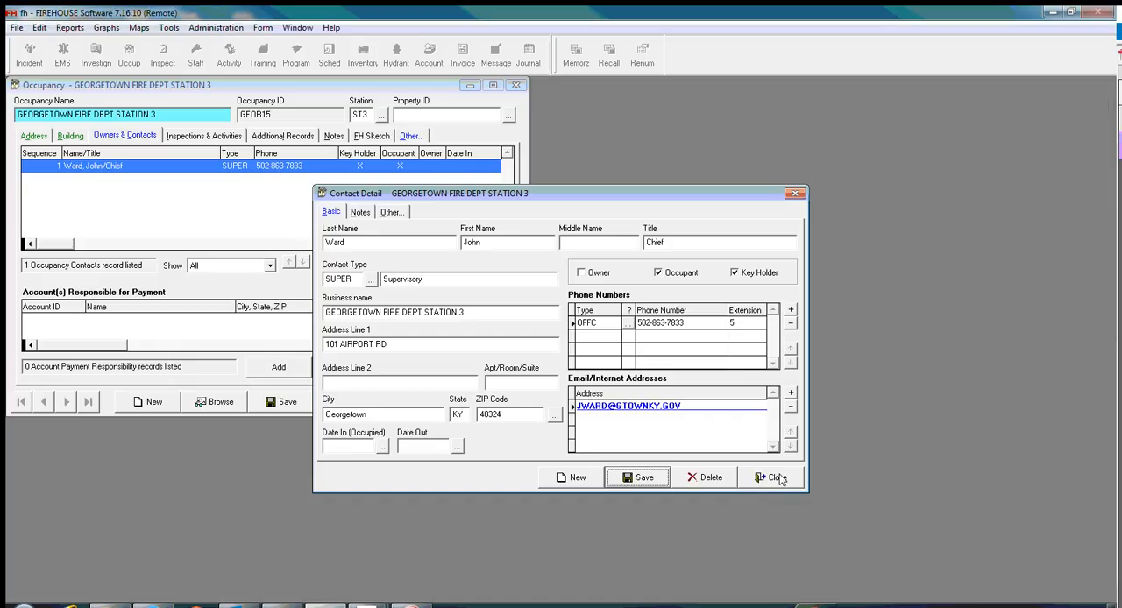
{"action": "left_click", "coordinate": [769, 476]}
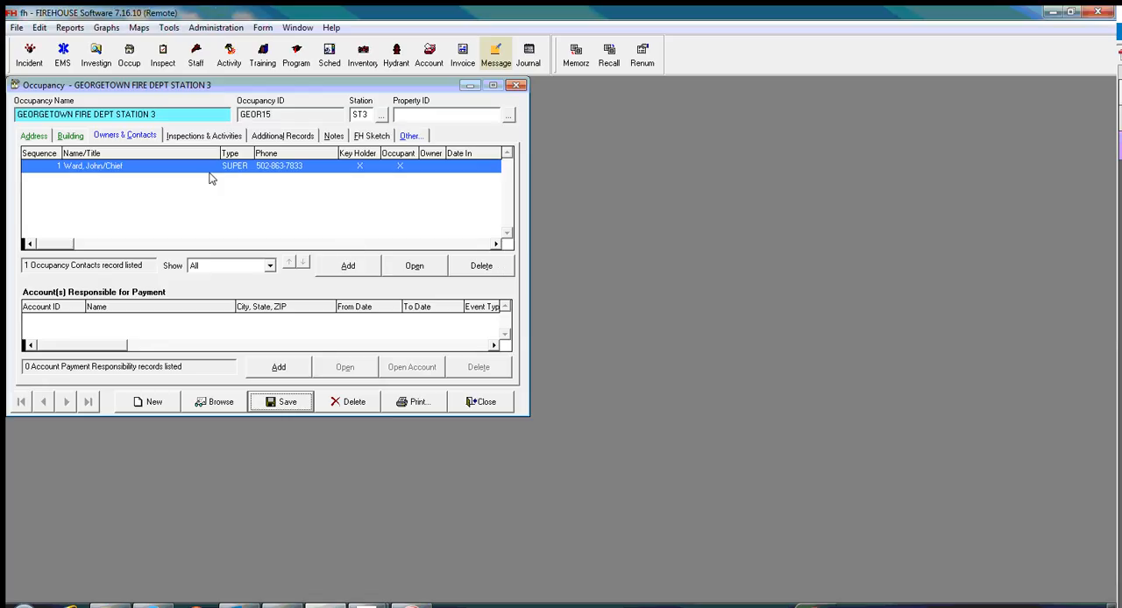
{"action": "mouse_move", "coordinate": [390, 154]}
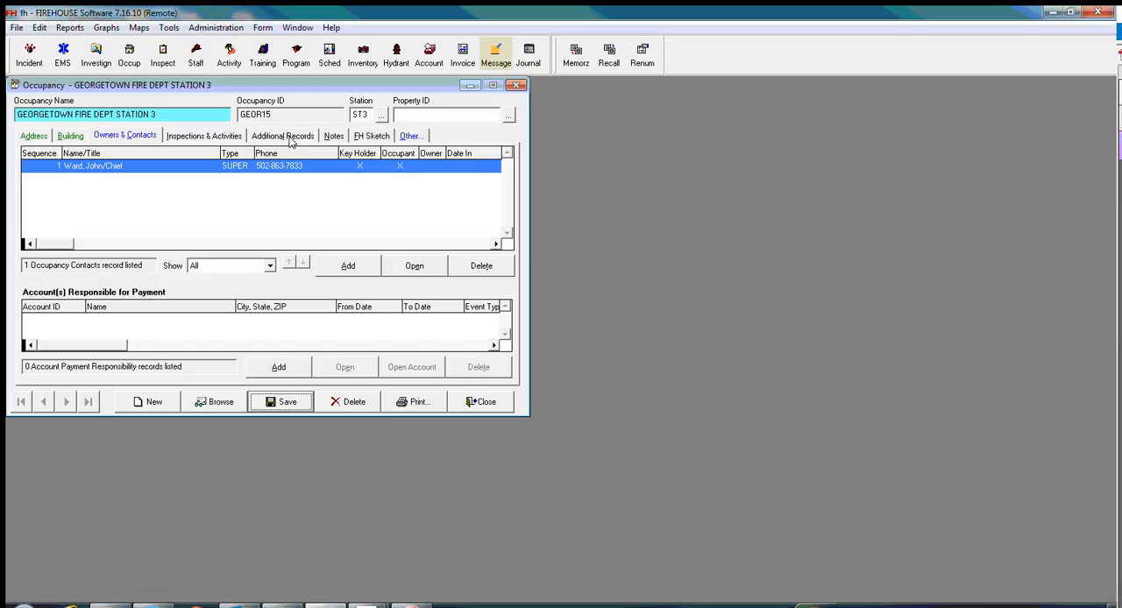
From Additional Records, add the GFD PREPLAN code group, deselecting ALARM, CONT and DRCODE
{"action": "left_click", "coordinate": [282, 136]}
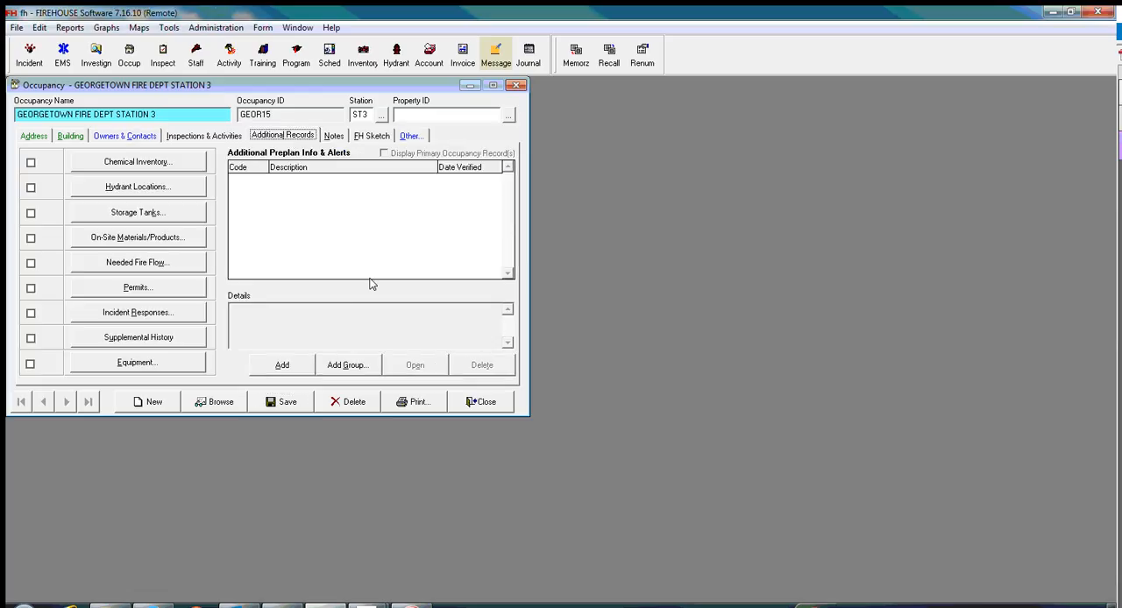
{"action": "mouse_move", "coordinate": [354, 289]}
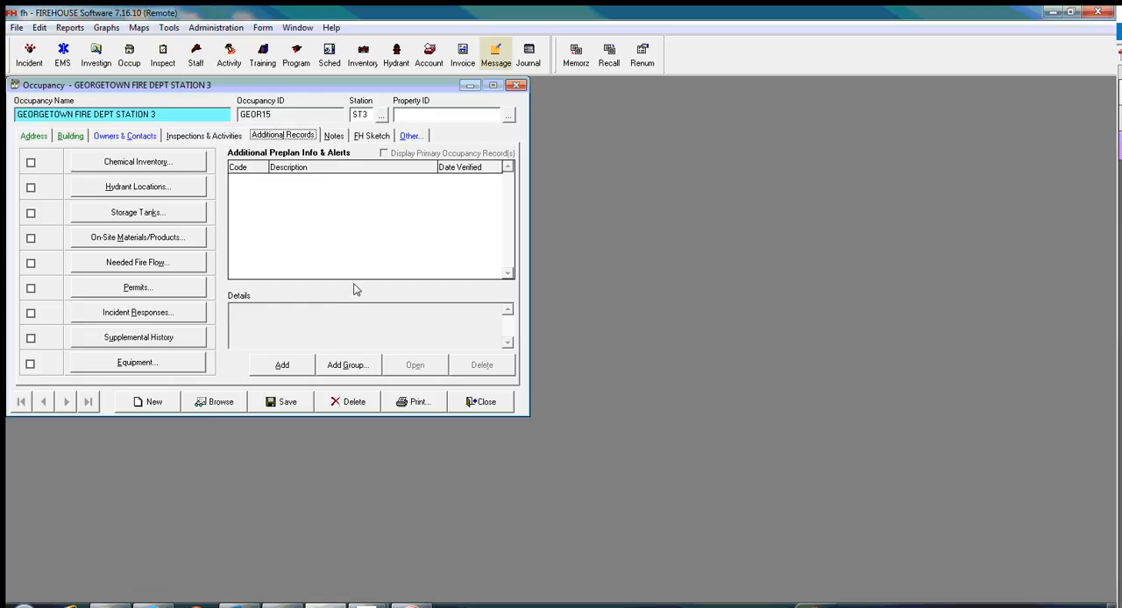
{"action": "mouse_move", "coordinate": [345, 260]}
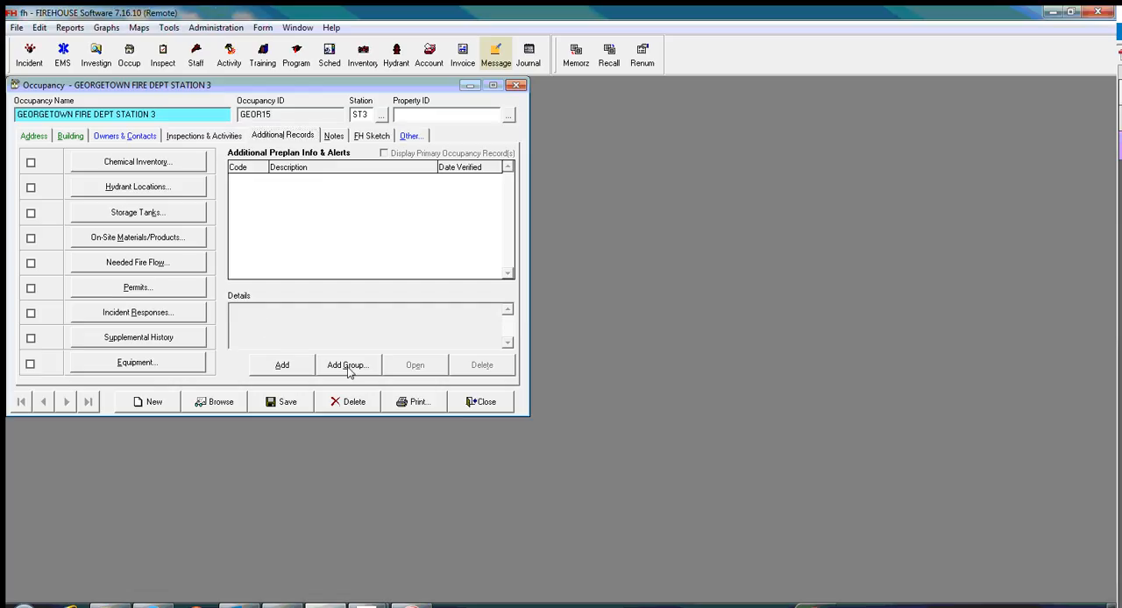
{"action": "left_click", "coordinate": [347, 365]}
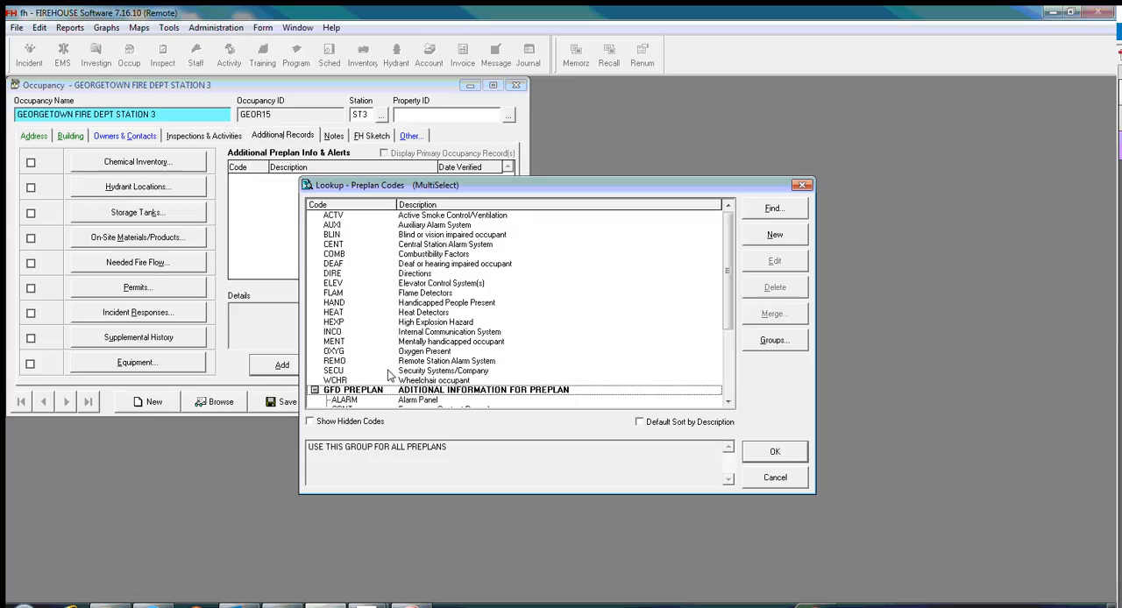
{"action": "scroll", "scroll_direction": "down", "scroll_amount": 3}
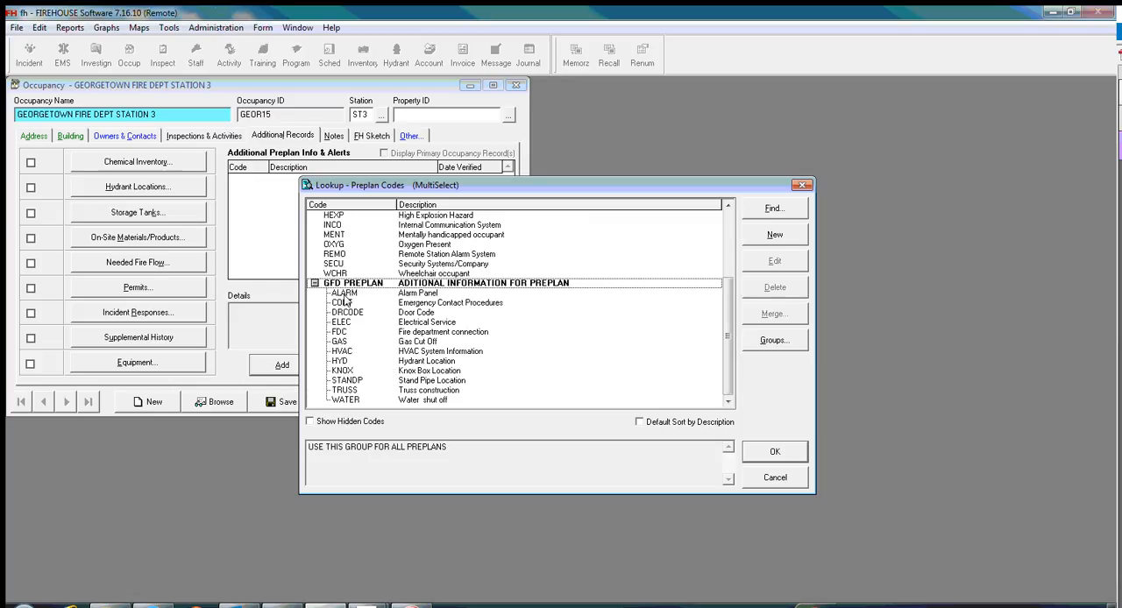
{"action": "left_click", "coordinate": [354, 283]}
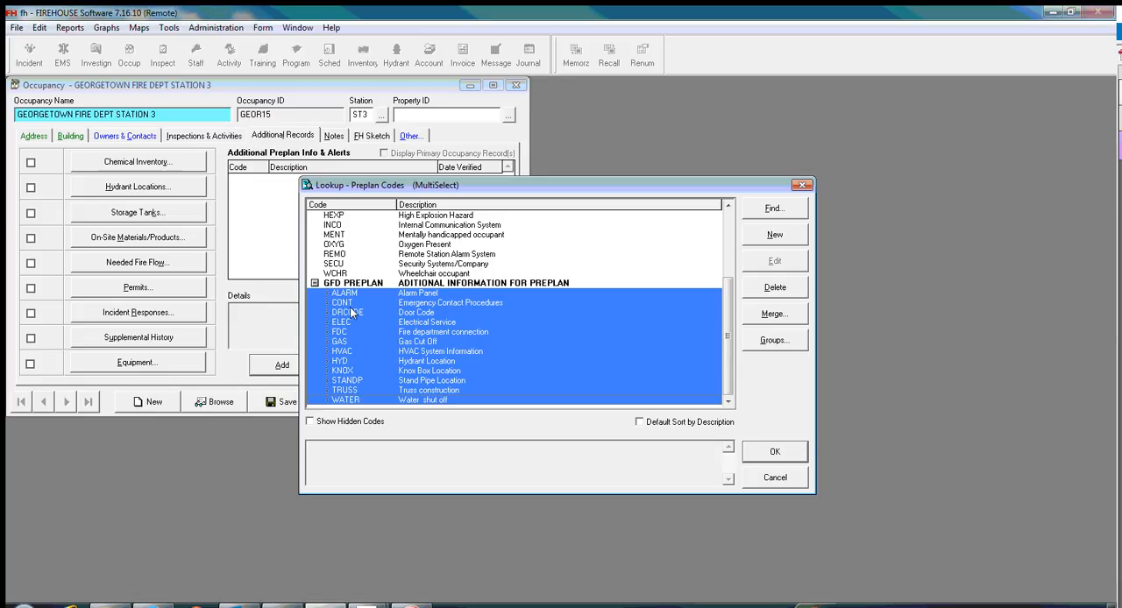
{"action": "left_click", "coordinate": [368, 292]}
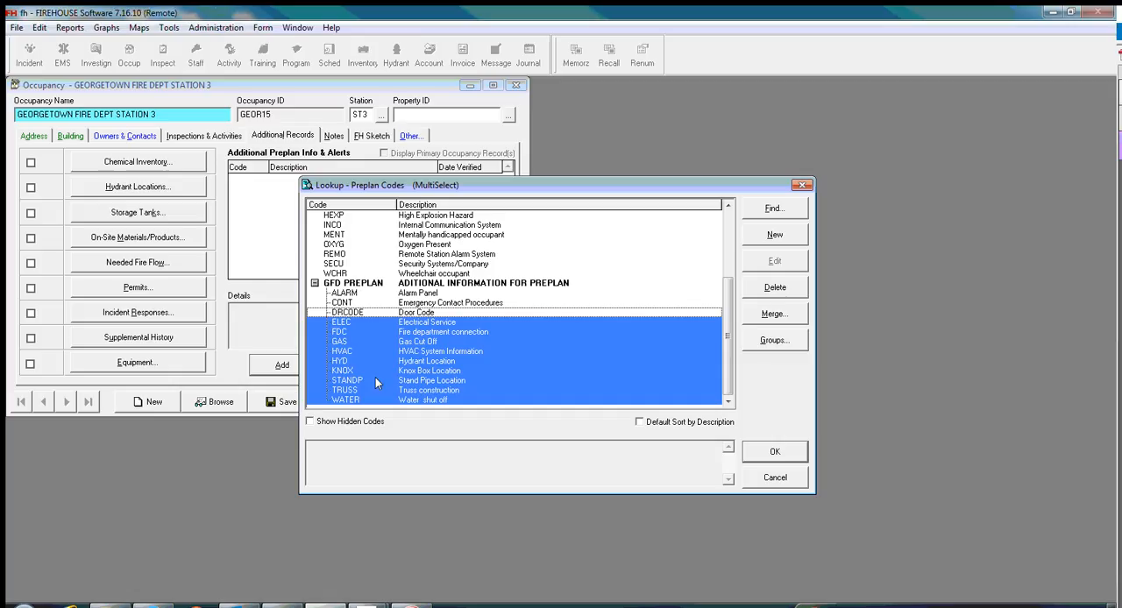
{"action": "left_click", "coordinate": [775, 452]}
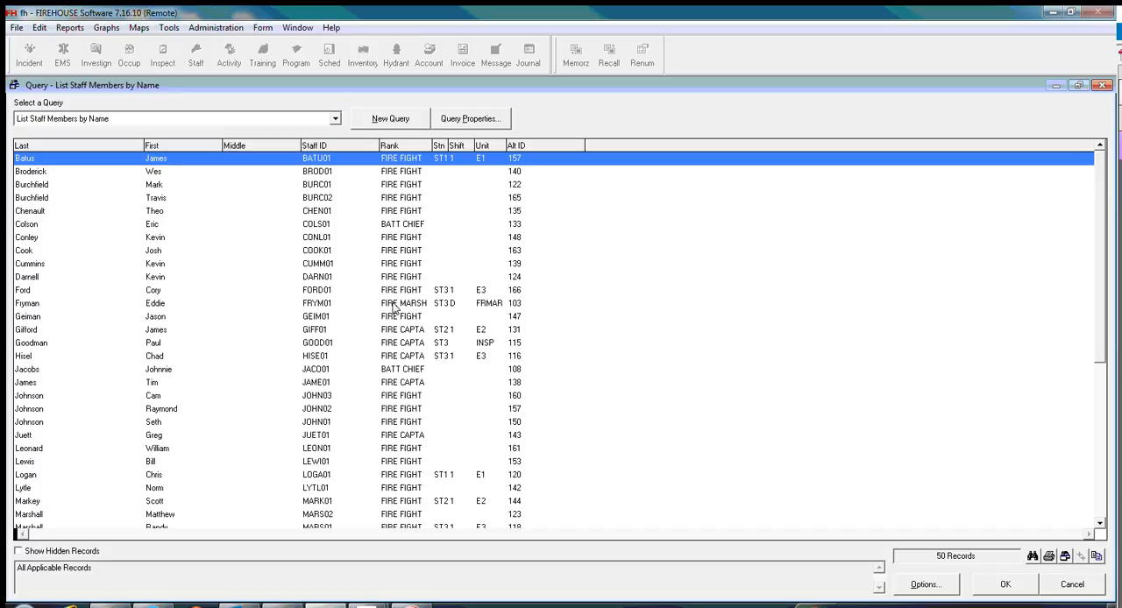
Save the ELEC code with the note 'A&B CORNER INSIDE BAY PORTION OF BUILDING'
{"action": "scroll", "scroll_direction": "down", "scroll_amount": 3}
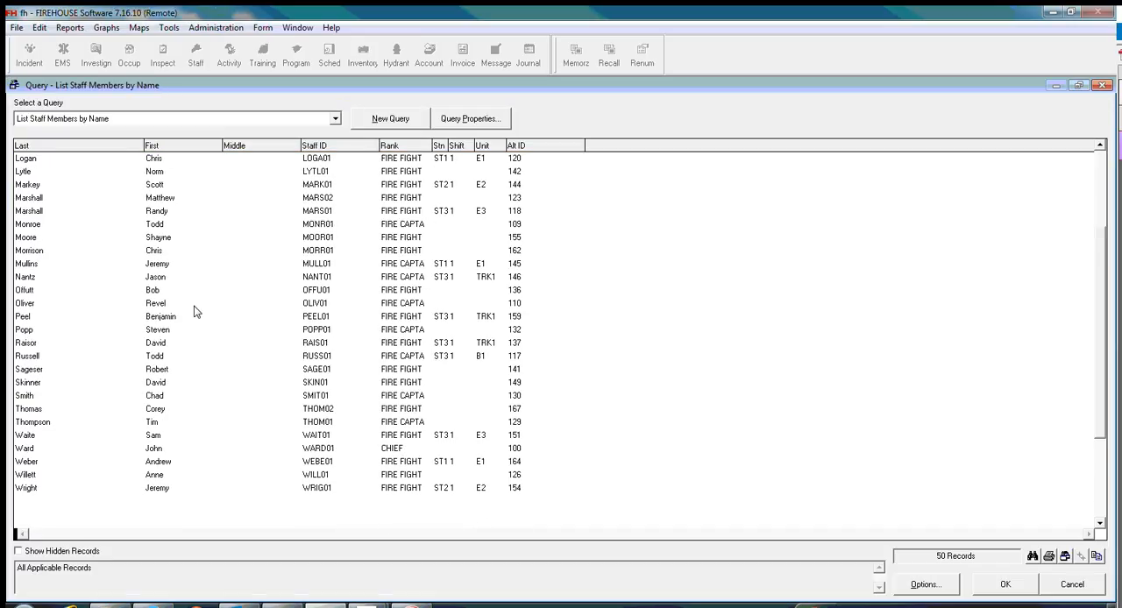
{"action": "mouse_move", "coordinate": [31, 400]}
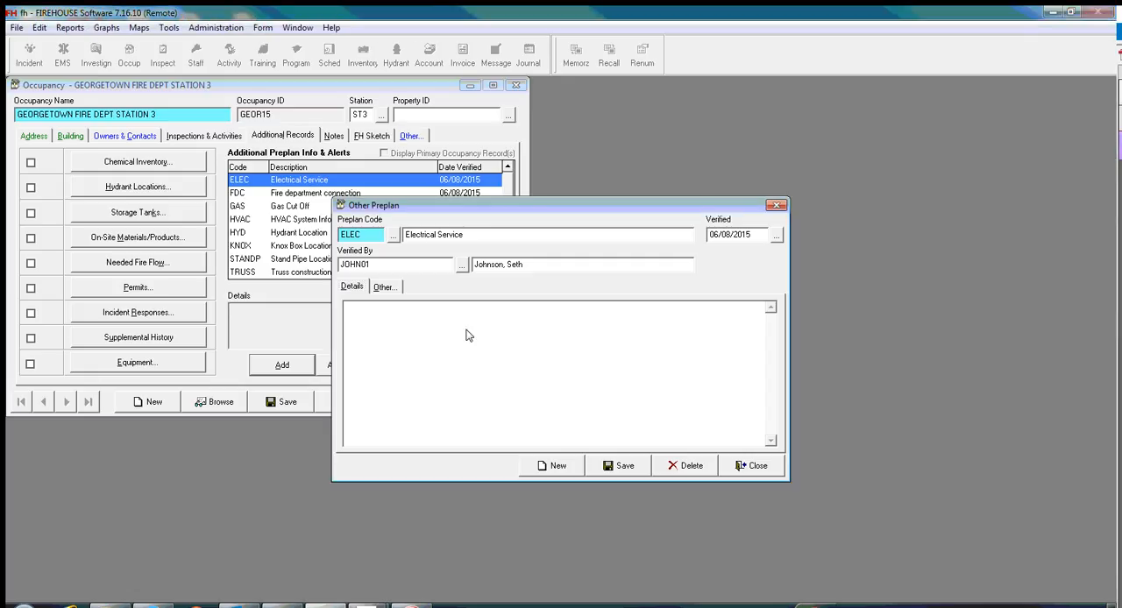
{"action": "type", "text": "A&B CORNER INSIDE BAY PORTION OF BUILDING"}
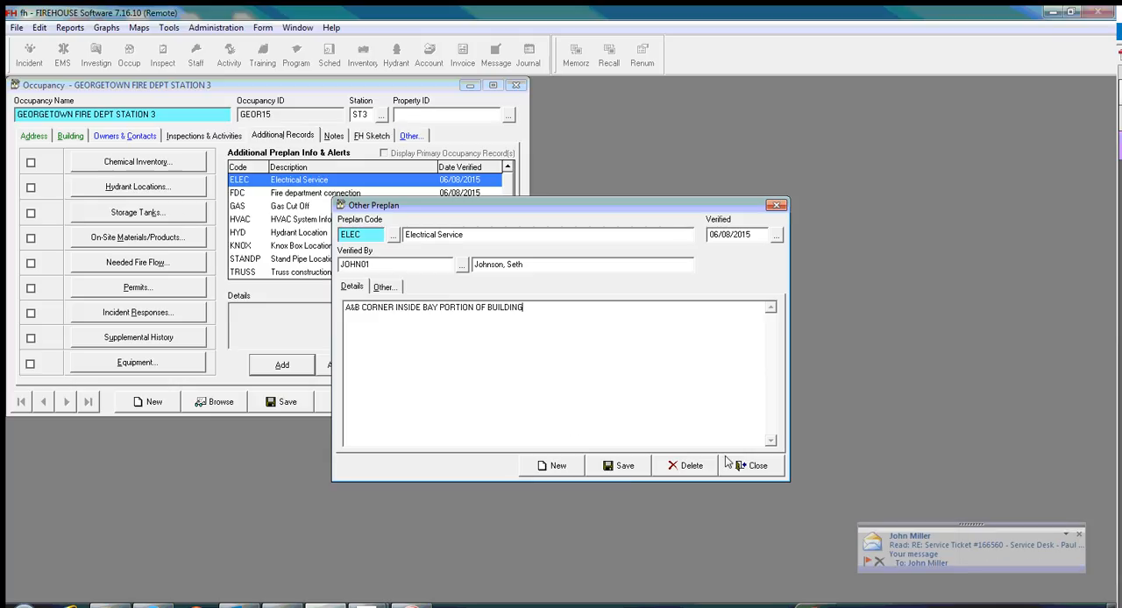
{"action": "left_click", "coordinate": [617, 466]}
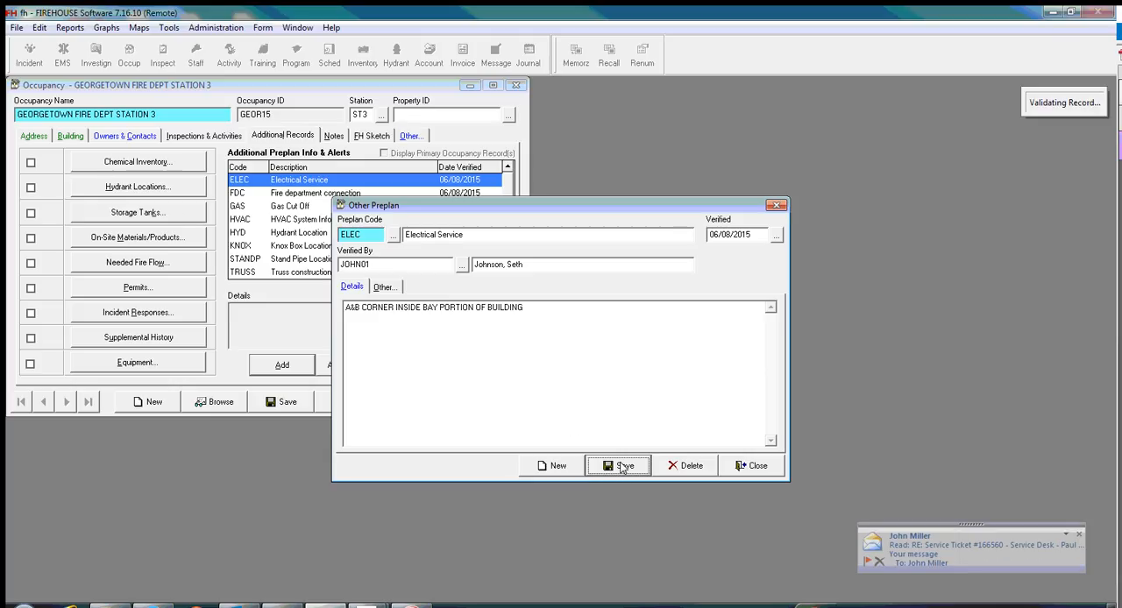
{"action": "left_click", "coordinate": [624, 467]}
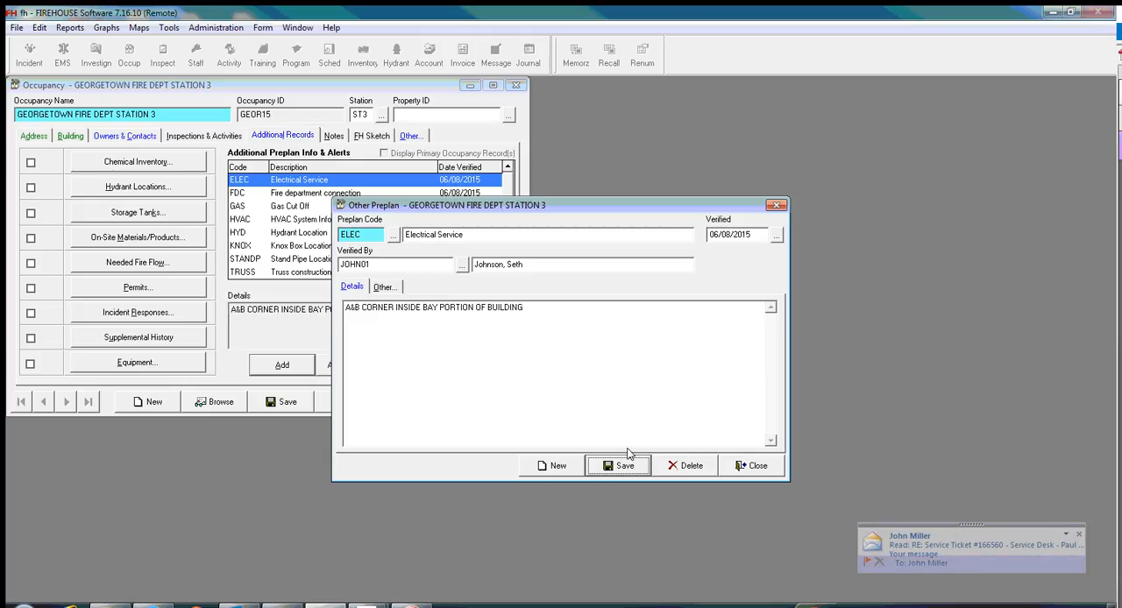
{"action": "left_click", "coordinate": [750, 466]}
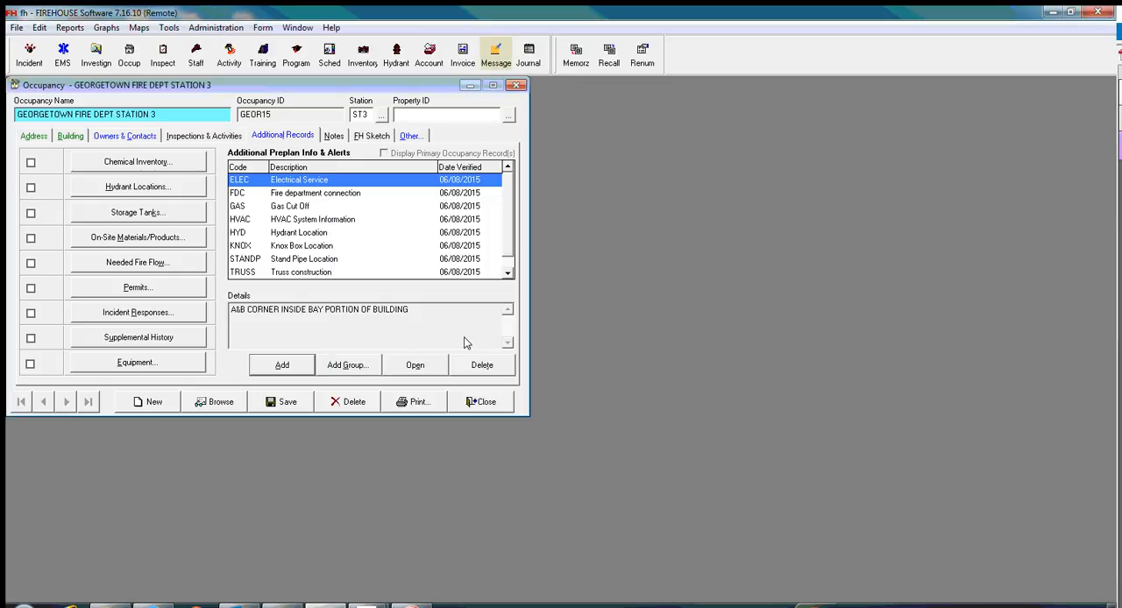
Delete the FDC preplan code and bring up the GAS cut off code's details
{"action": "left_click", "coordinate": [315, 193]}
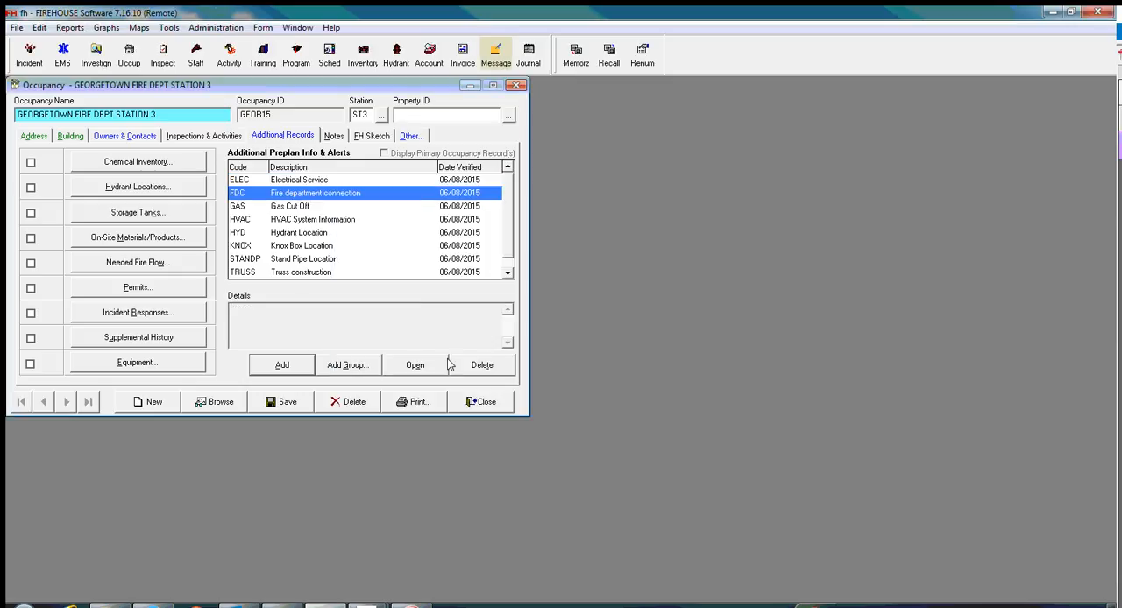
{"action": "left_click", "coordinate": [482, 365]}
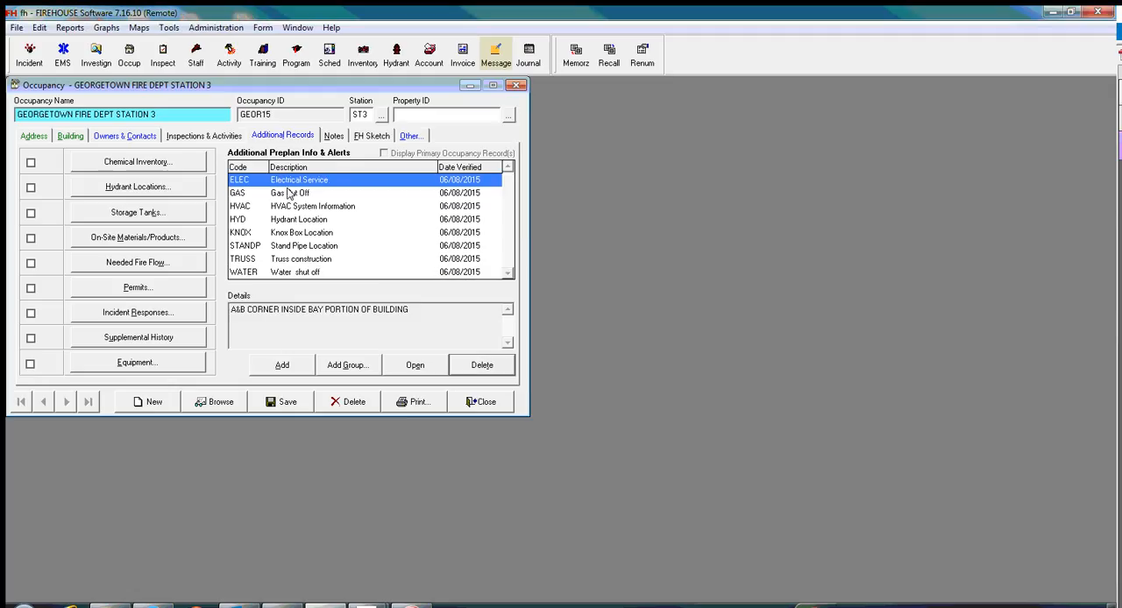
{"action": "left_click", "coordinate": [289, 193]}
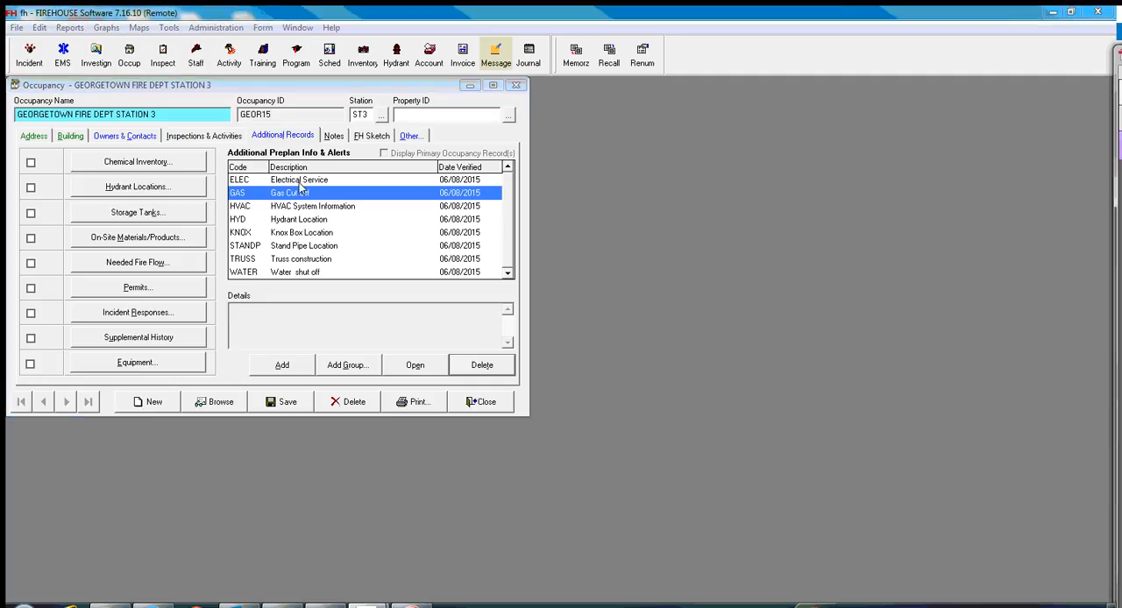
{"action": "double_click", "coordinate": [290, 193]}
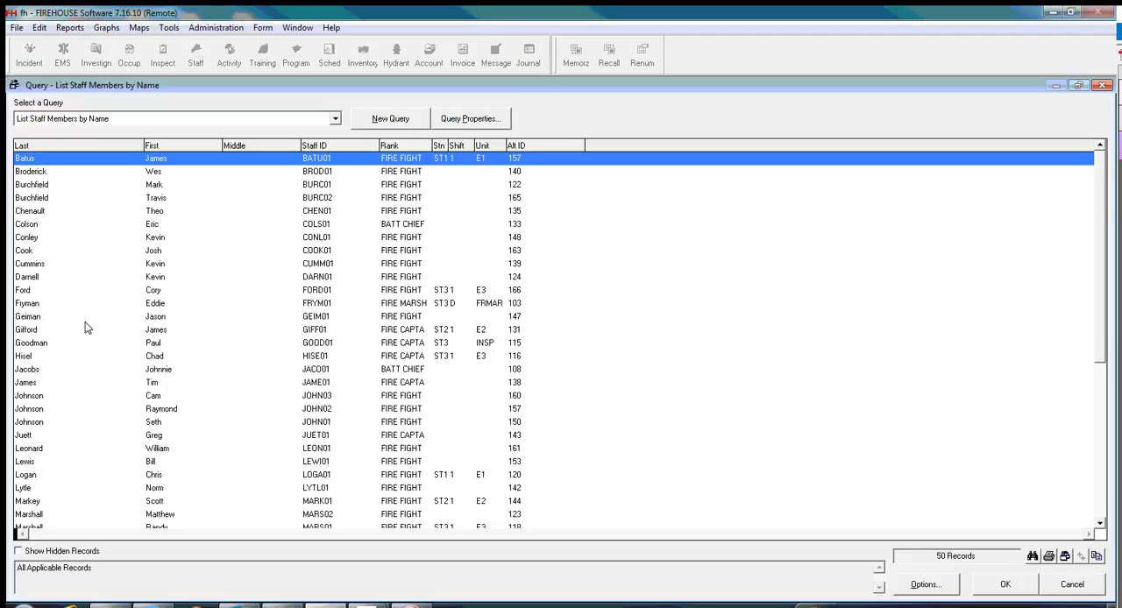
Give GAS a verifying staff member and the note 'A&B CORNER OUTSIDE', save, then show Building details
{"action": "left_click", "coordinate": [158, 420]}
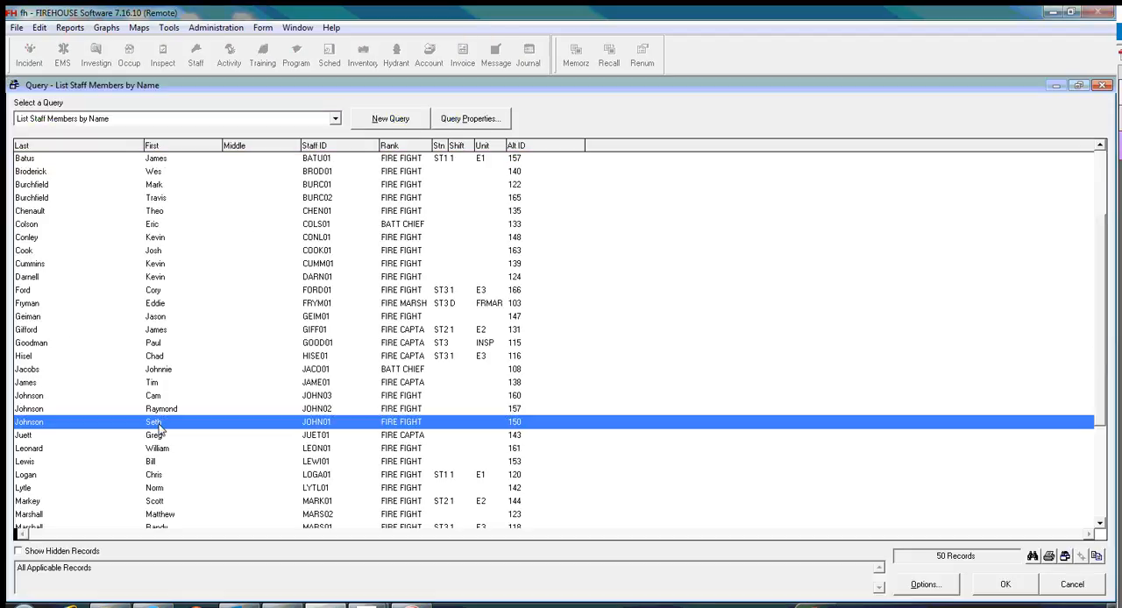
{"action": "left_click", "coordinate": [1006, 585]}
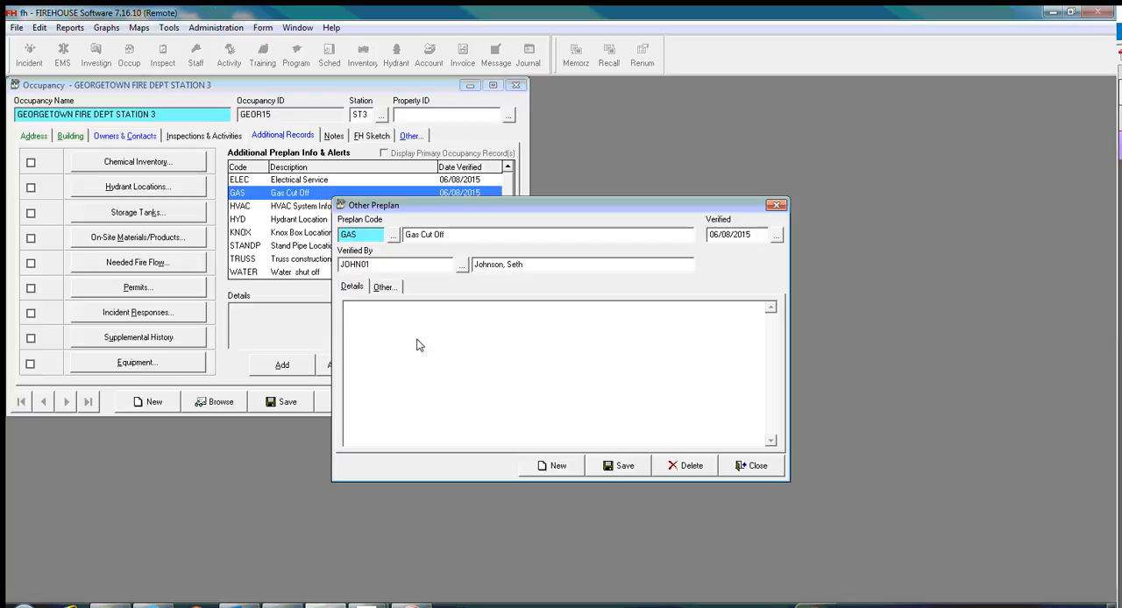
{"action": "type", "text": "A&B CORNER OUTSIDE"}
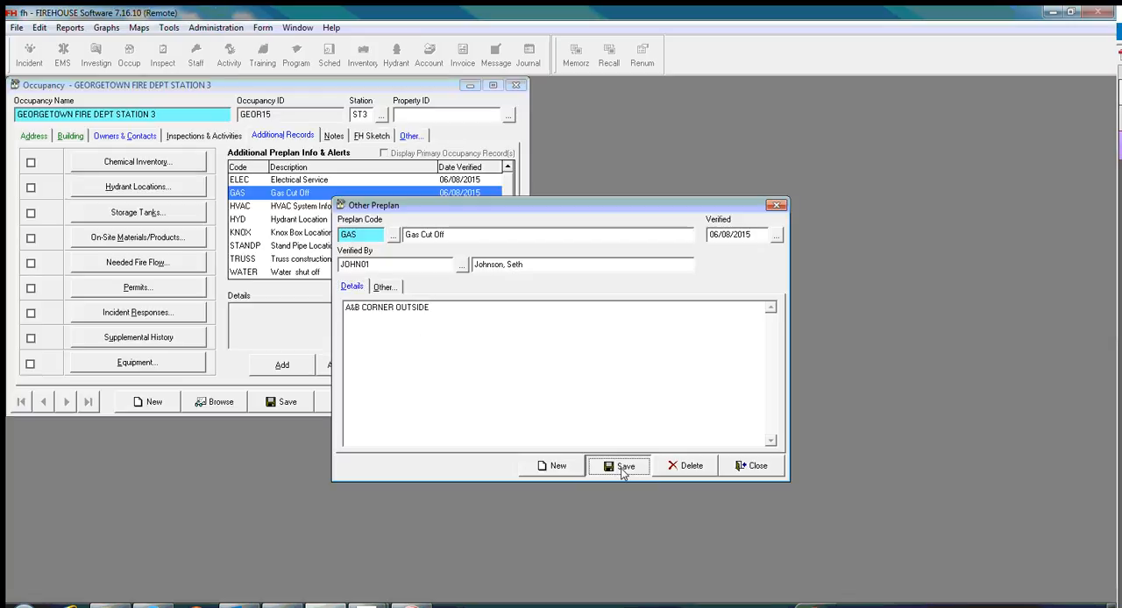
{"action": "left_click", "coordinate": [620, 467]}
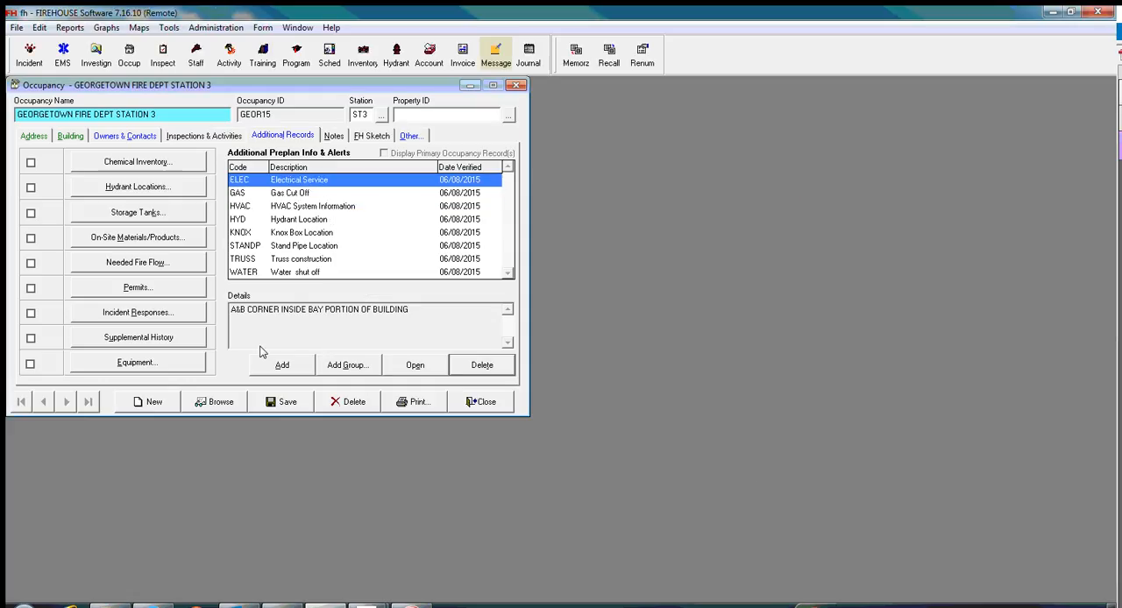
{"action": "left_click", "coordinate": [312, 207]}
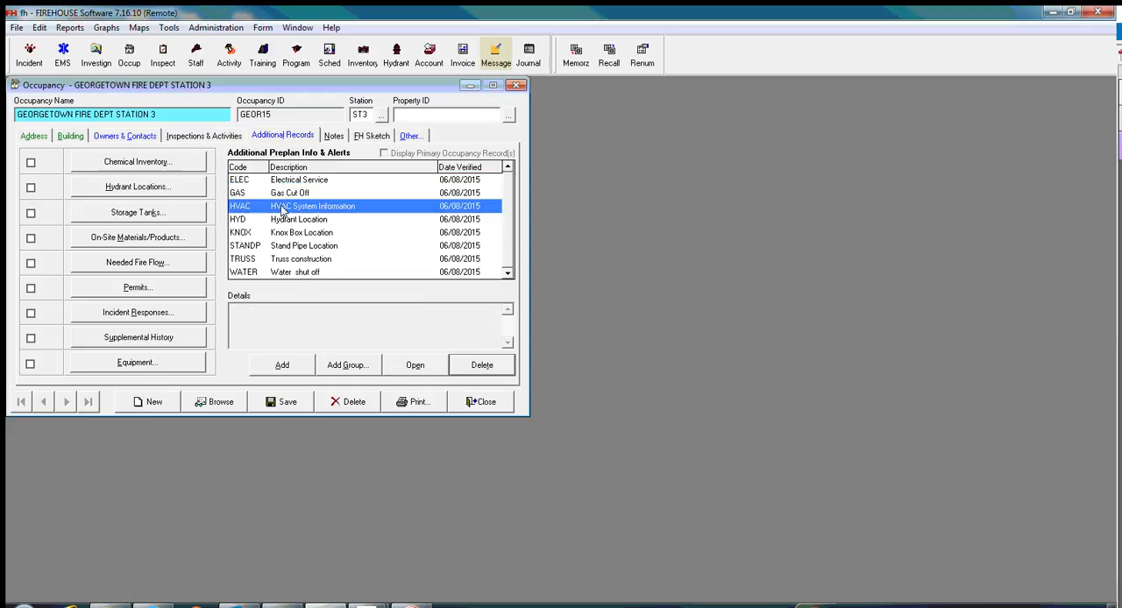
{"action": "mouse_move", "coordinate": [323, 231]}
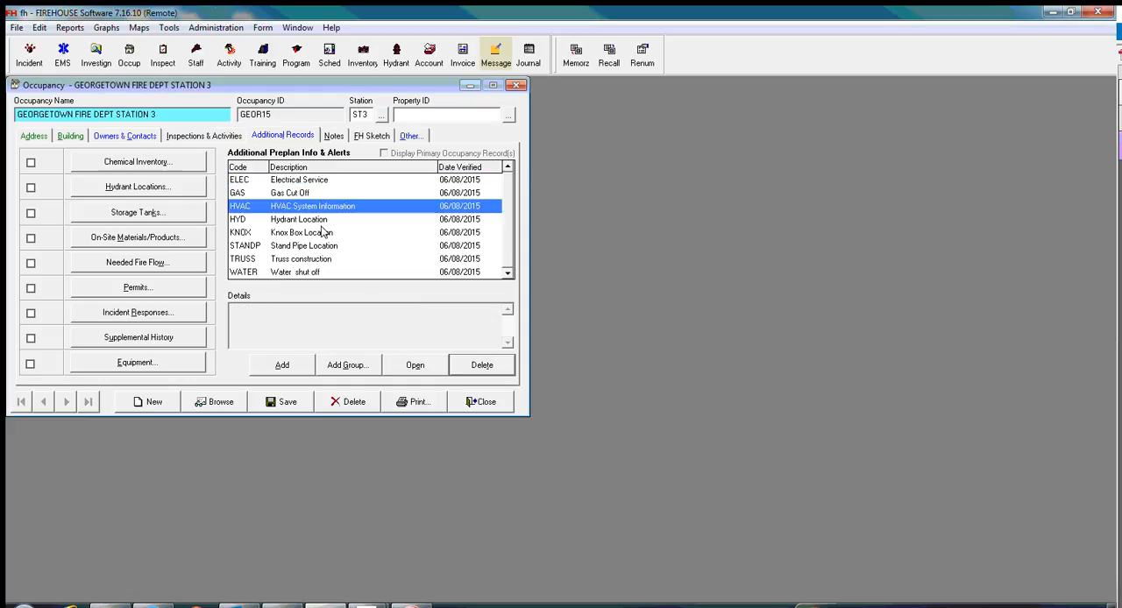
{"action": "left_click", "coordinate": [70, 136]}
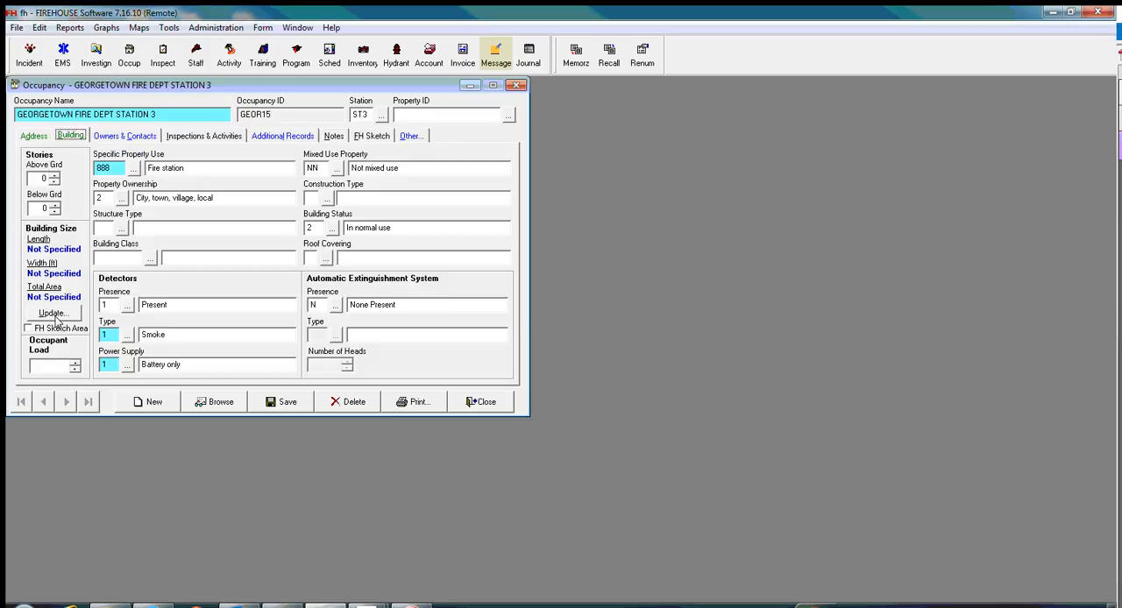
In the Effective Area Worksheet, use basic calculation with 66 ft by 74 ft for 4,884 sq ft
{"action": "left_click", "coordinate": [52, 312]}
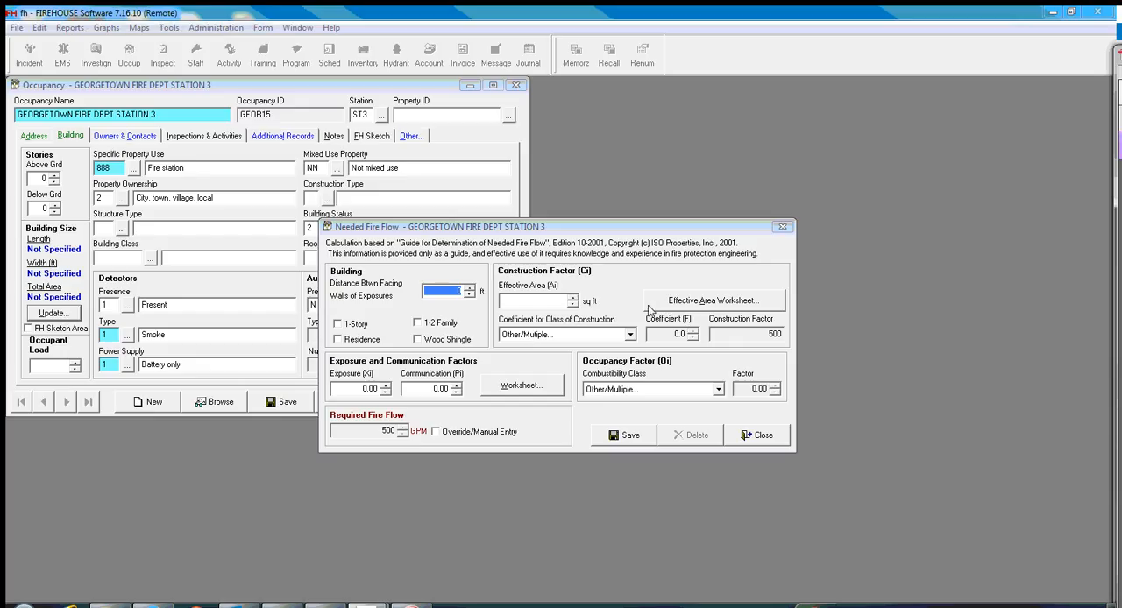
{"action": "left_click", "coordinate": [712, 300]}
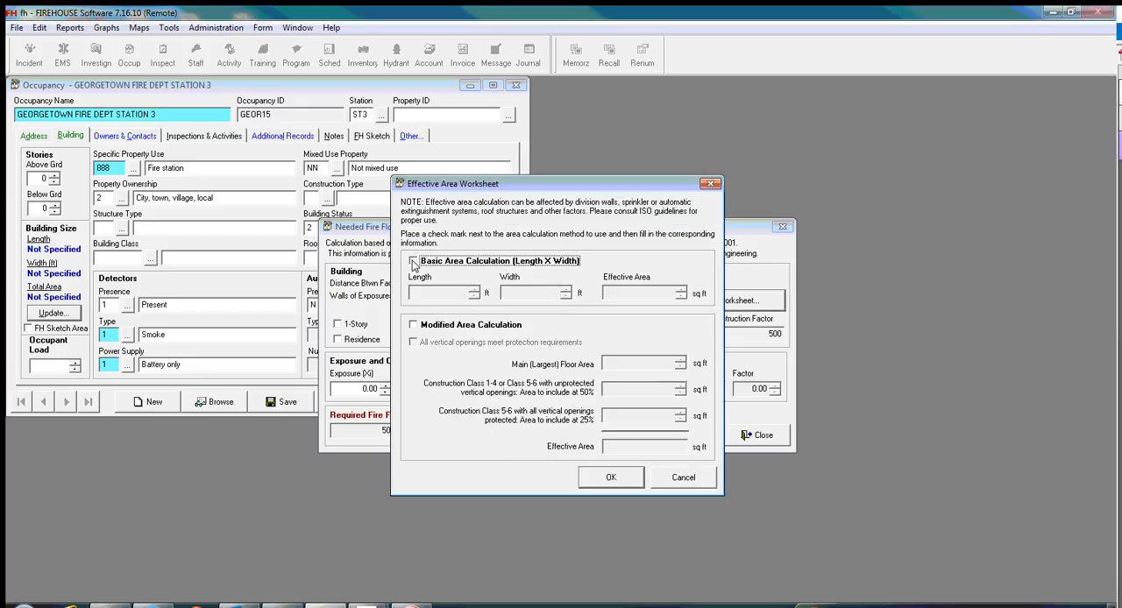
{"action": "left_click", "coordinate": [414, 261]}
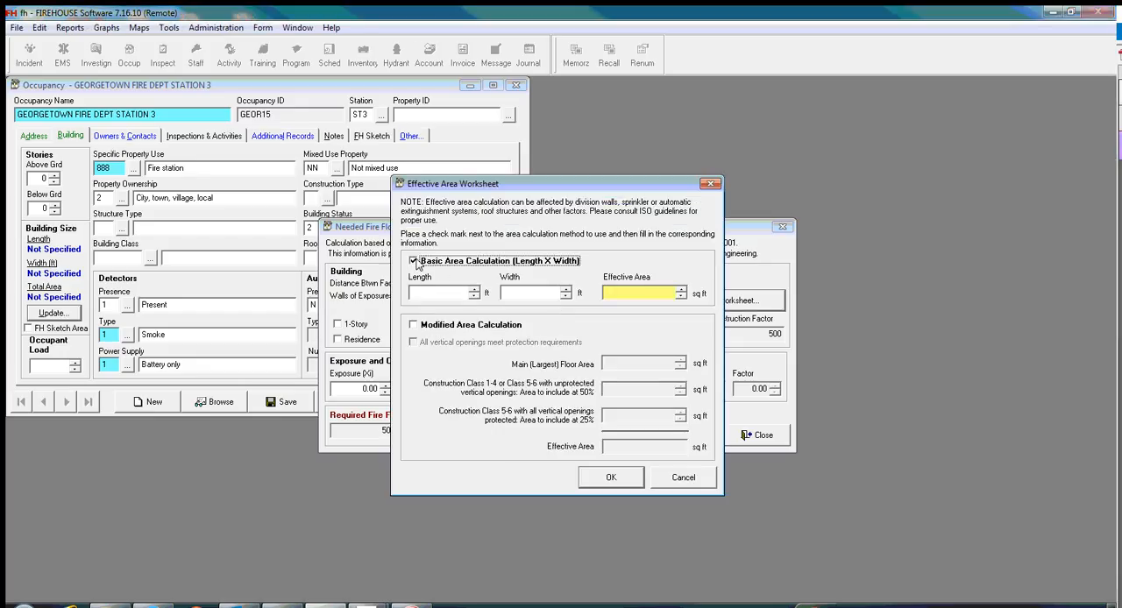
{"action": "left_click", "coordinate": [439, 291]}
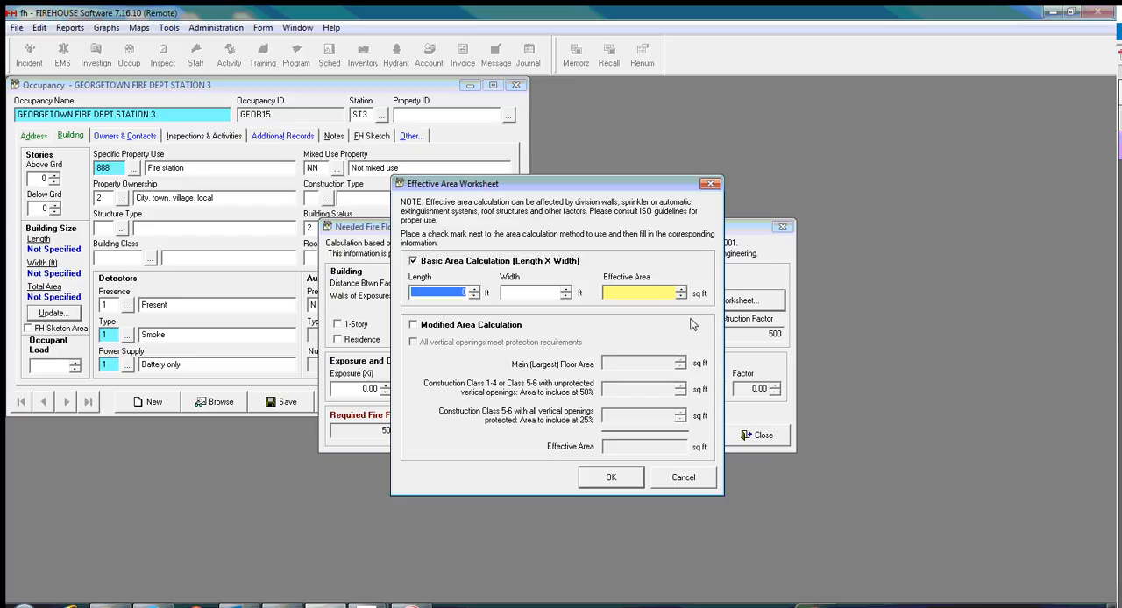
{"action": "type", "text": "66"}
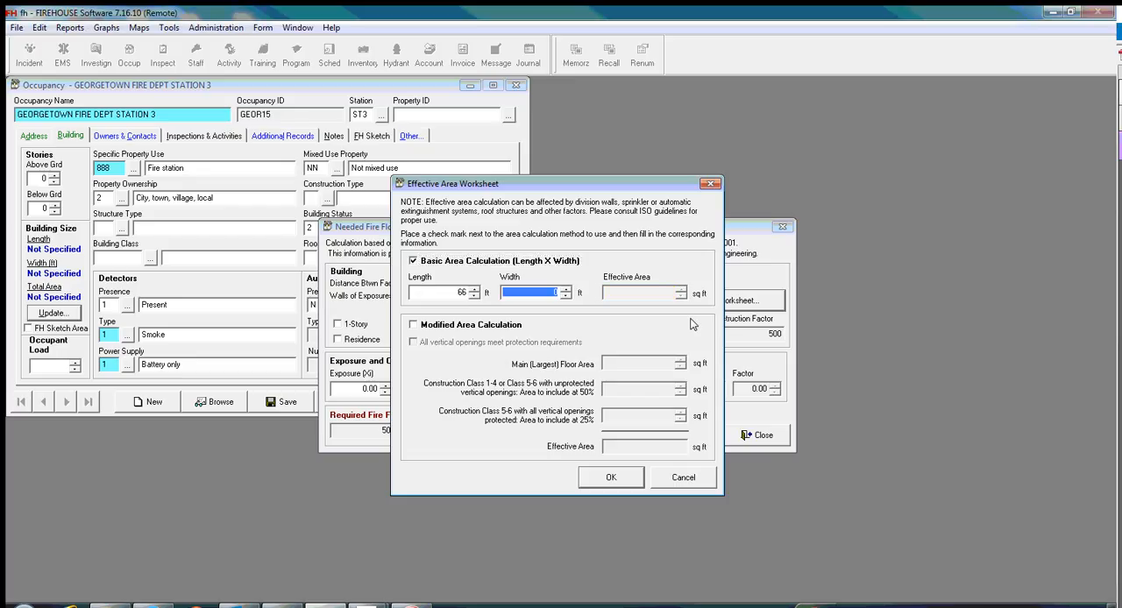
{"action": "type", "text": "1"}
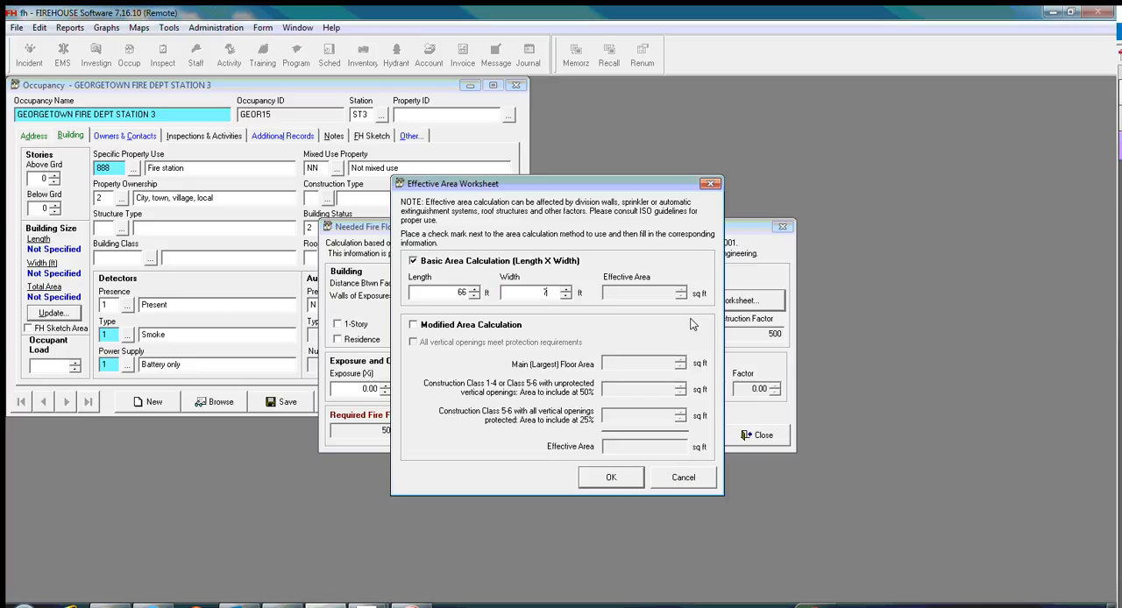
{"action": "type", "text": "74"}
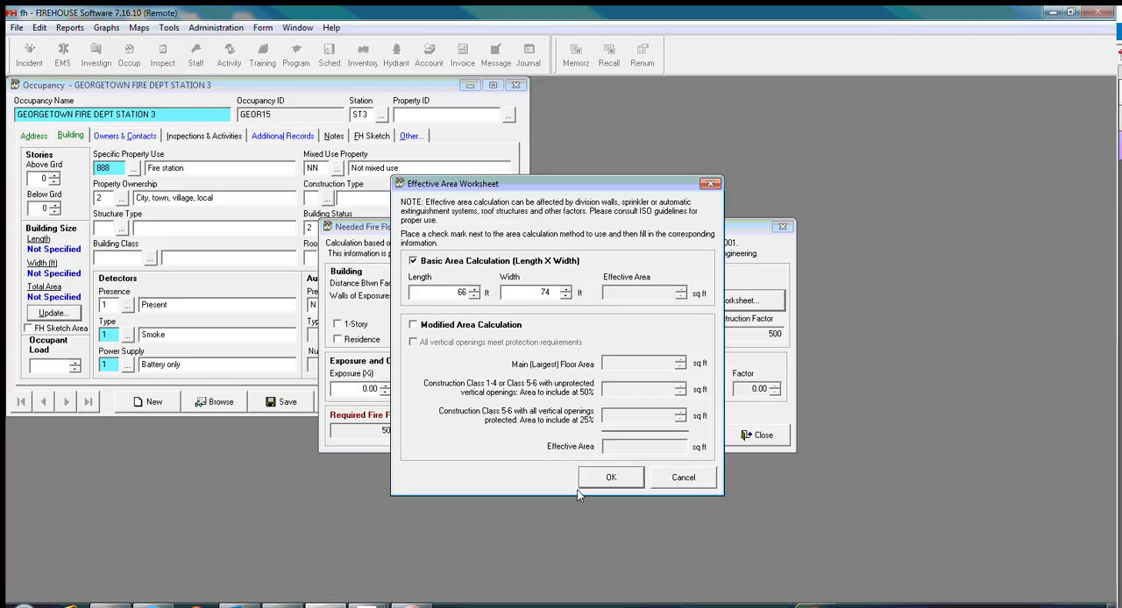
{"action": "left_click", "coordinate": [611, 476]}
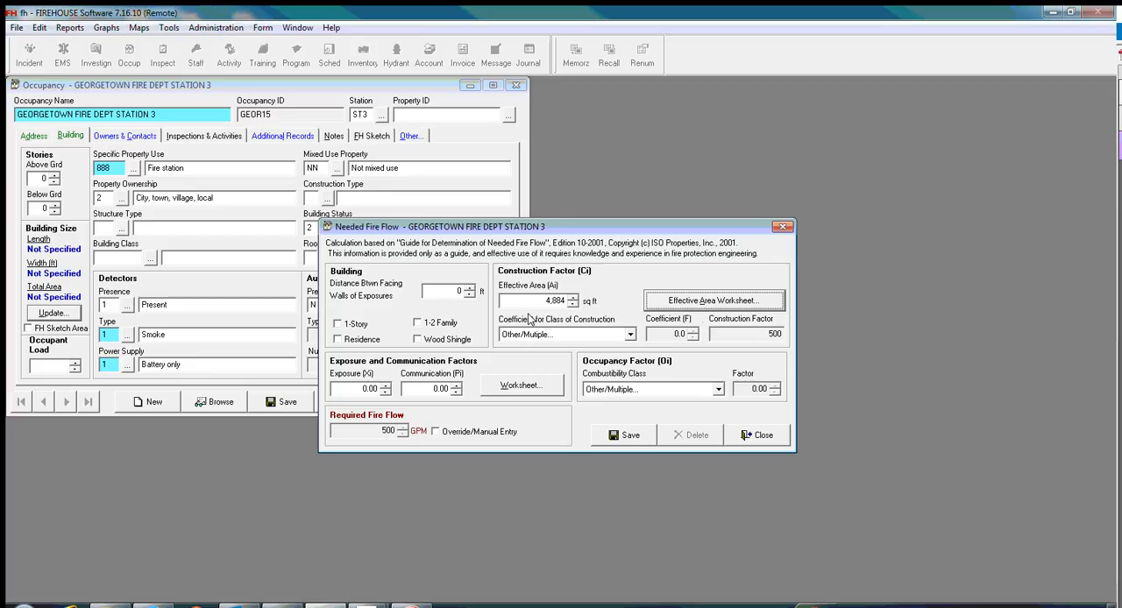
{"action": "mouse_move", "coordinate": [617, 442]}
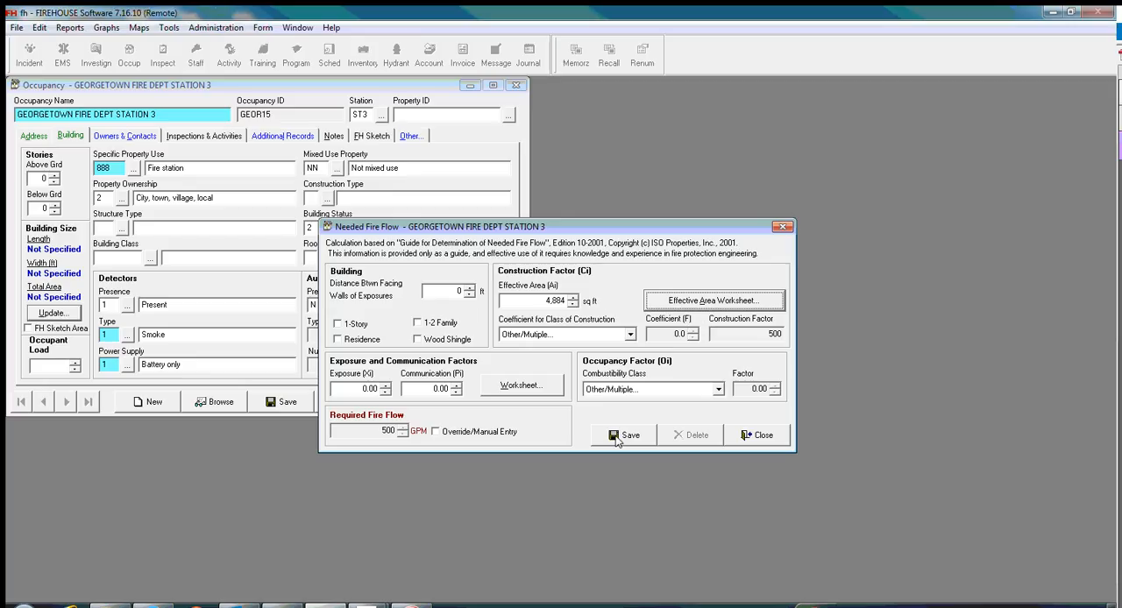
Save and close the needed fire flow record with the new building size
{"action": "left_click", "coordinate": [629, 434]}
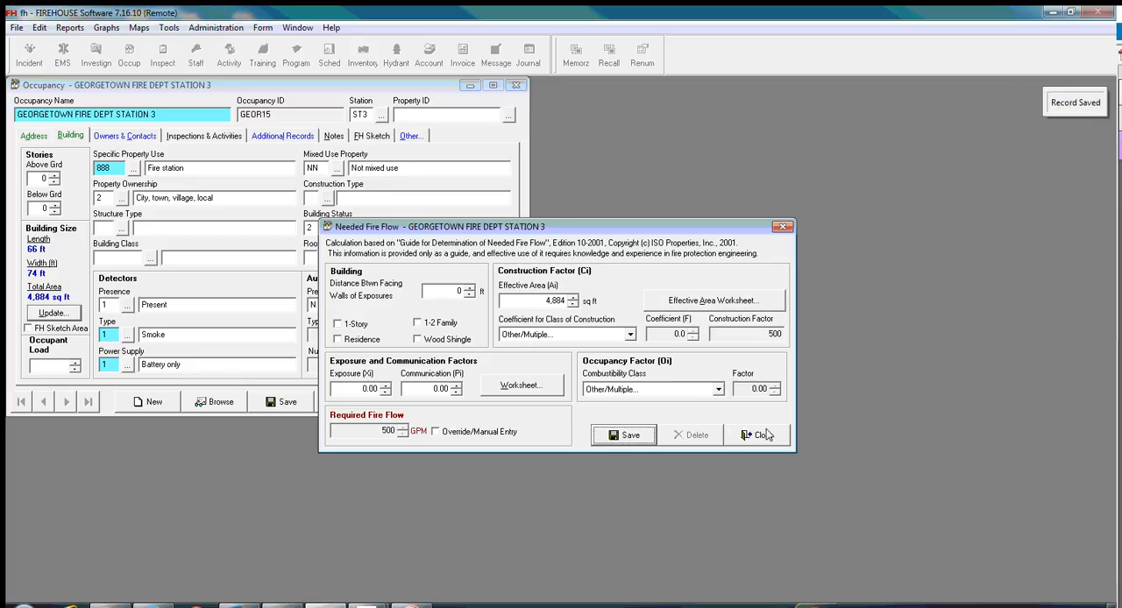
{"action": "left_click", "coordinate": [757, 434]}
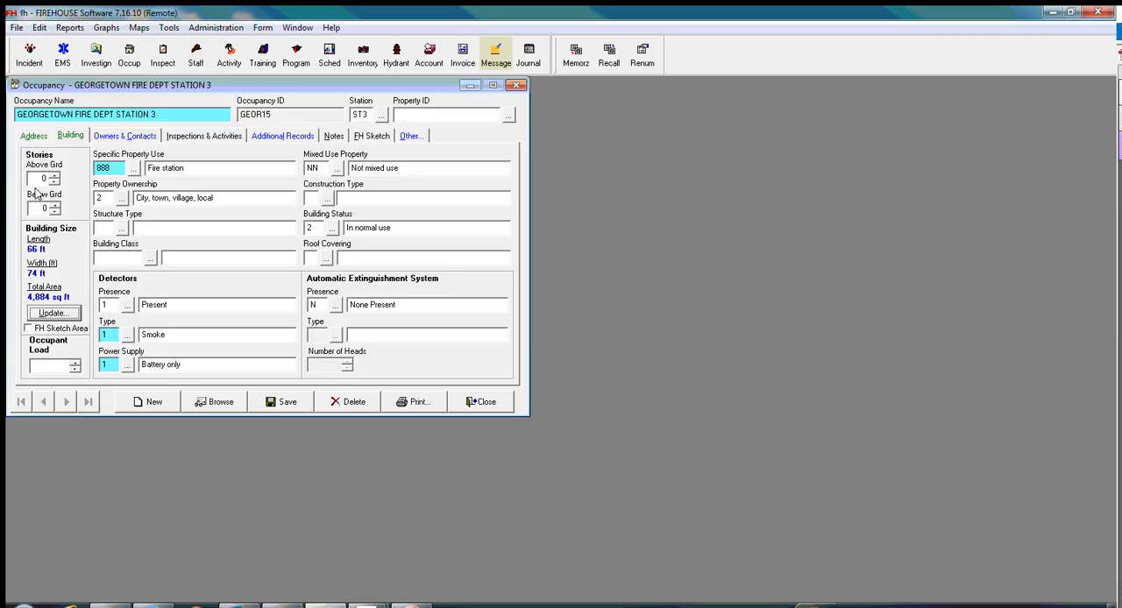
{"action": "mouse_move", "coordinate": [370, 375]}
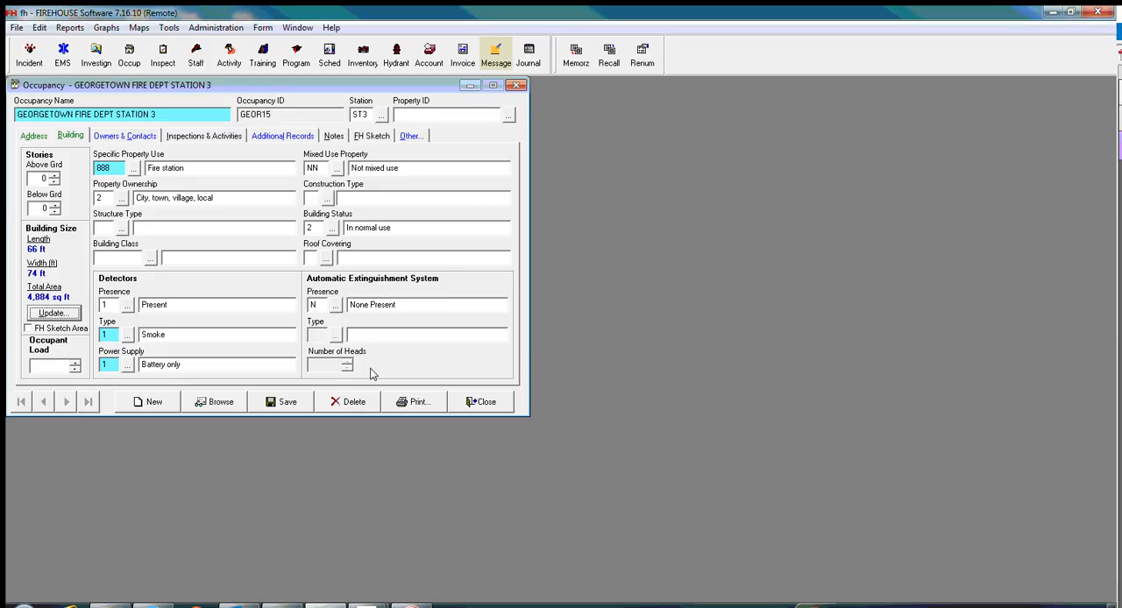